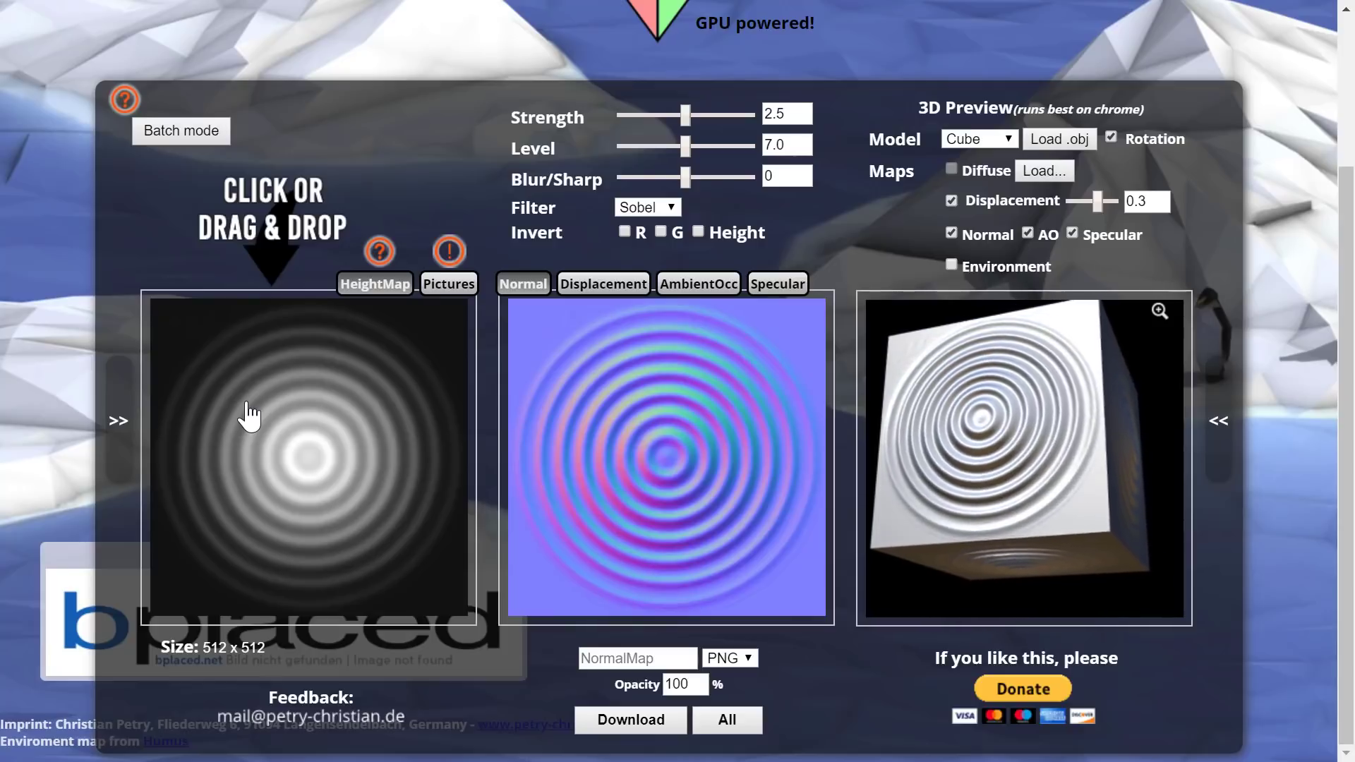
Read the HeightMap help popup explaining height maps, then close it.
left_click(379, 251)
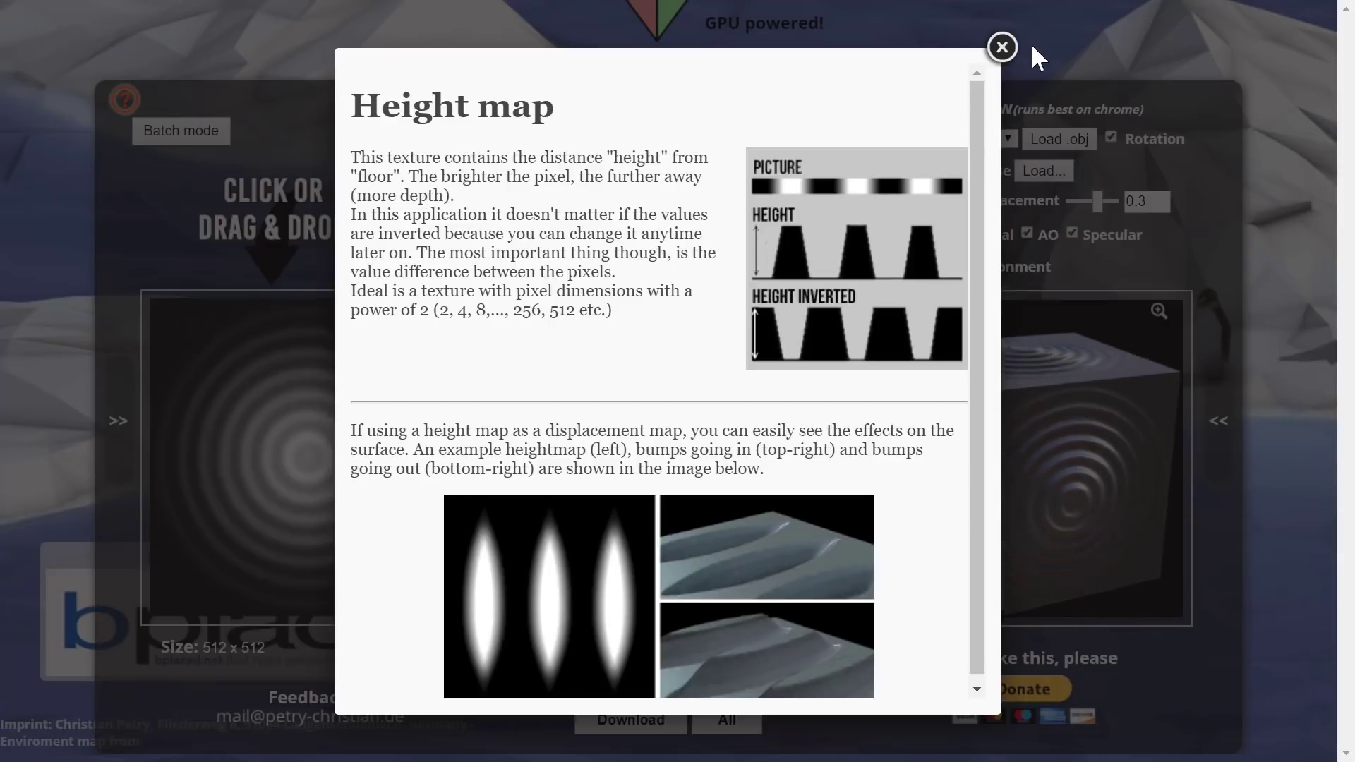
left_click(1001, 46)
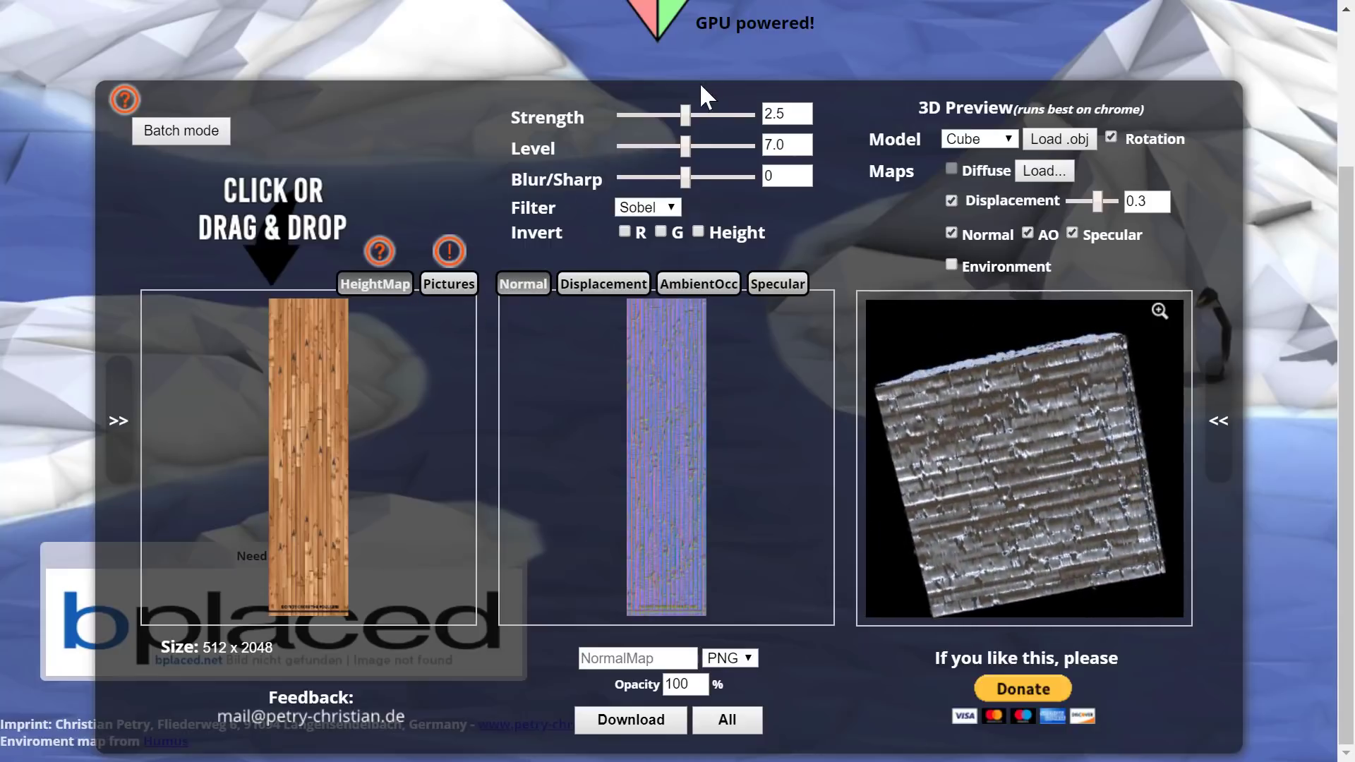
Set the normal map Strength to 1.07, Level to 7.5 and Blur/Sharp to -7.
left_click_drag(685, 116, 651, 116)
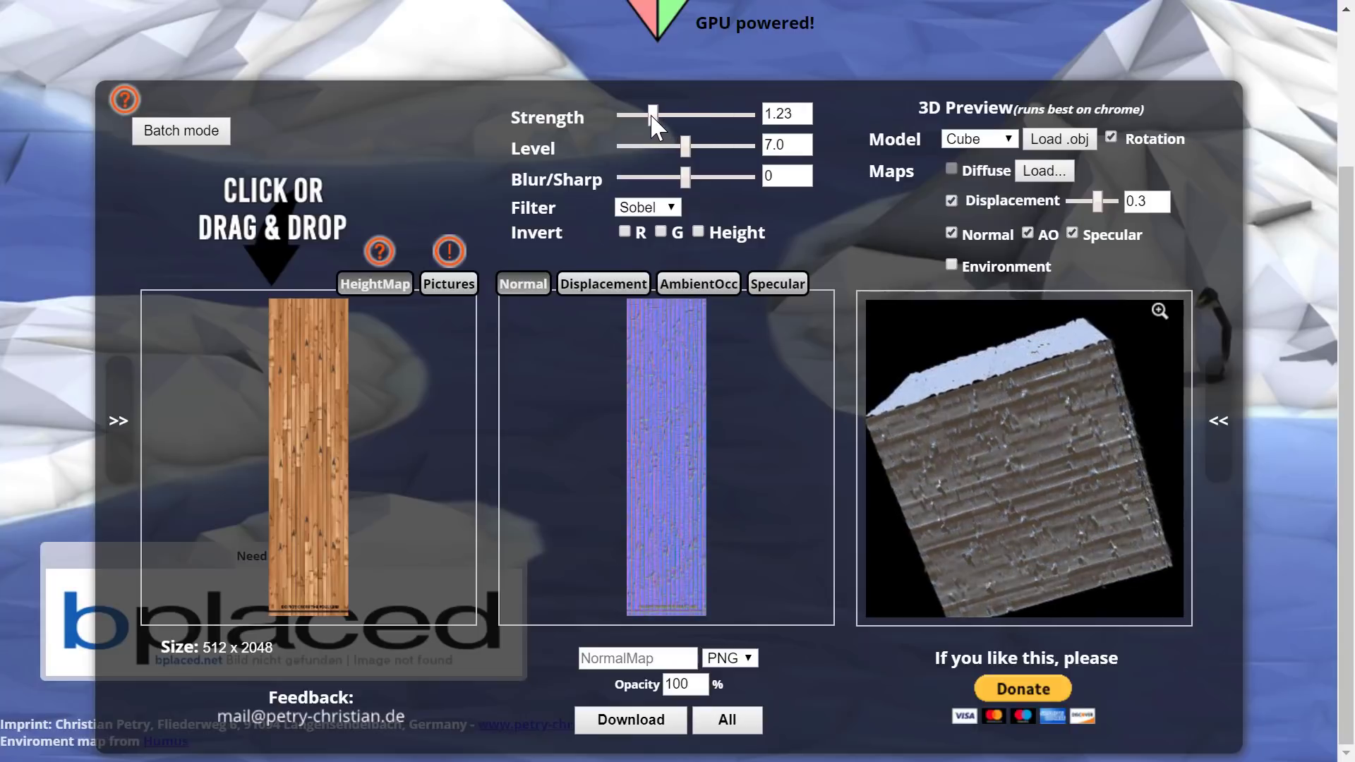
left_click_drag(652, 116, 643, 116)
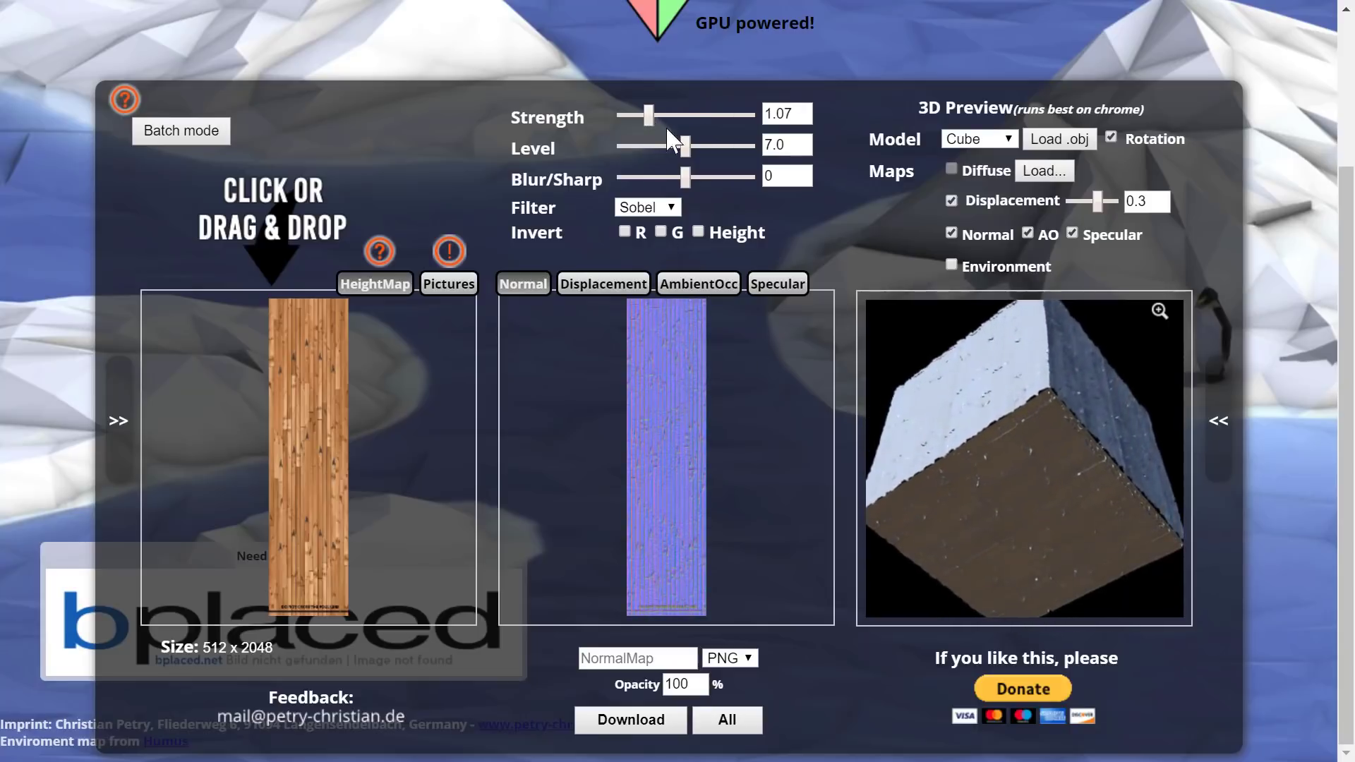
left_click_drag(678, 146, 667, 147)
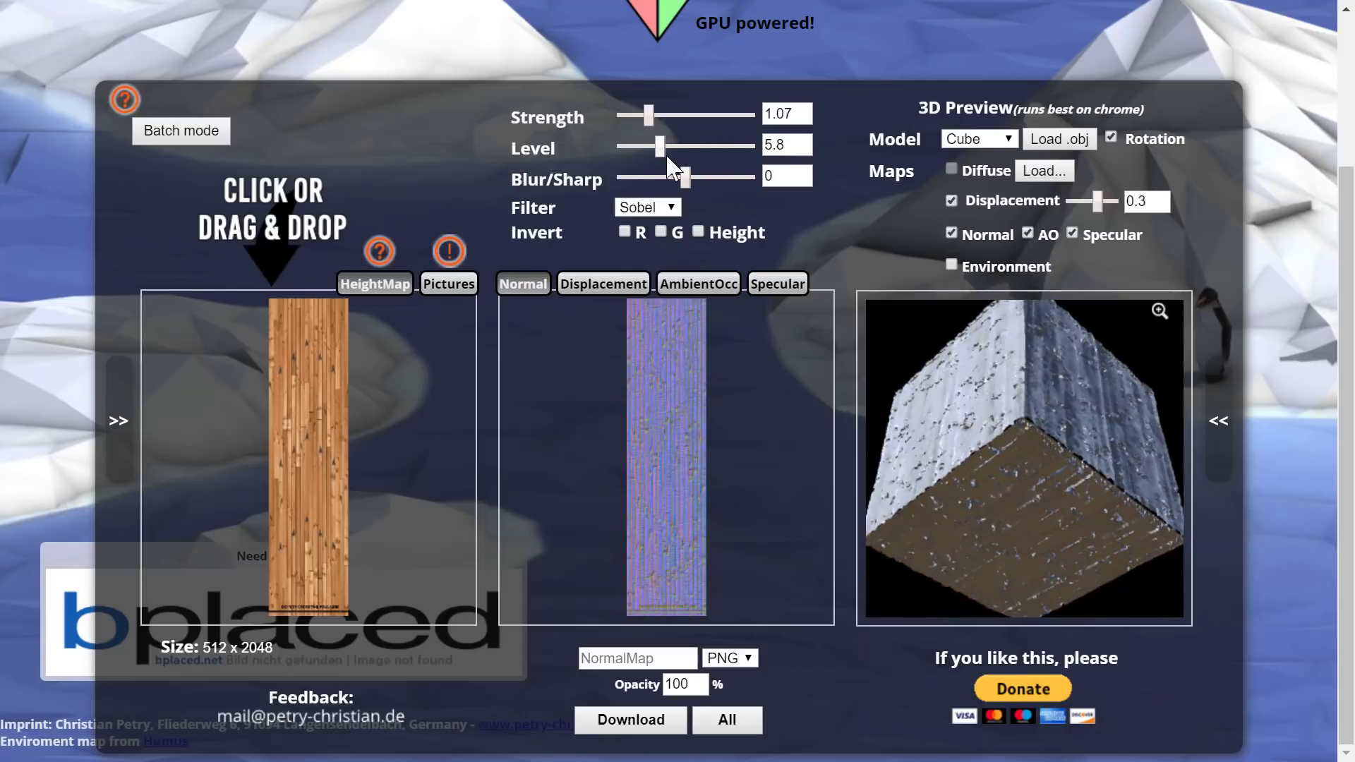
left_click_drag(659, 145, 724, 146)
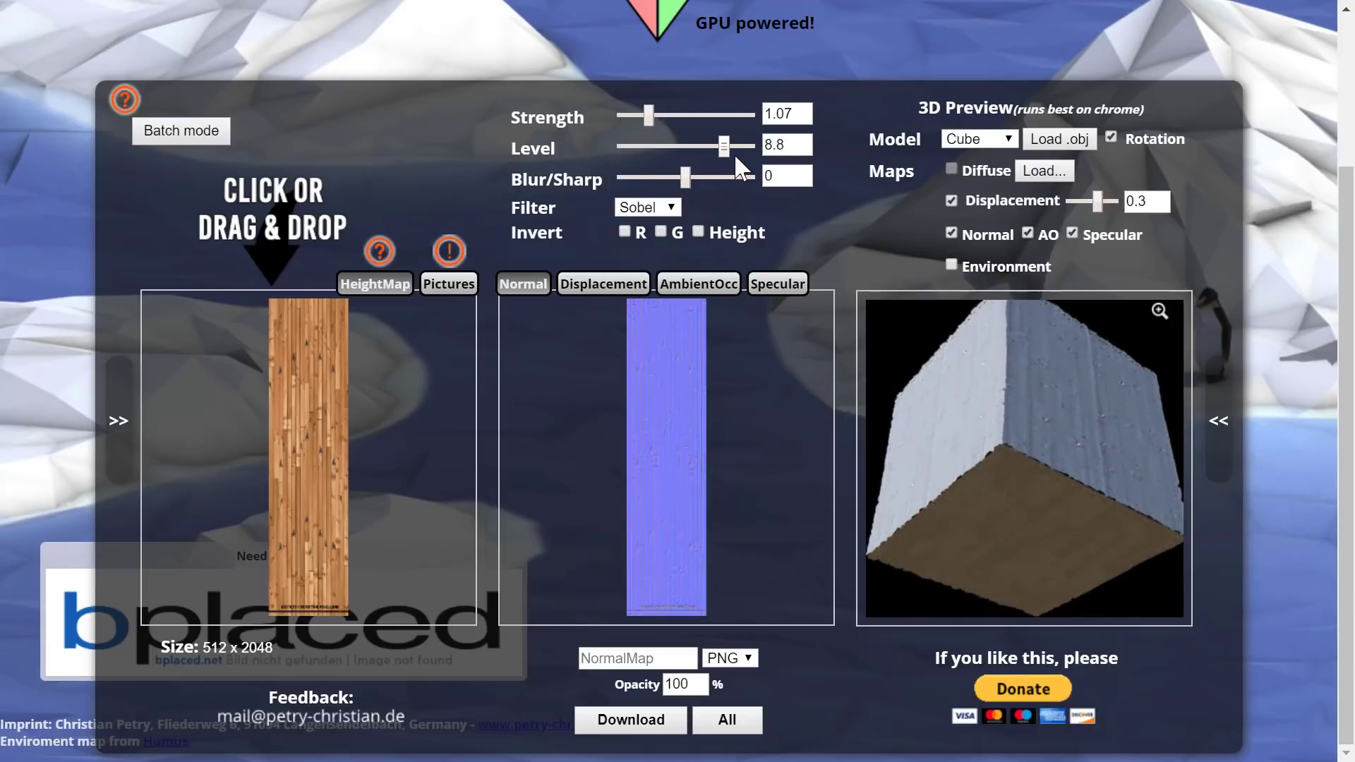
left_click_drag(724, 146, 697, 146)
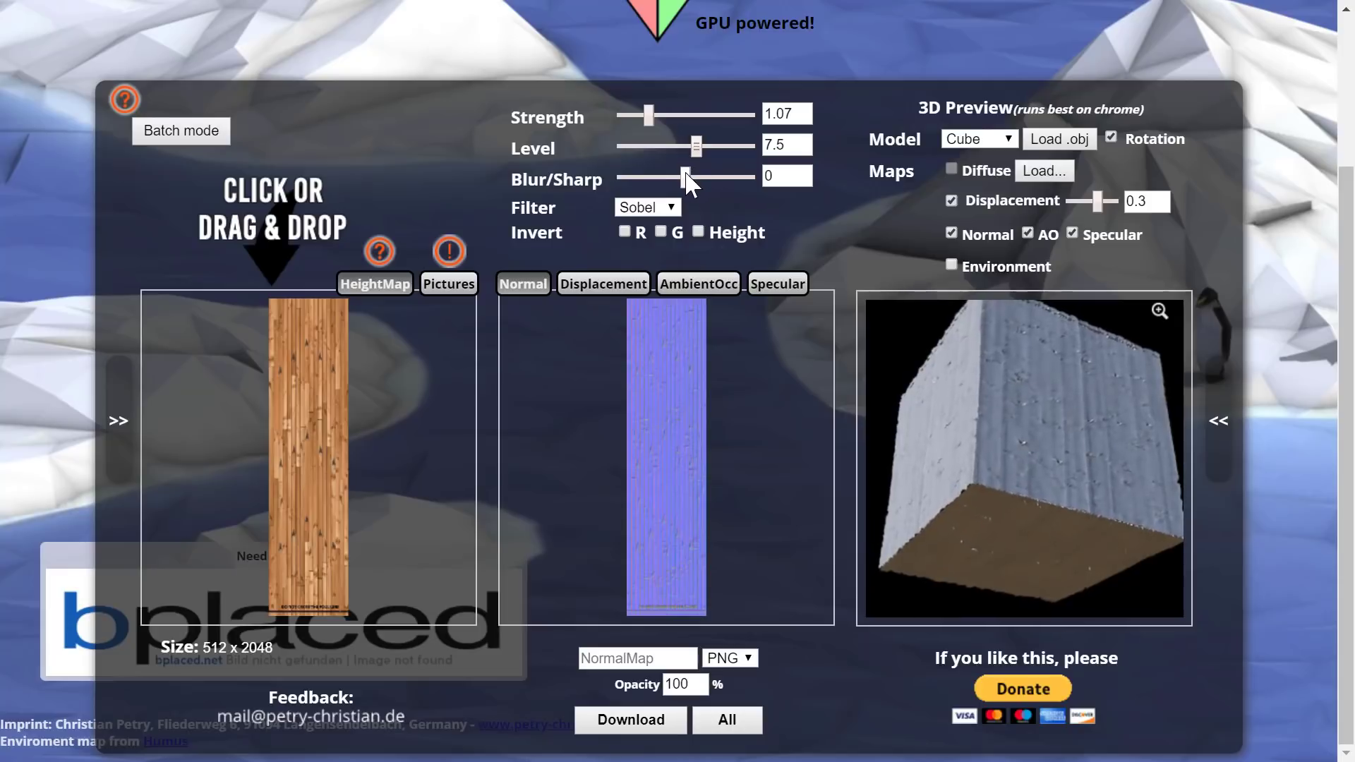
left_click_drag(677, 177, 700, 177)
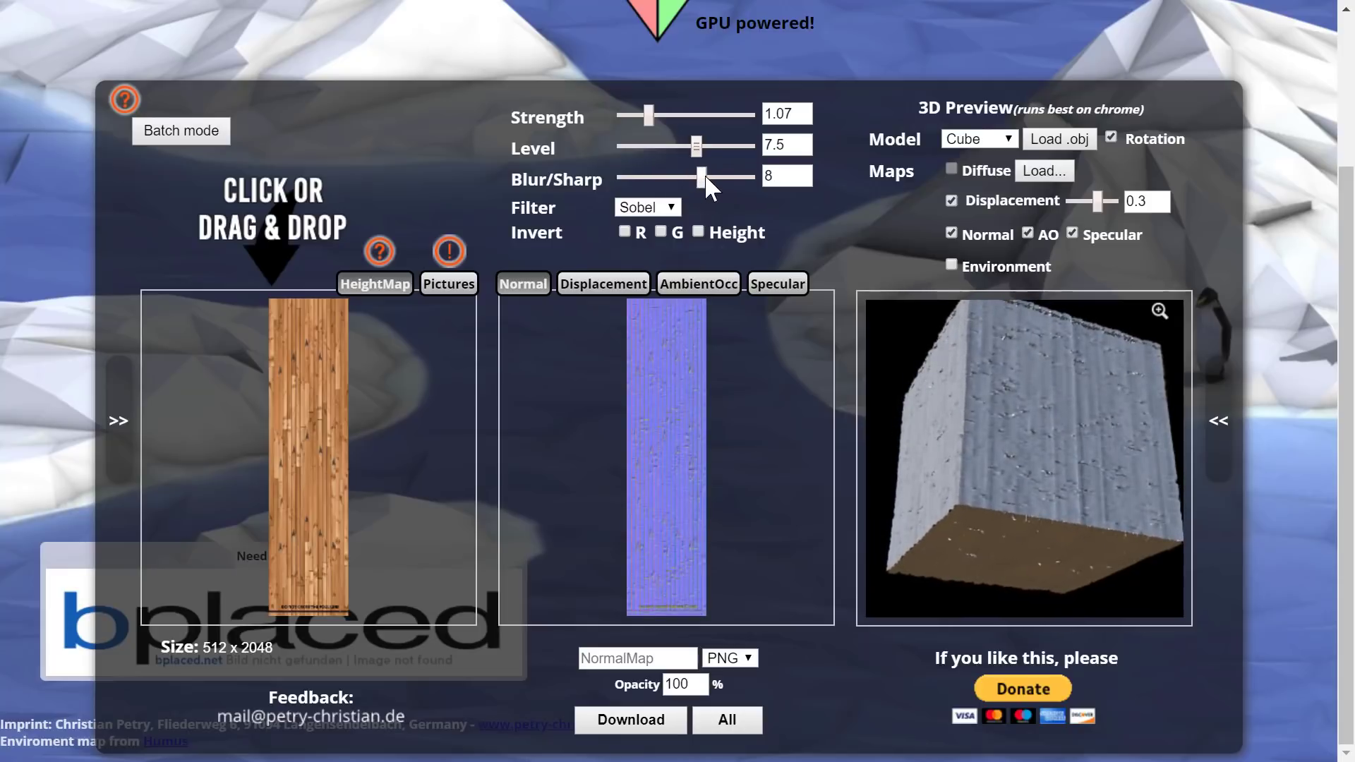
left_click_drag(700, 176, 665, 177)
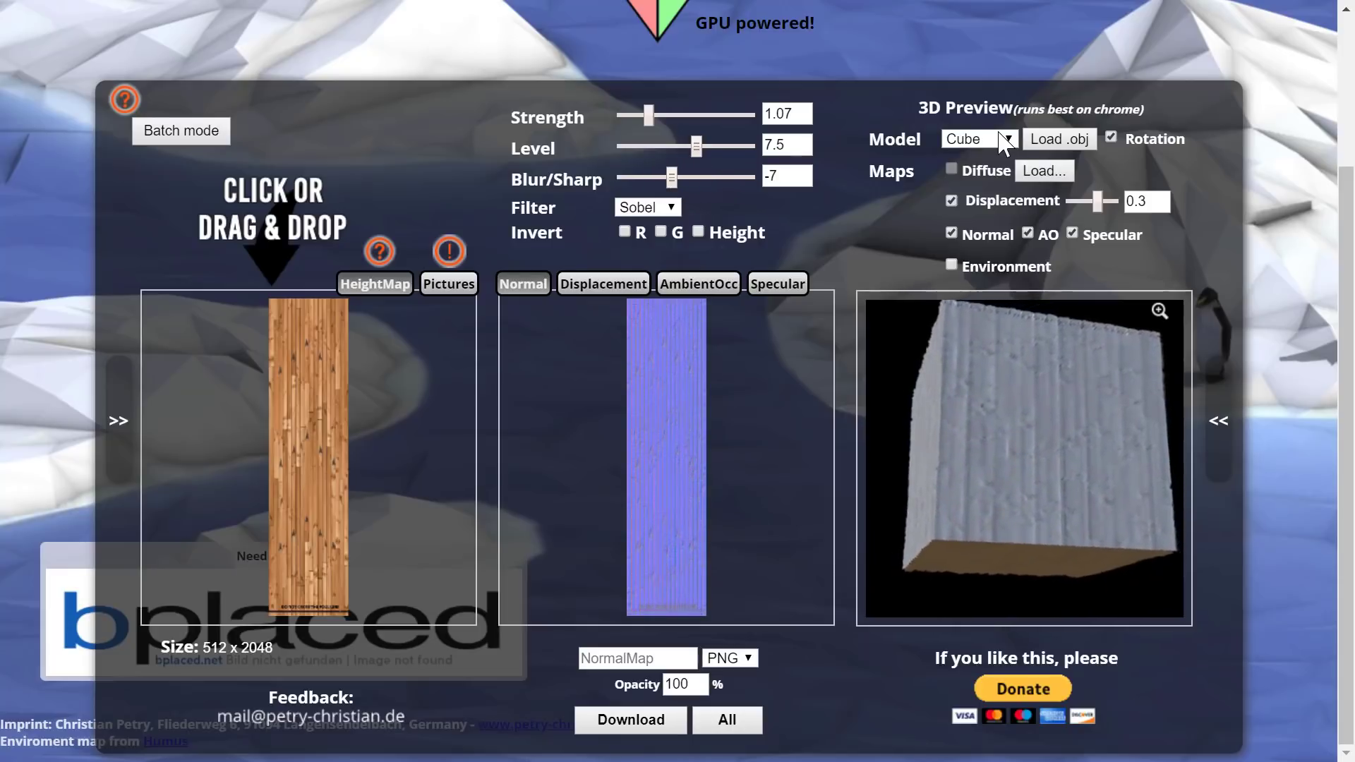
Preview on a teapot, enable the Diffuse wood texture, then return to the cube model.
left_click(978, 138)
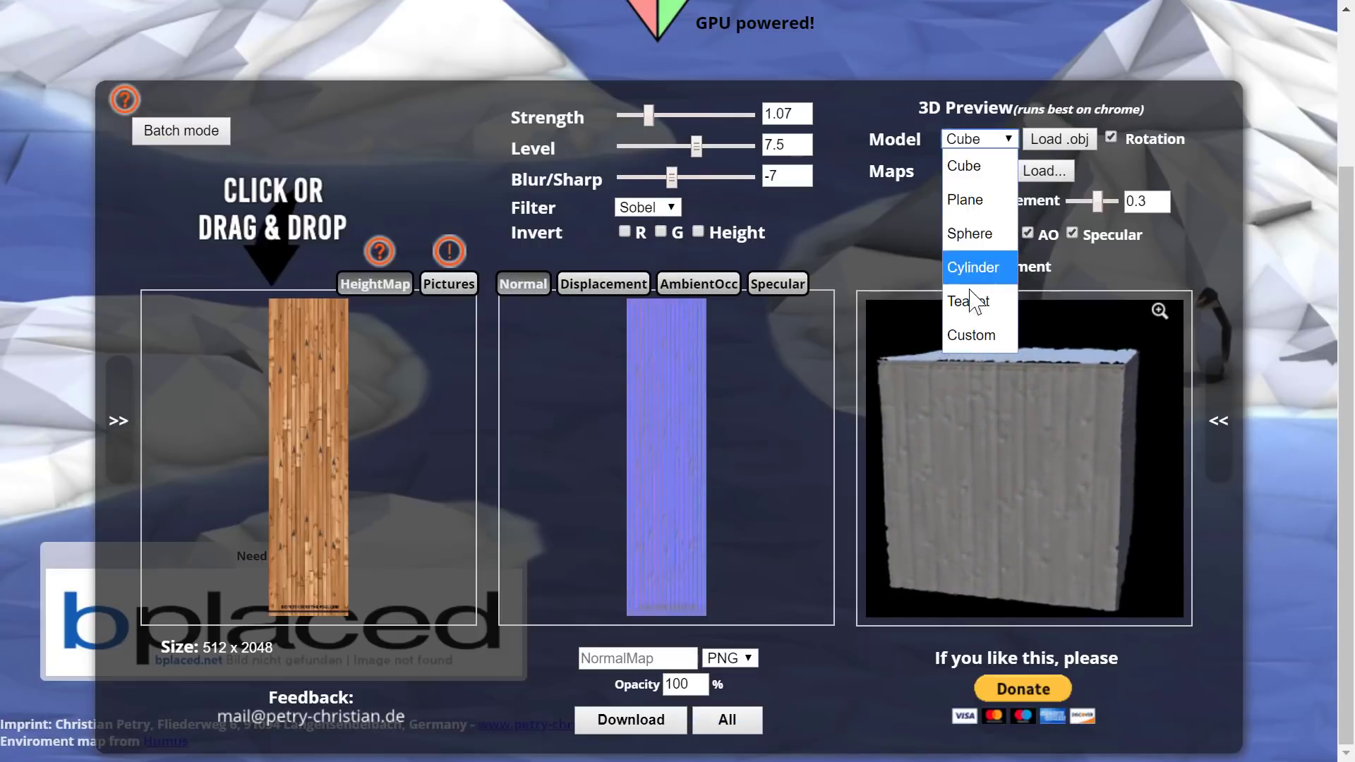
left_click(965, 300)
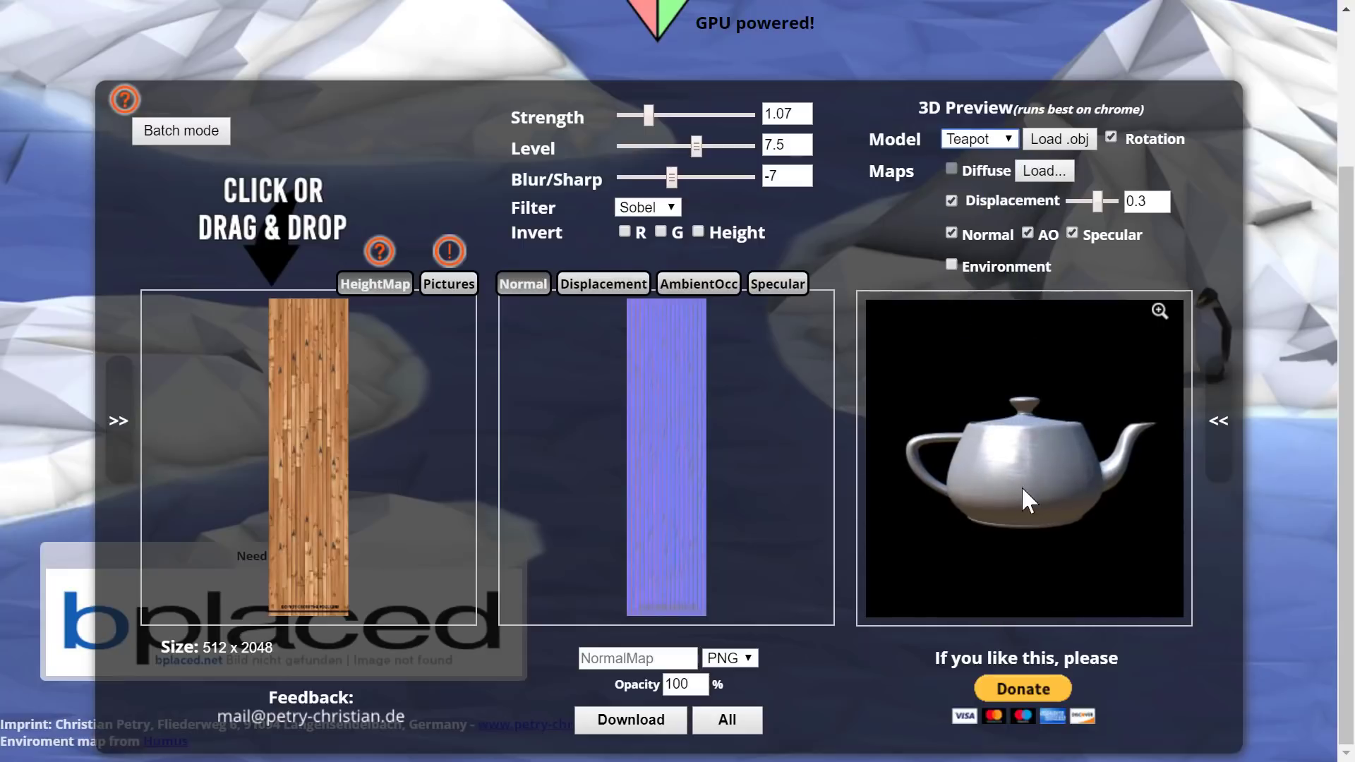
left_click(1159, 311)
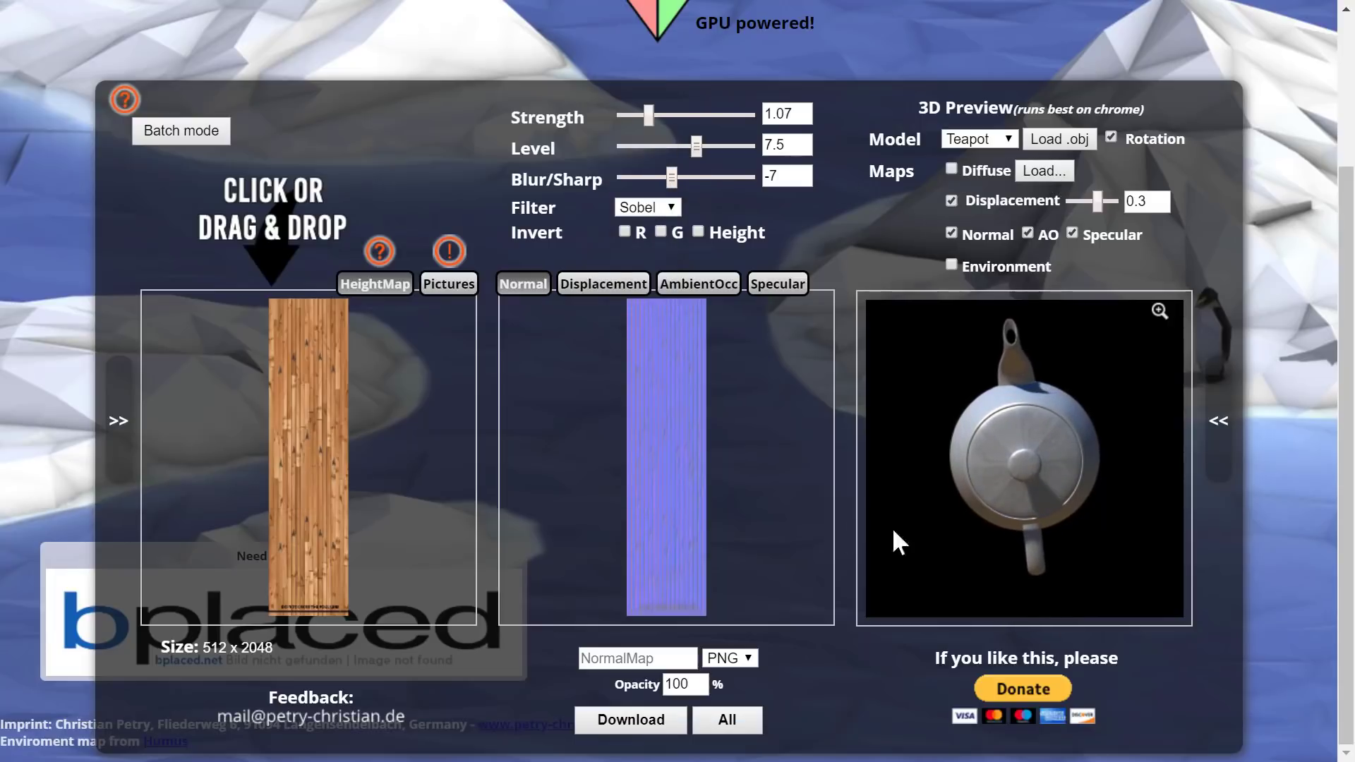
left_click(951, 170)
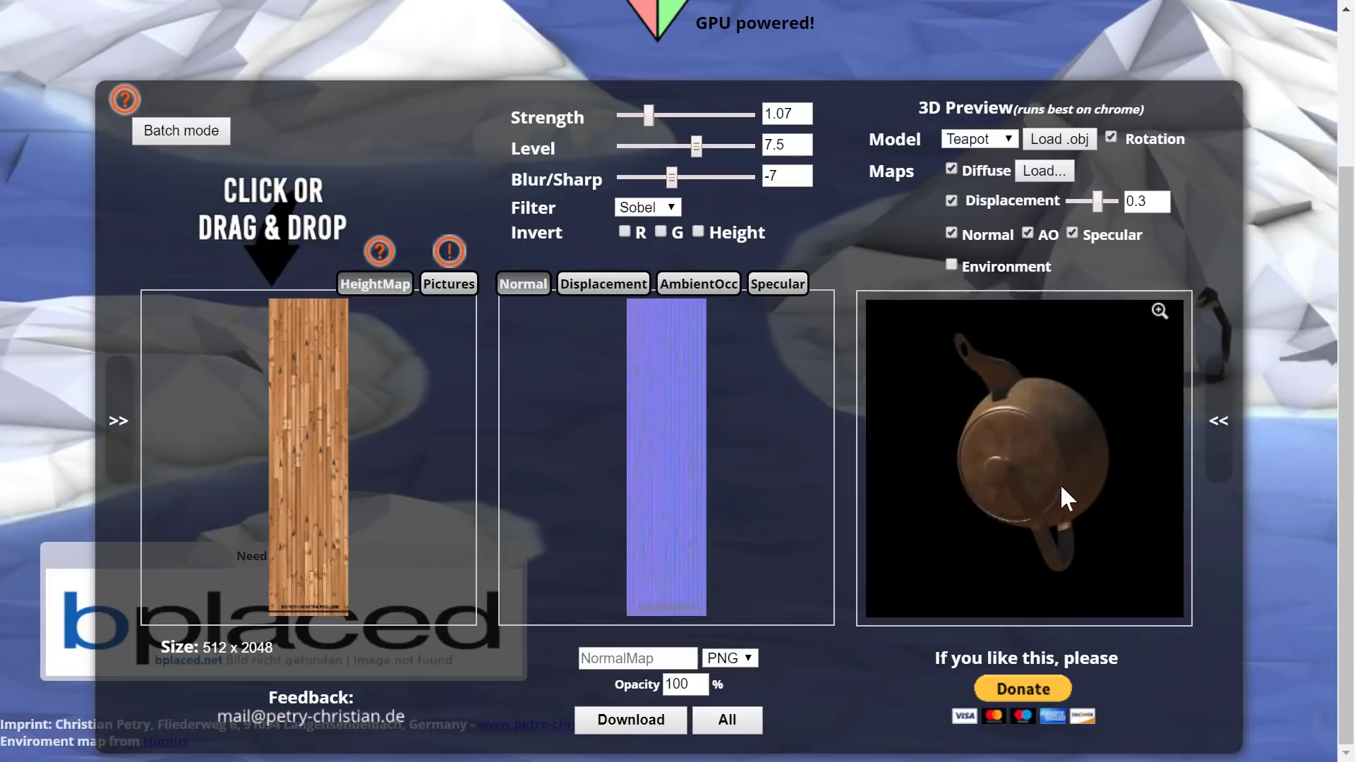
left_click(978, 138)
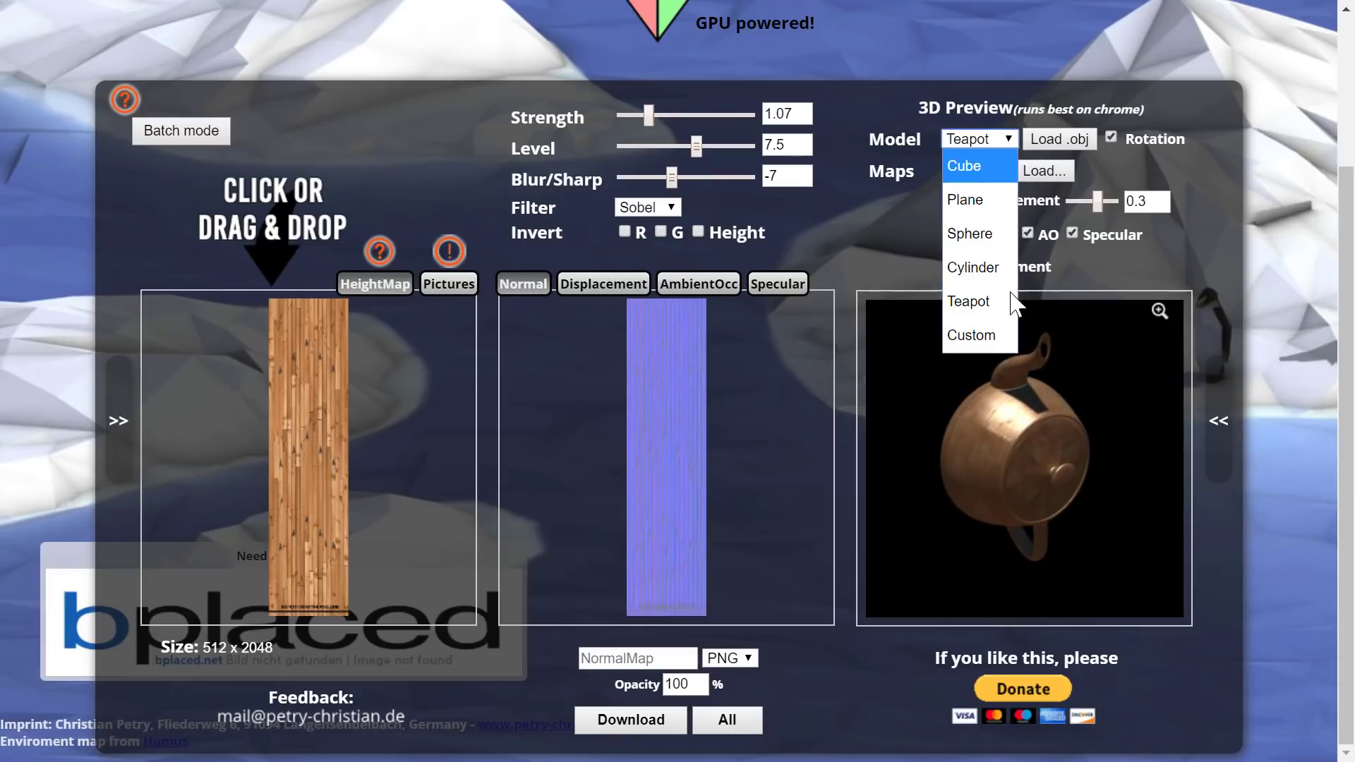
left_click(962, 166)
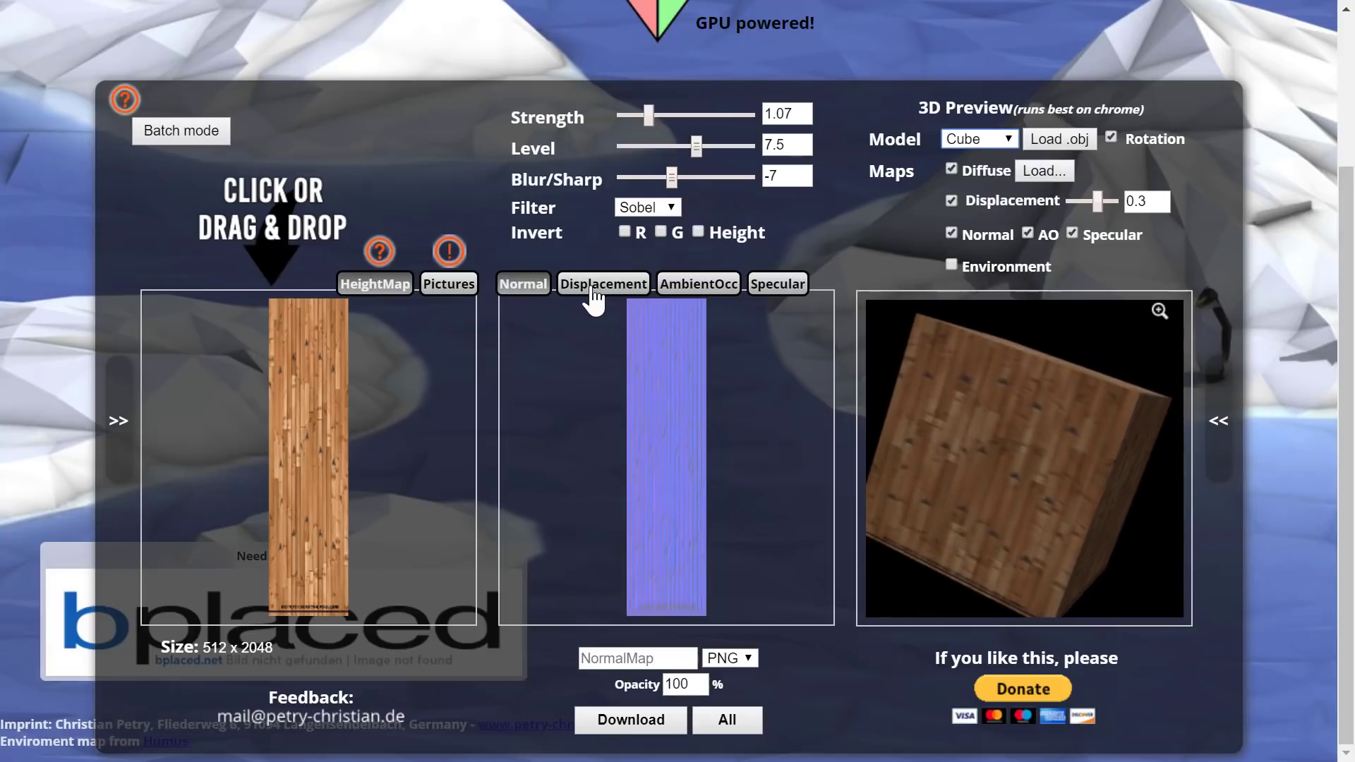
View the displacement, specular and ambient occlusion maps, ending on ambient occlusion, and toggle the source panel.
left_click(603, 283)
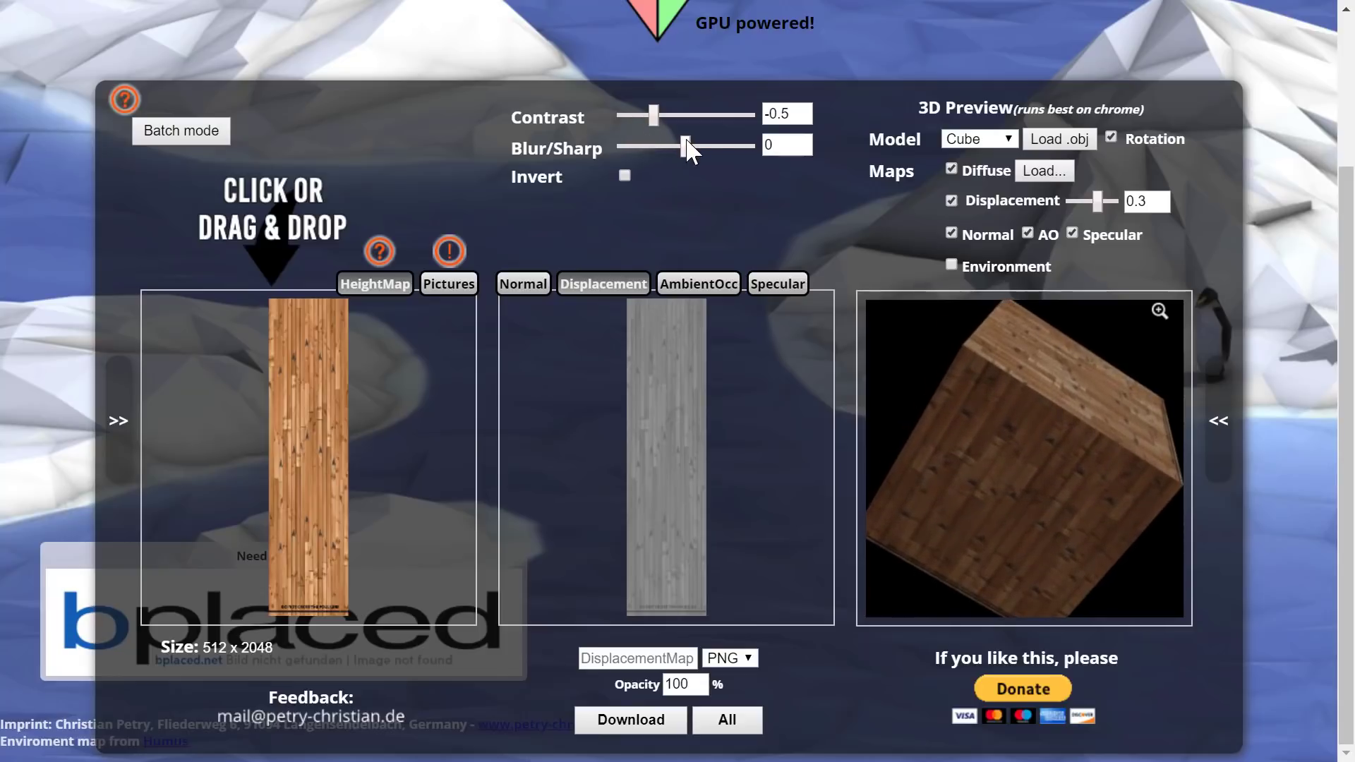
left_click(698, 284)
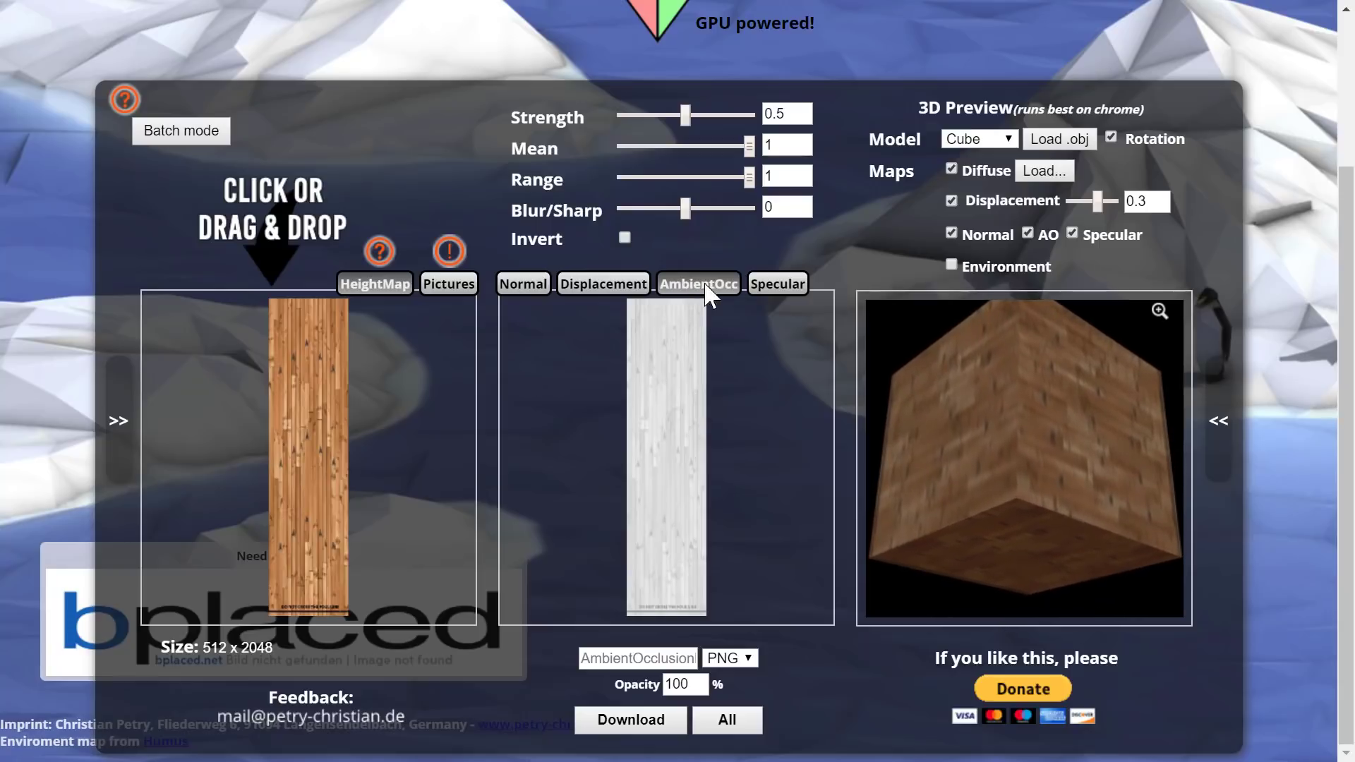
left_click(778, 284)
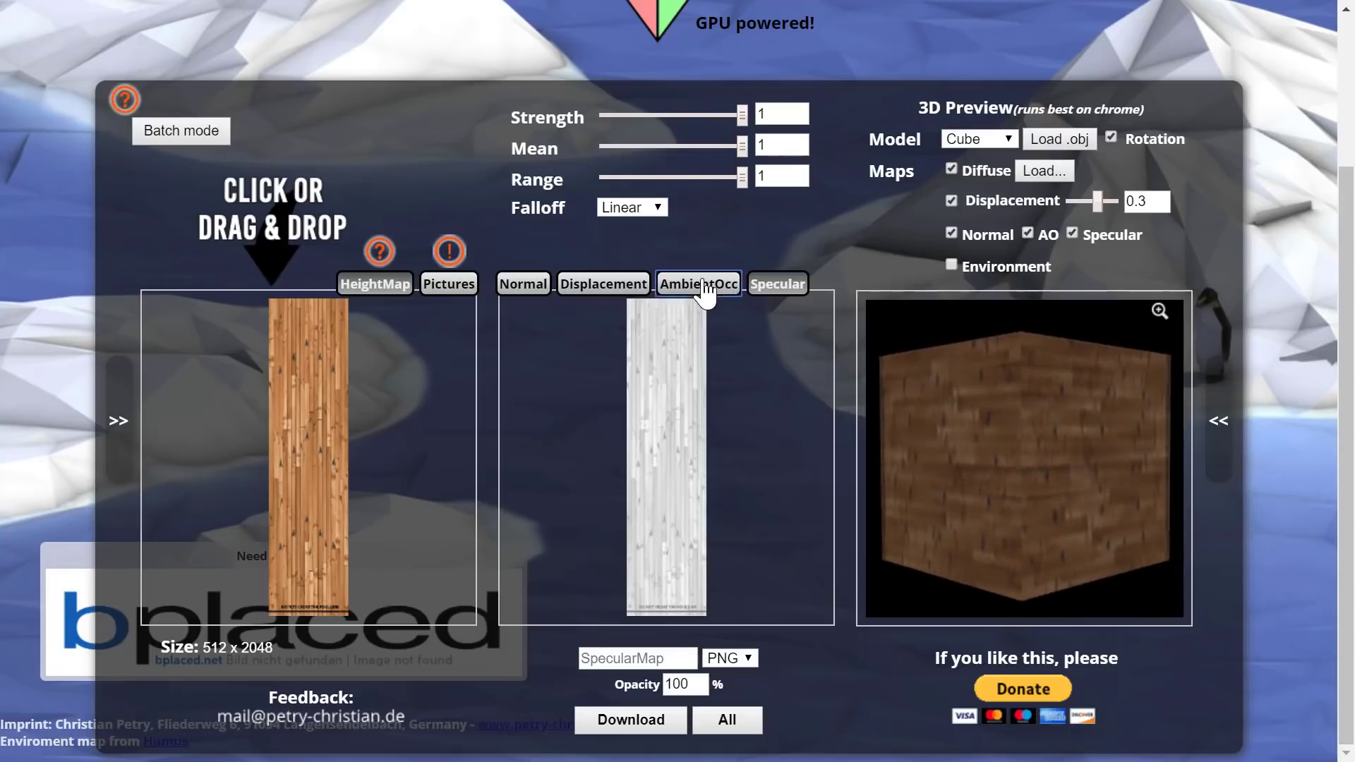
left_click(697, 283)
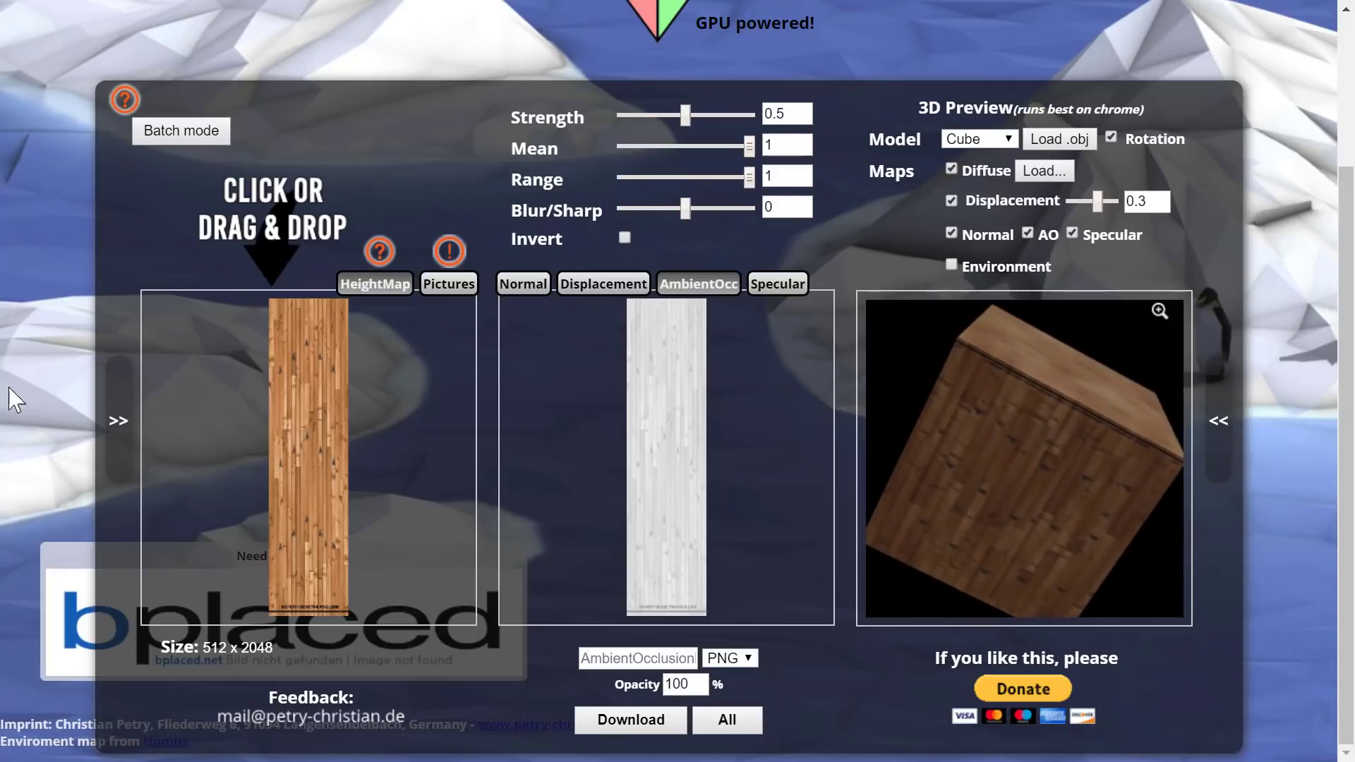
left_click(118, 421)
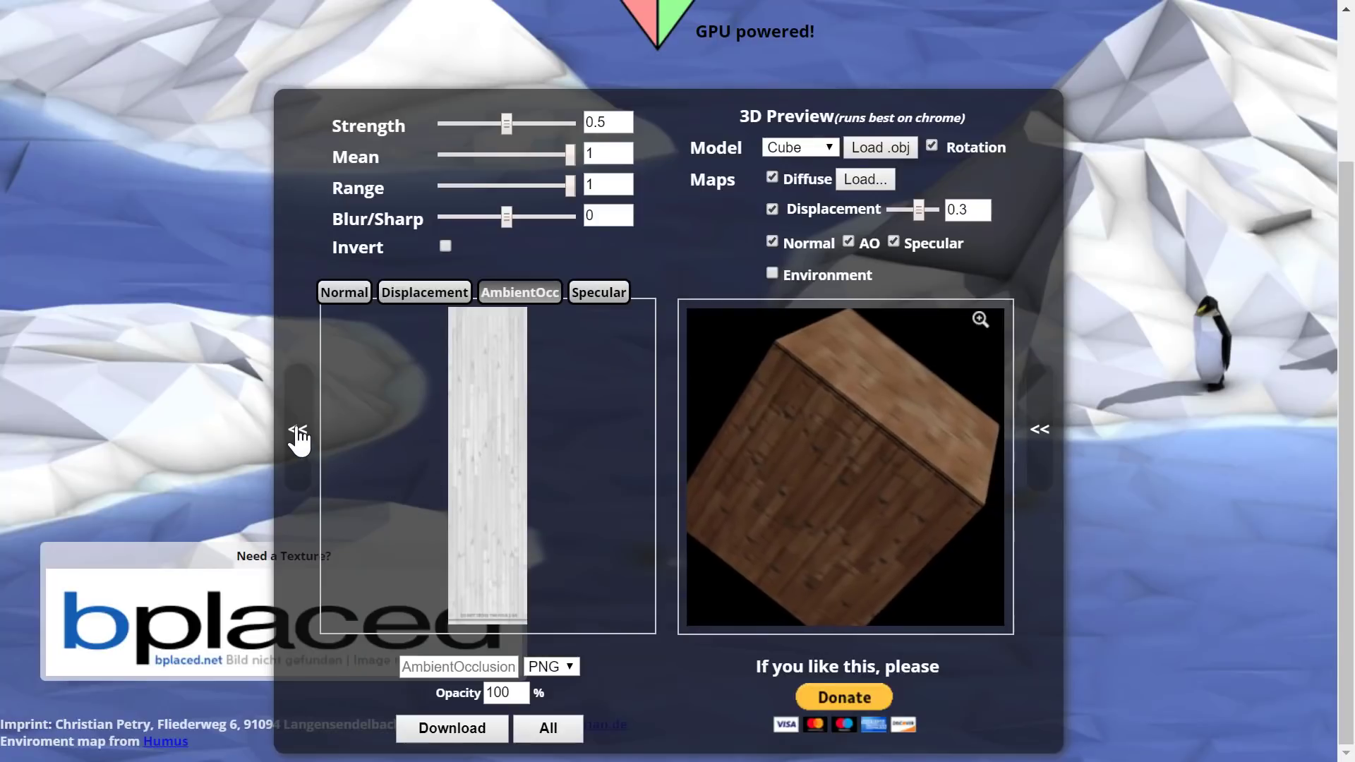
left_click(298, 441)
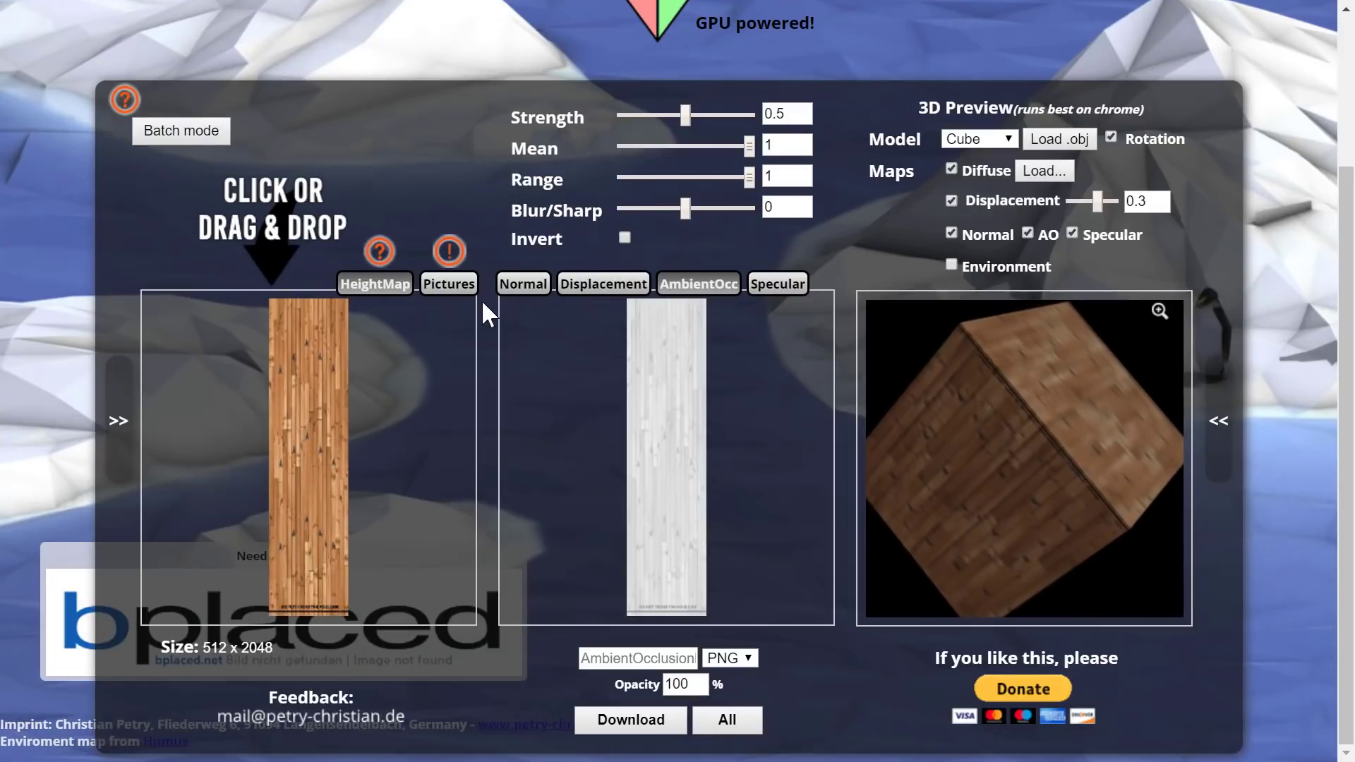
Switch to four-photo mode, then read and close the 'NormalMaps from photos' guide.
left_click(448, 283)
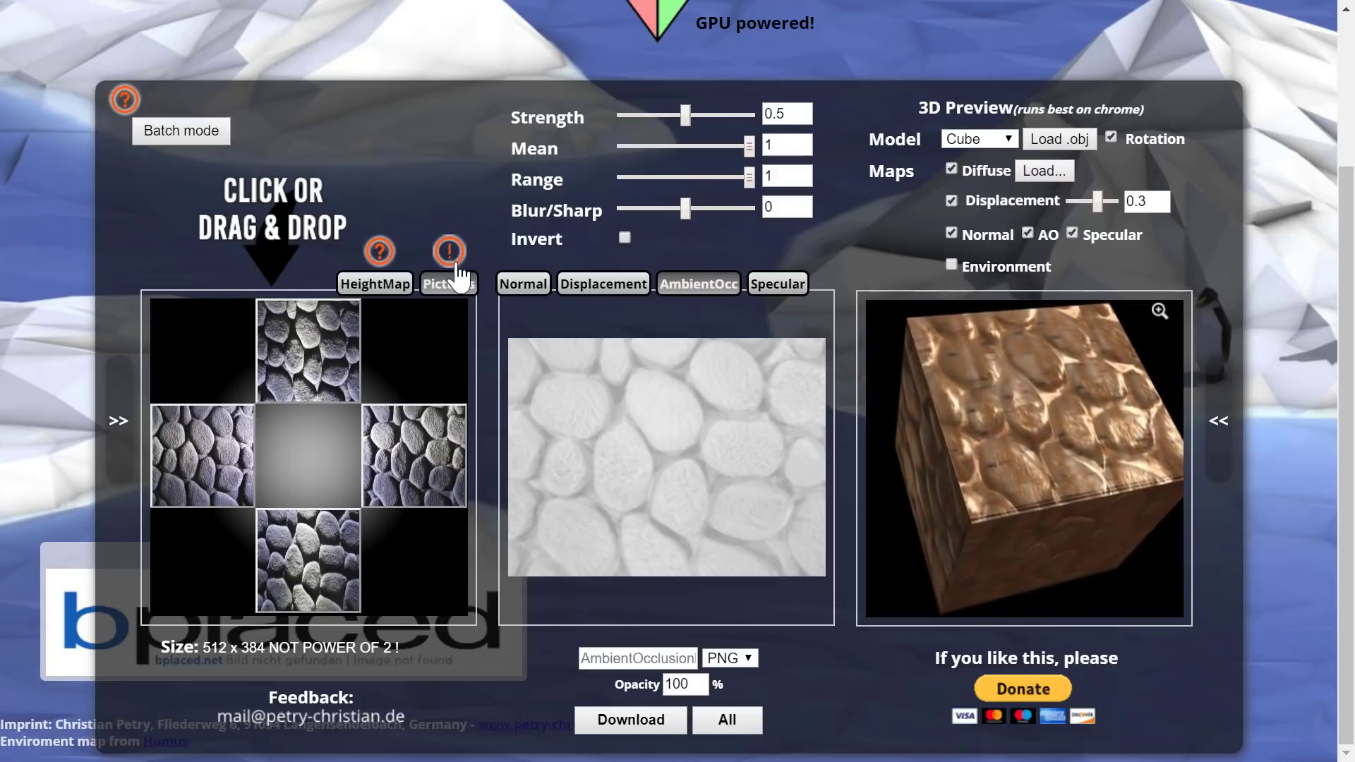
left_click(449, 251)
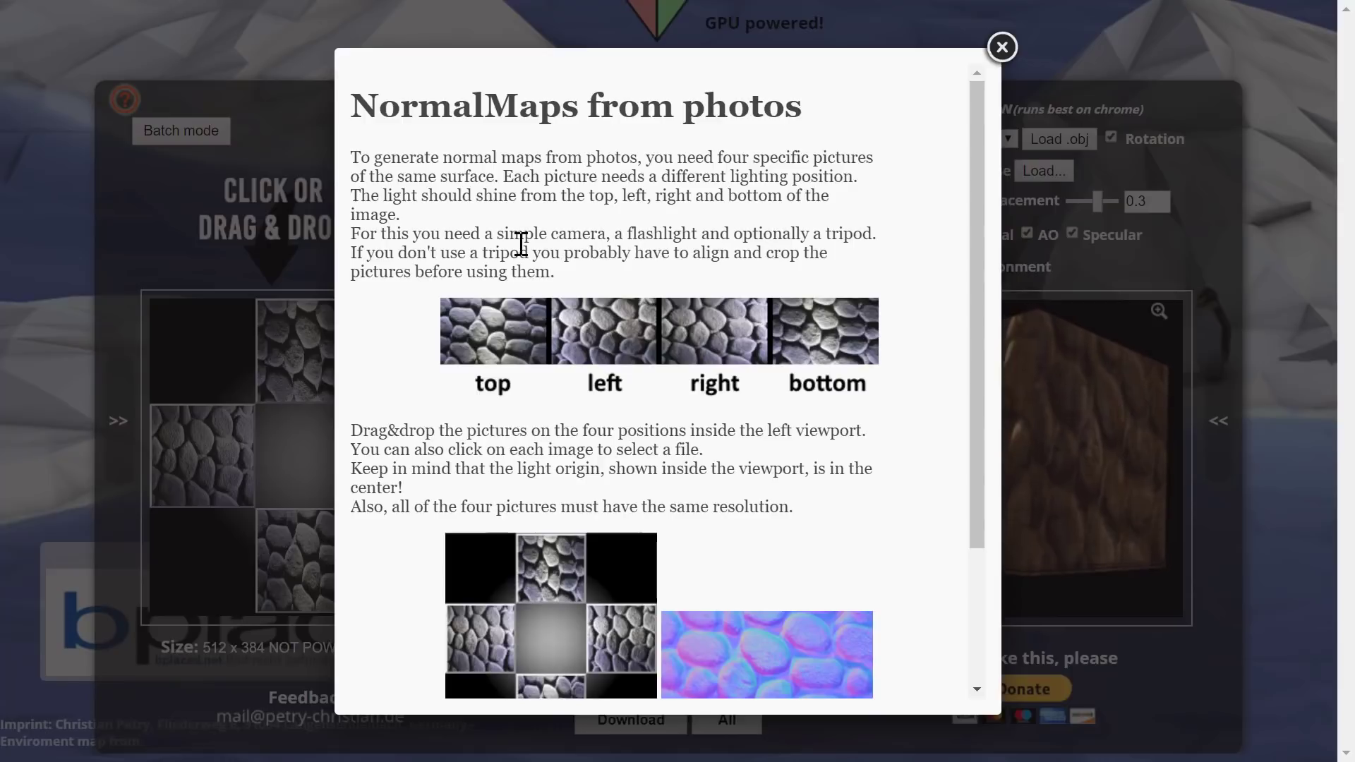
left_click_drag(430, 233, 698, 233)
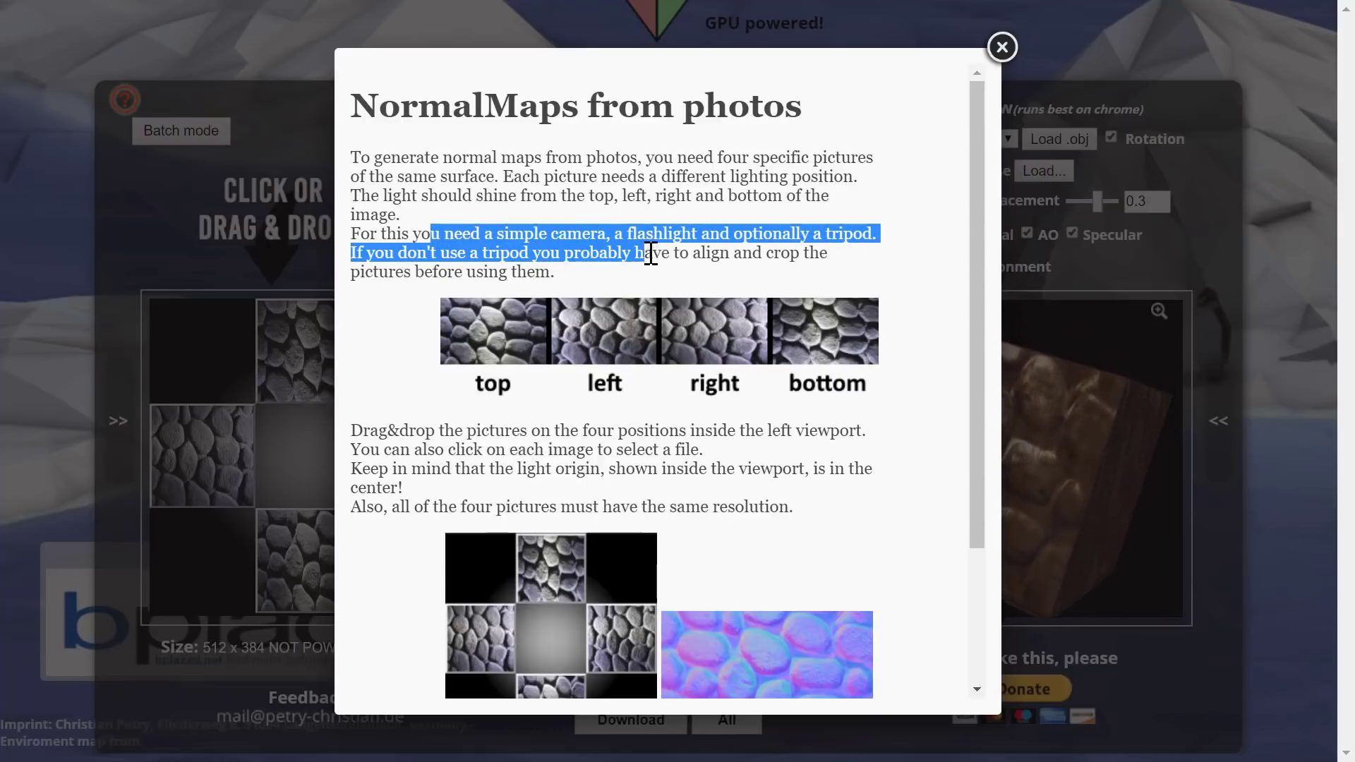
left_click_drag(648, 253, 592, 271)
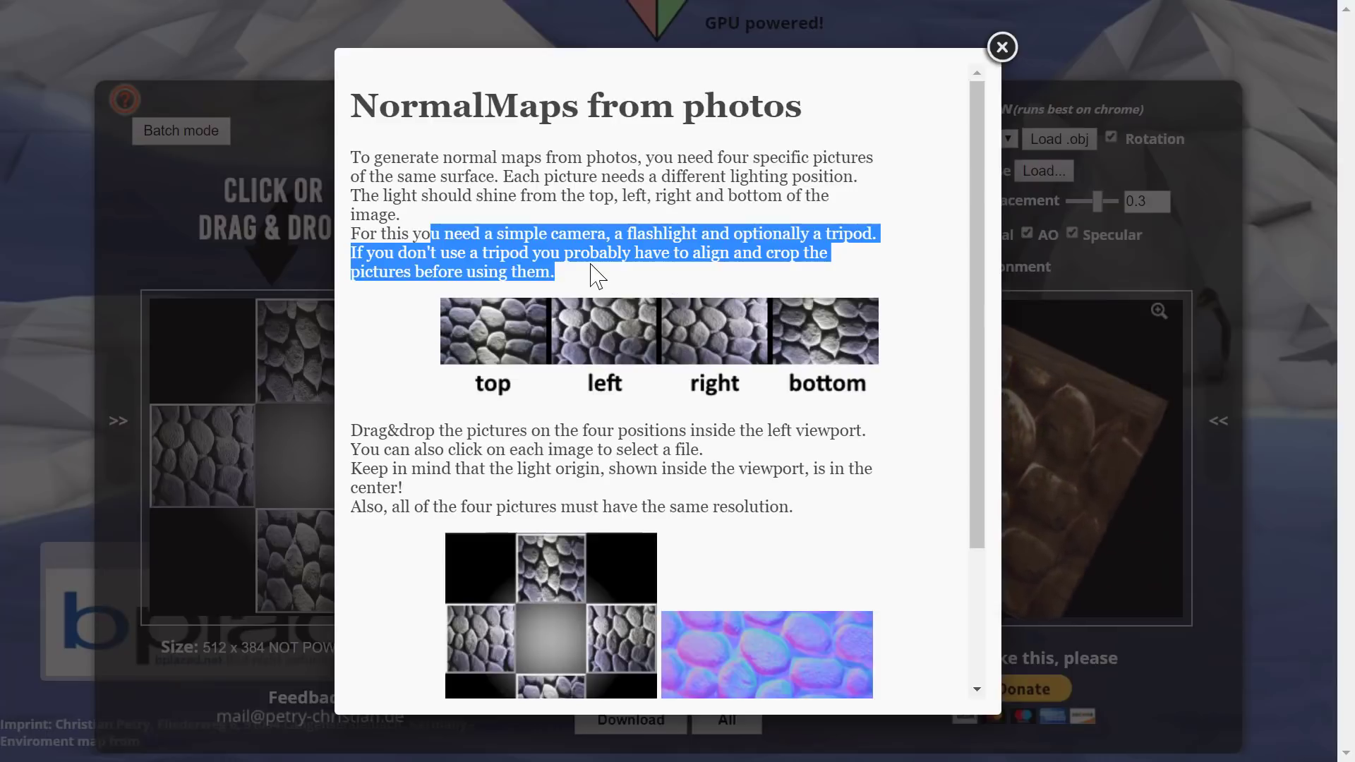
scroll("down", 3)
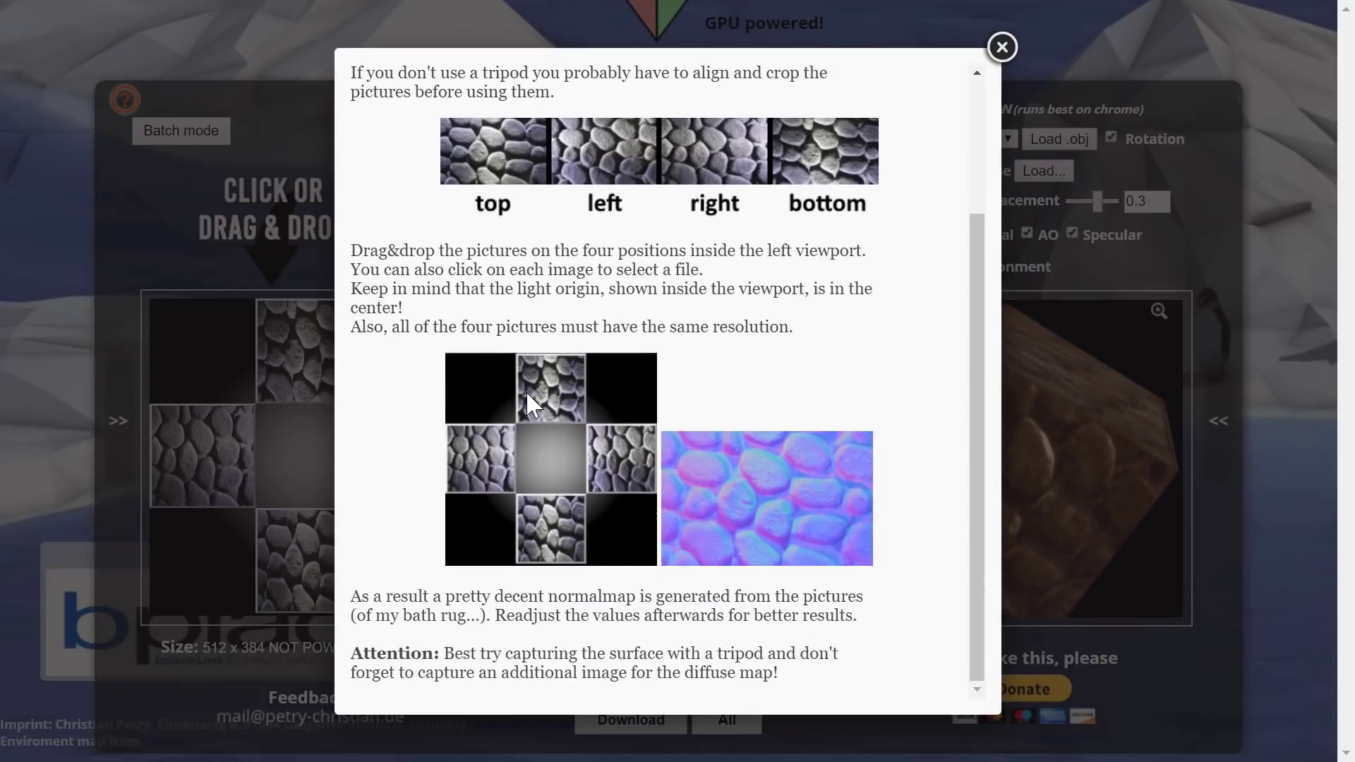
left_click(1002, 47)
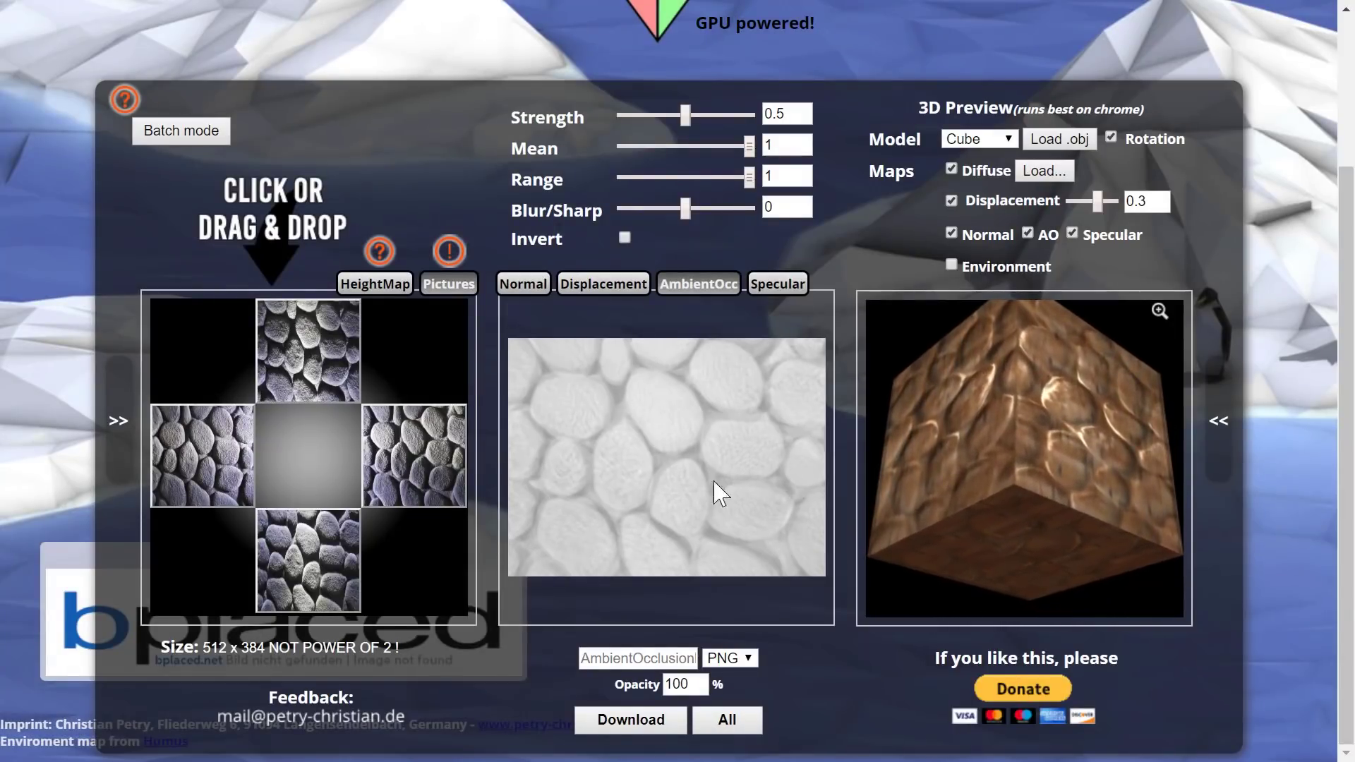
Switch the middle preview to the Normal tab showing the stone normal map.
left_click(522, 284)
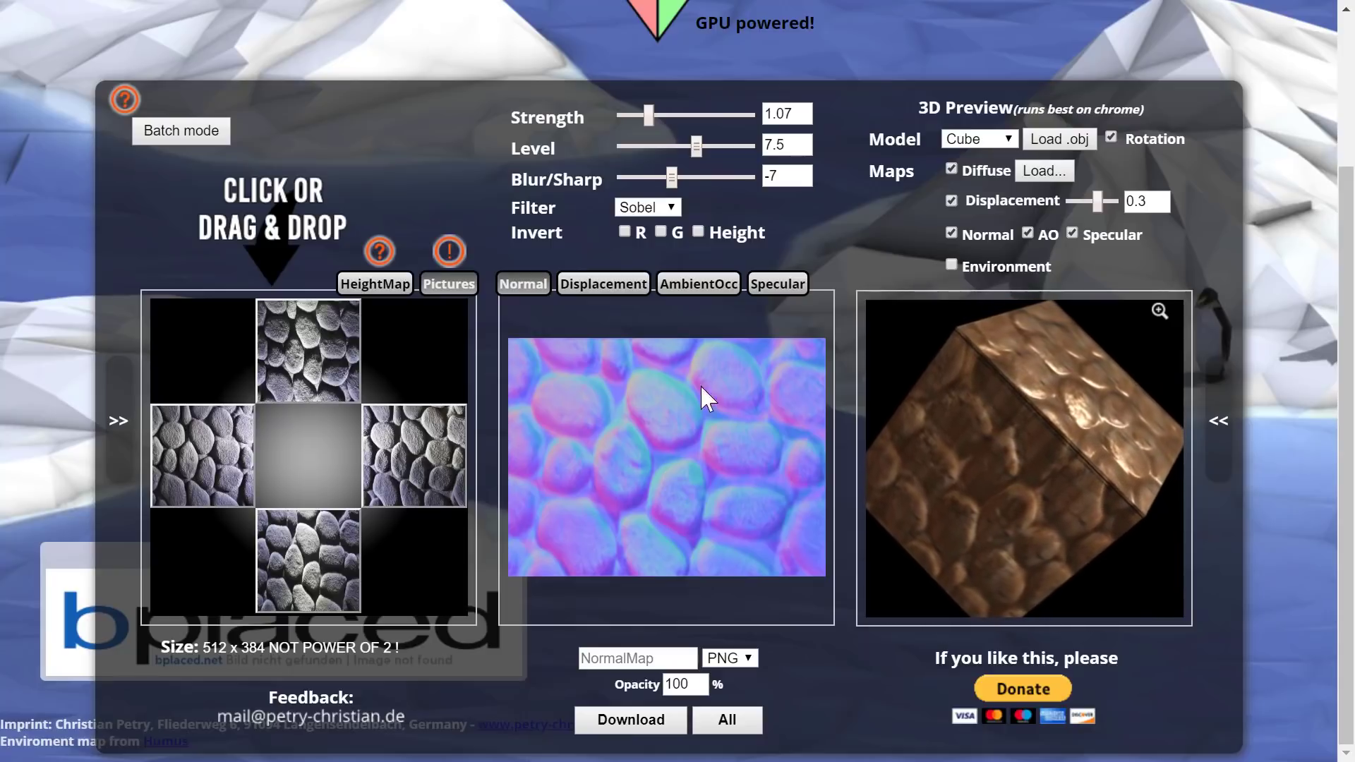
Raise normal map strength to about 2.44, lower its level, and use the Scharr filter.
left_click_drag(650, 116, 641, 116)
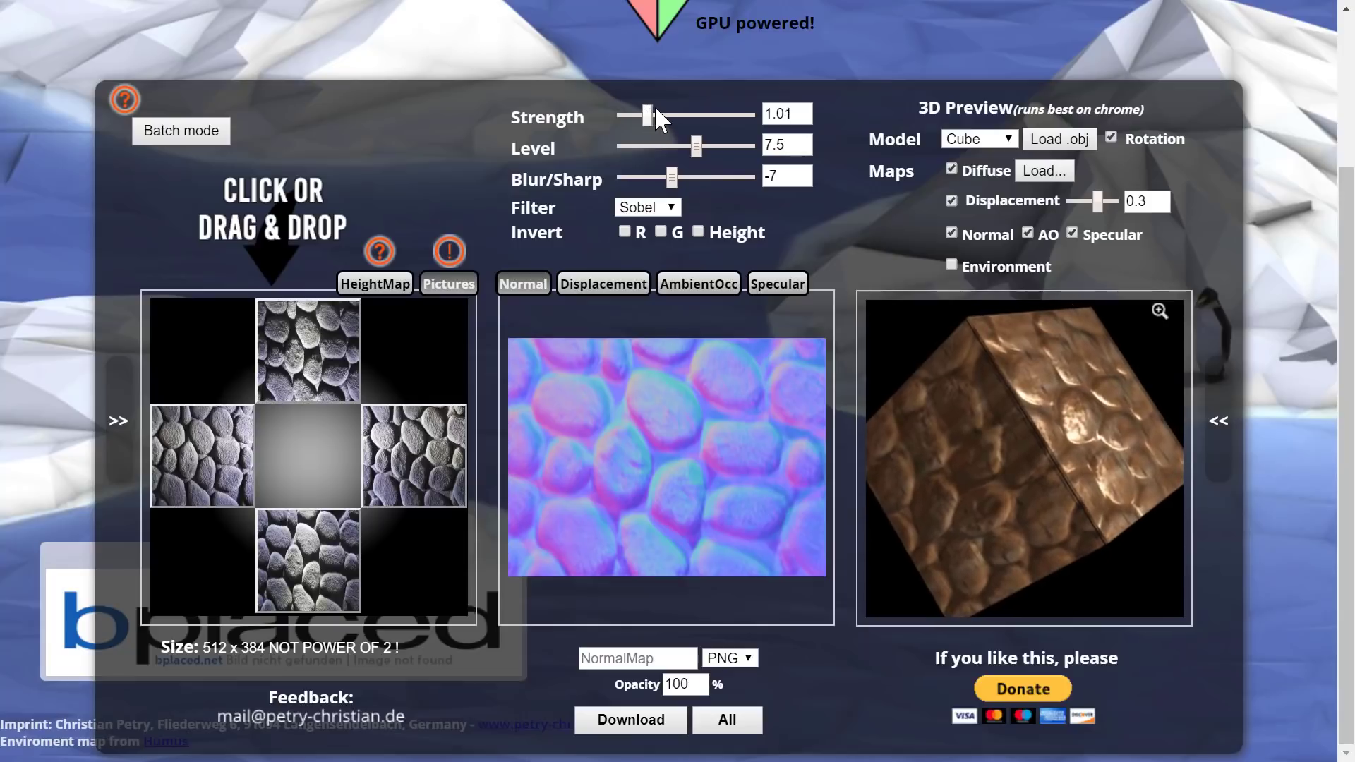
left_click_drag(644, 116, 712, 117)
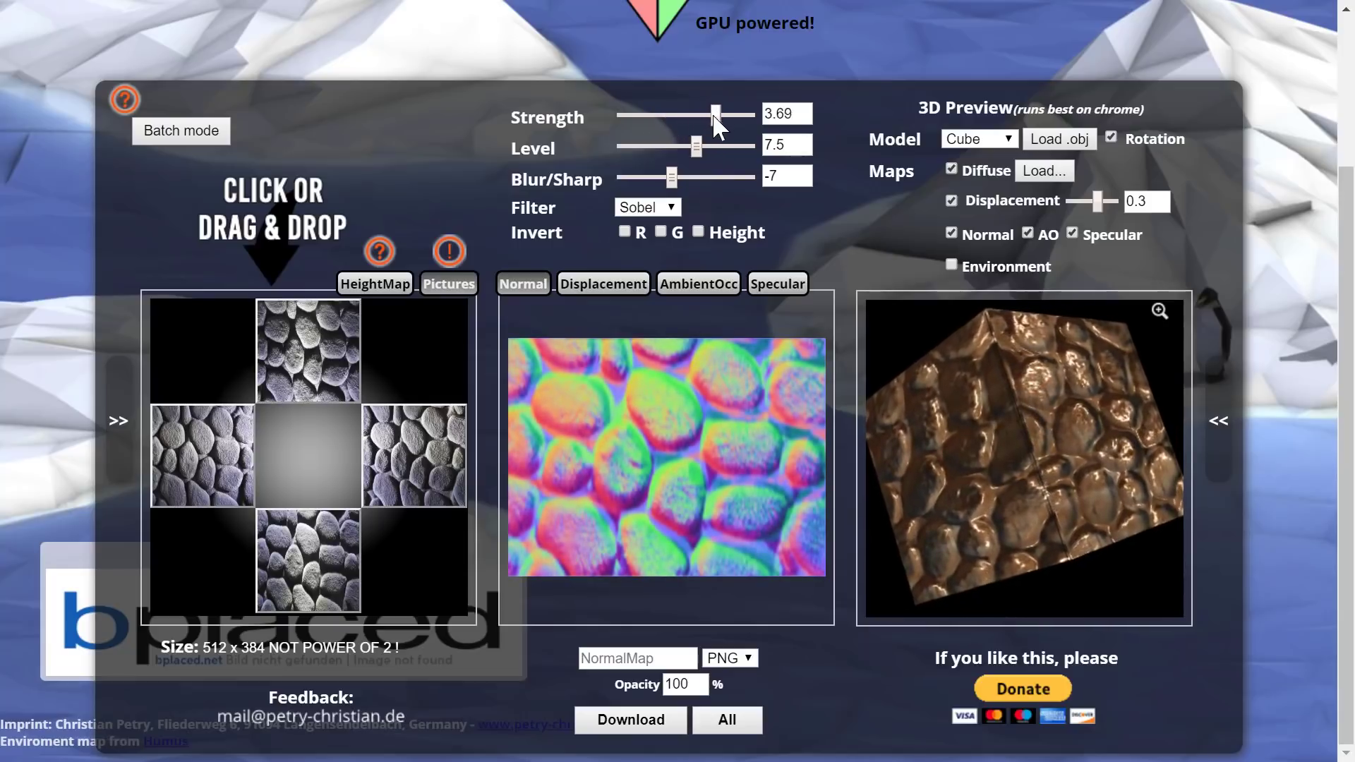
left_click_drag(713, 115, 682, 115)
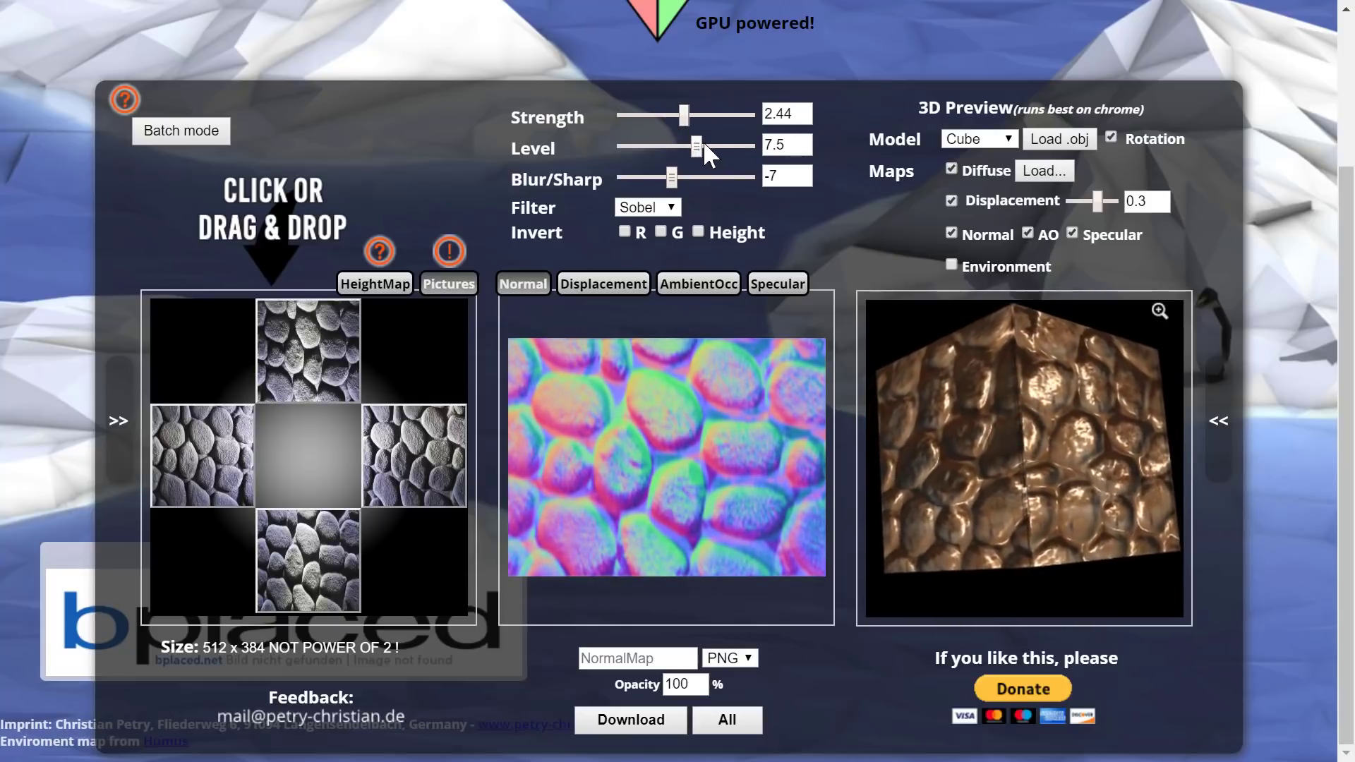
left_click_drag(696, 145, 669, 146)
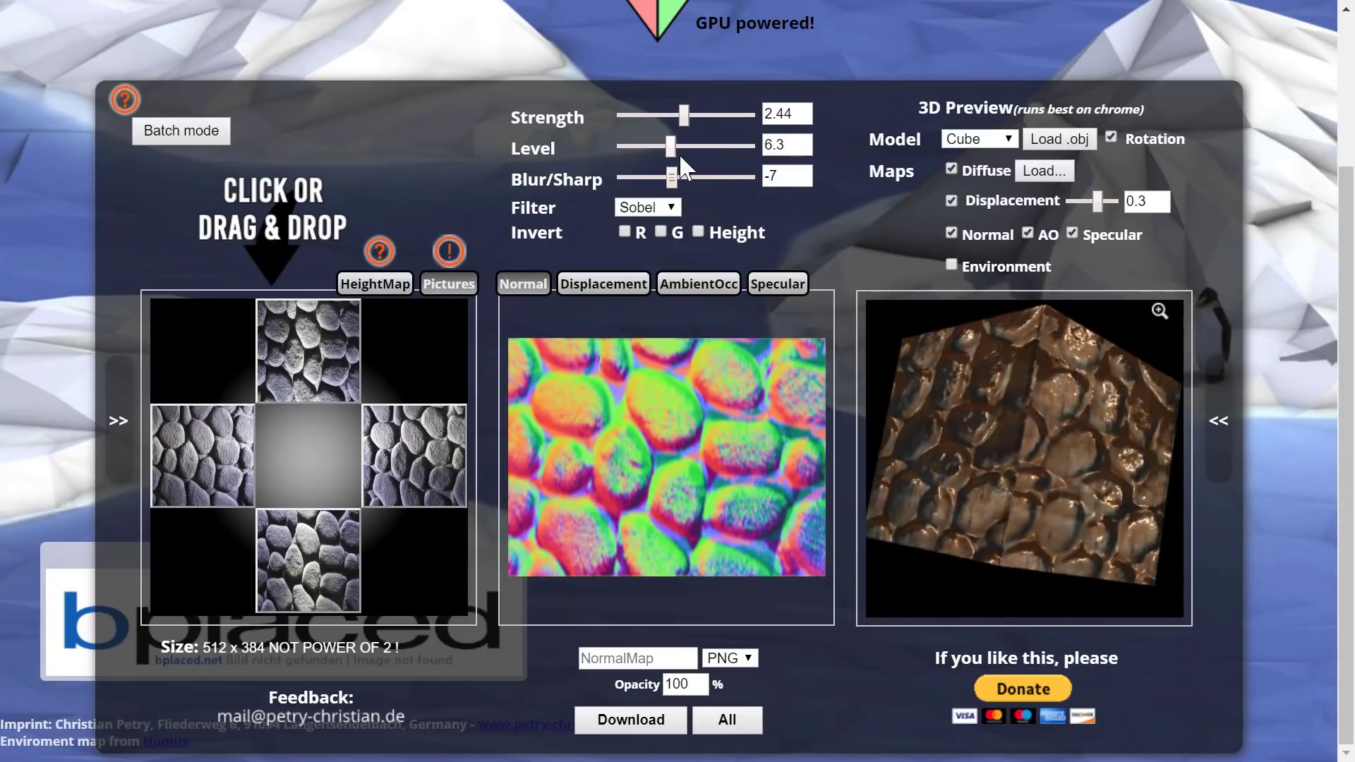
left_click(646, 207)
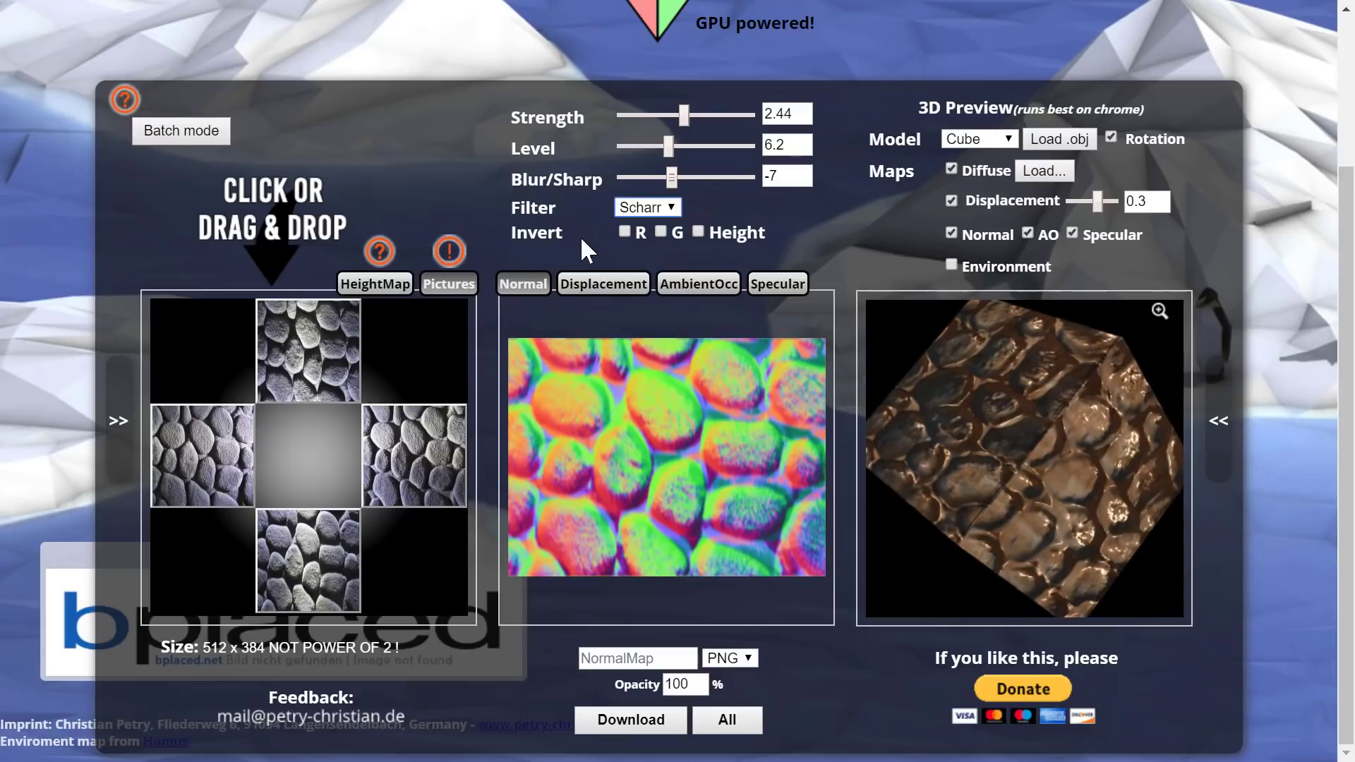
Lower ambient occlusion strength and mean, then set specular strength to 0.96.
left_click(698, 283)
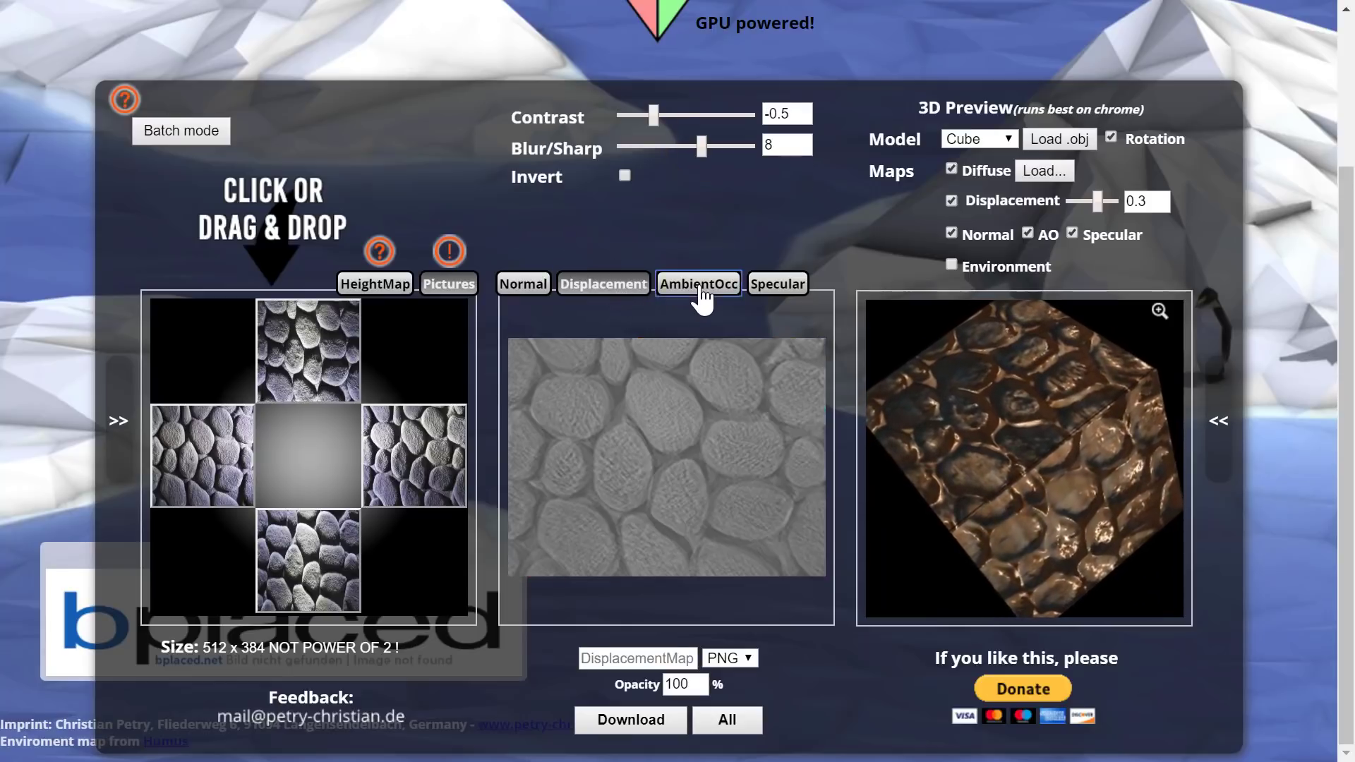
left_click(699, 284)
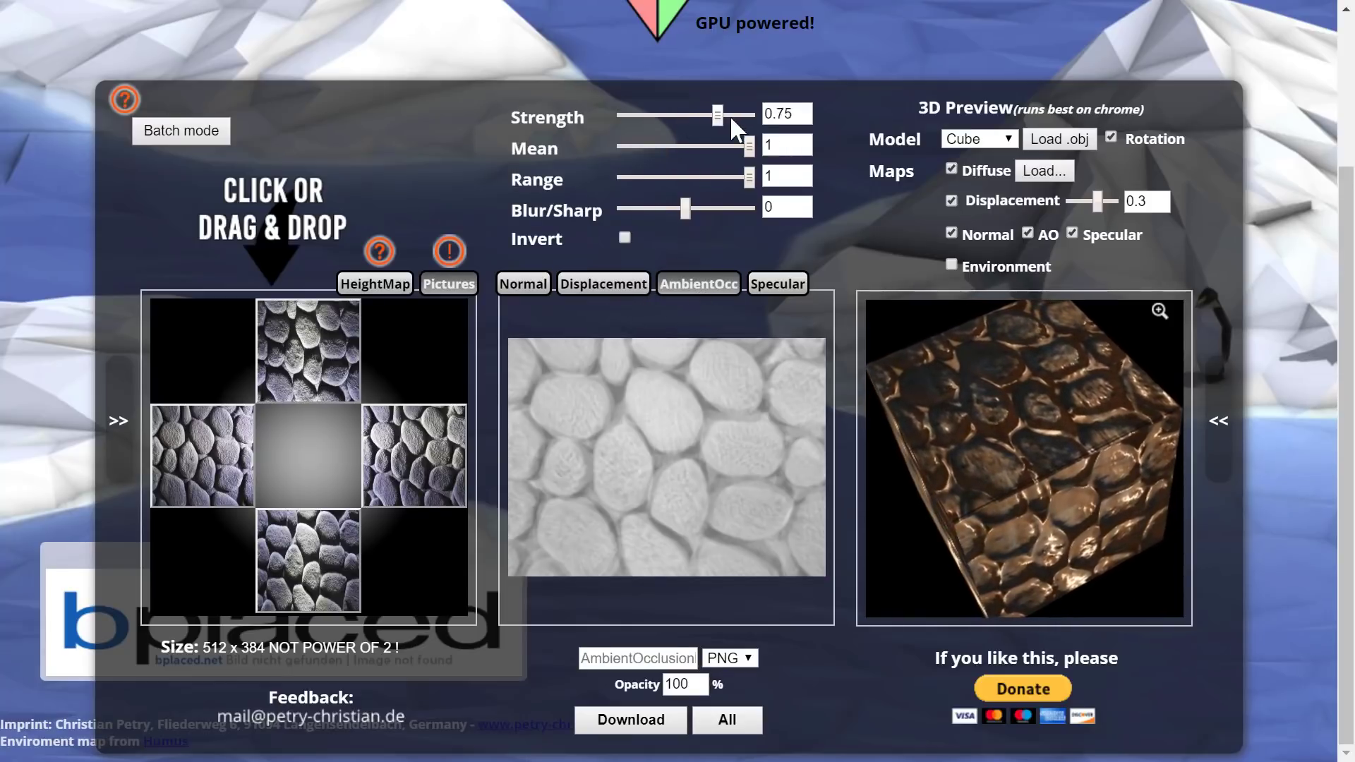
left_click_drag(717, 115, 684, 115)
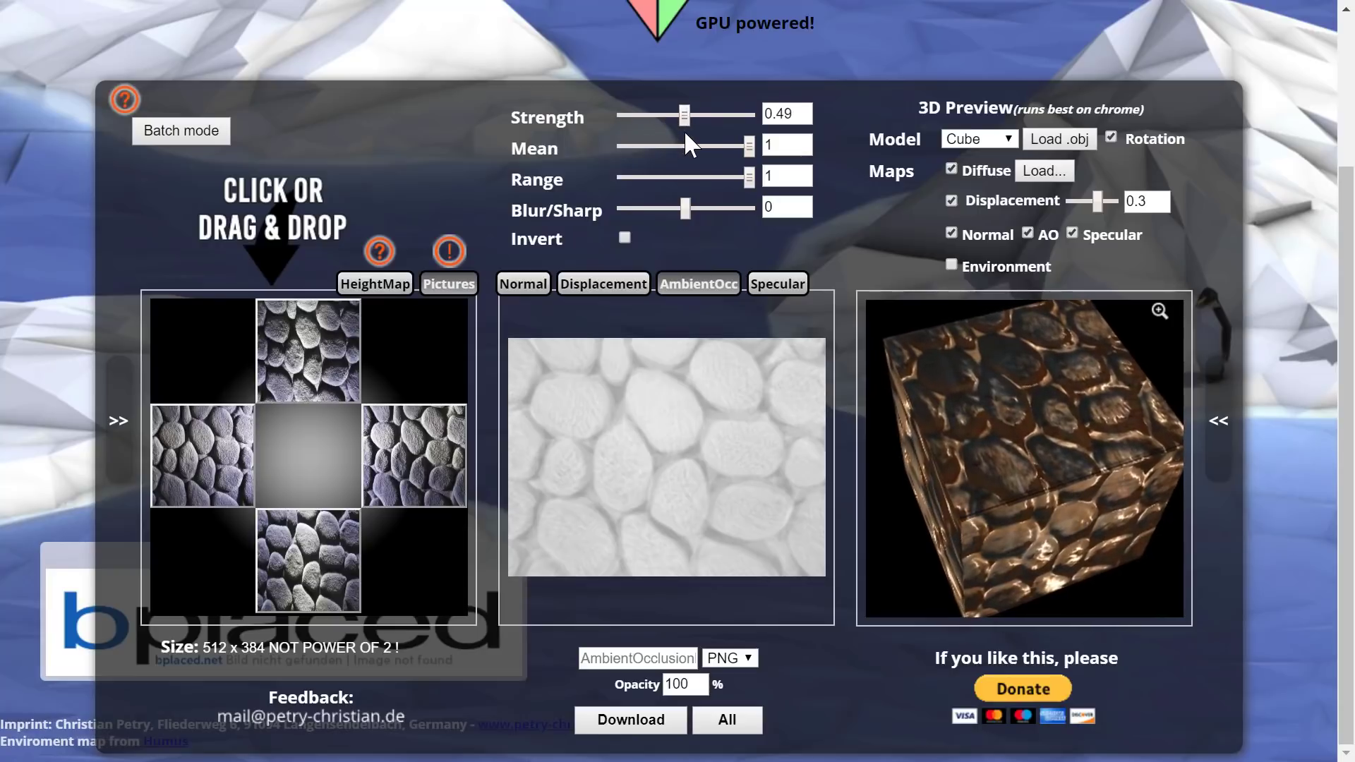
left_click_drag(745, 144, 655, 143)
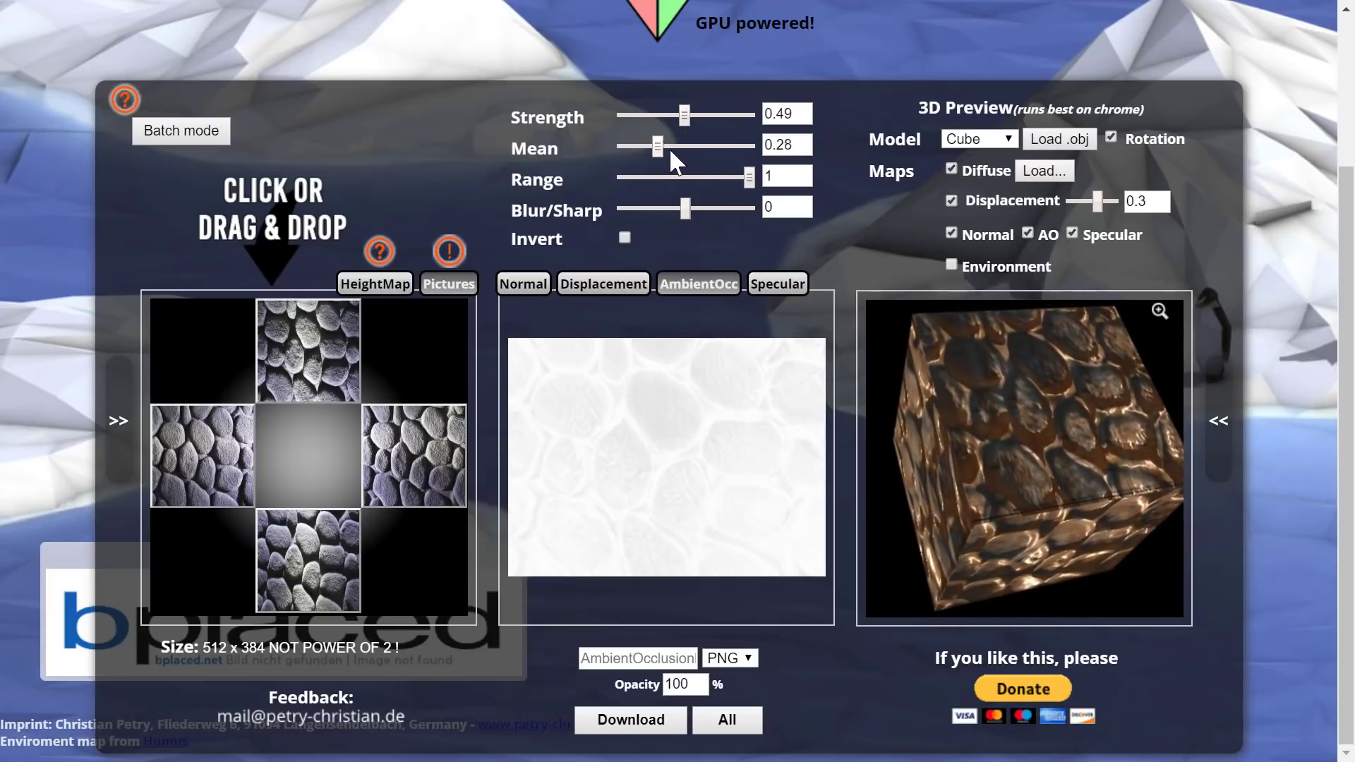
left_click(778, 284)
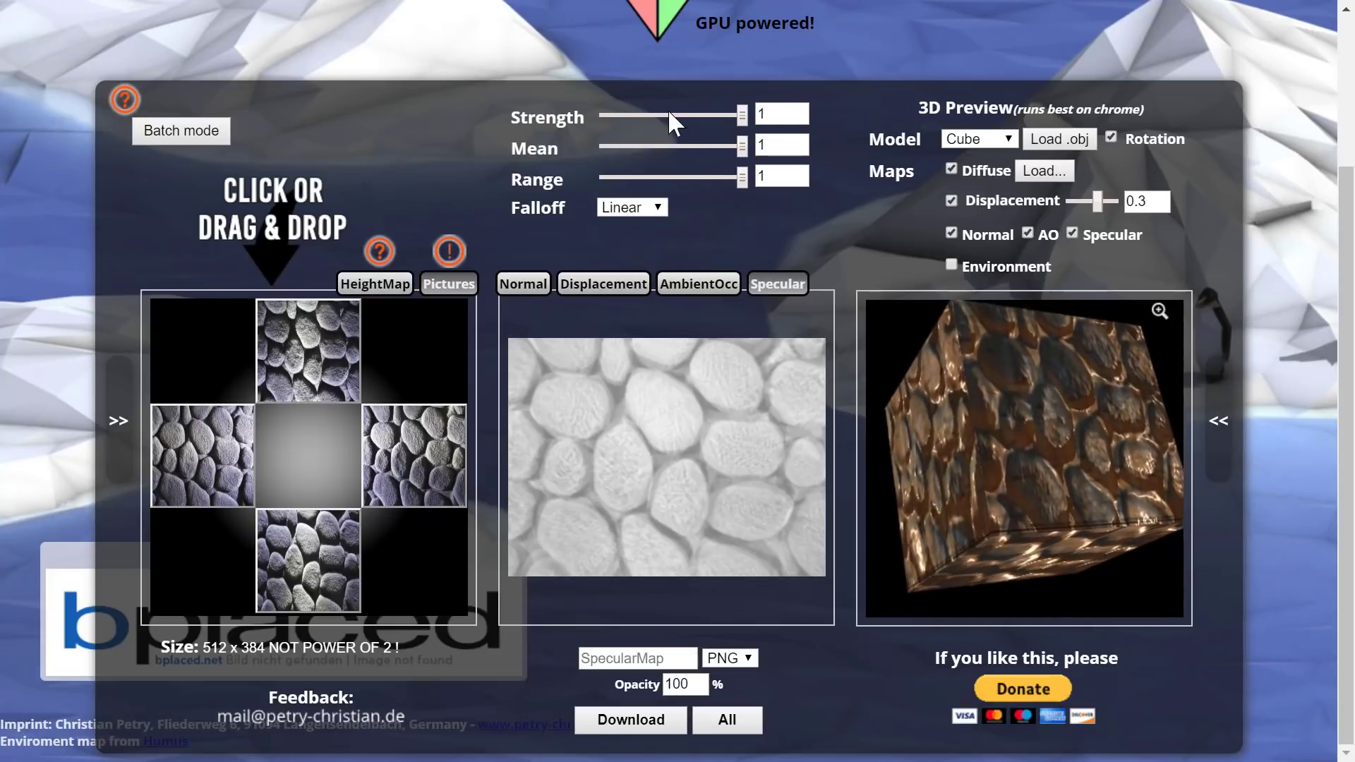
left_click_drag(734, 116, 650, 116)
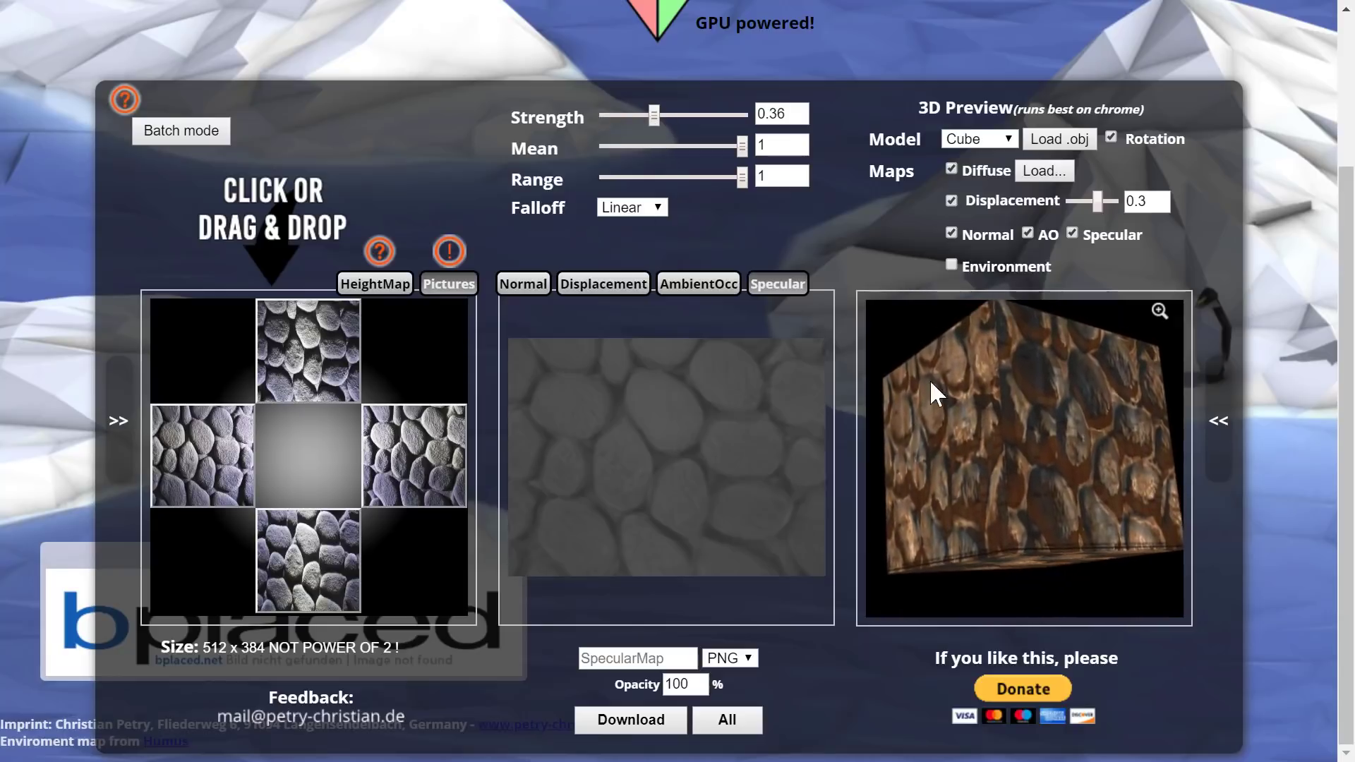
left_click_drag(654, 115, 728, 115)
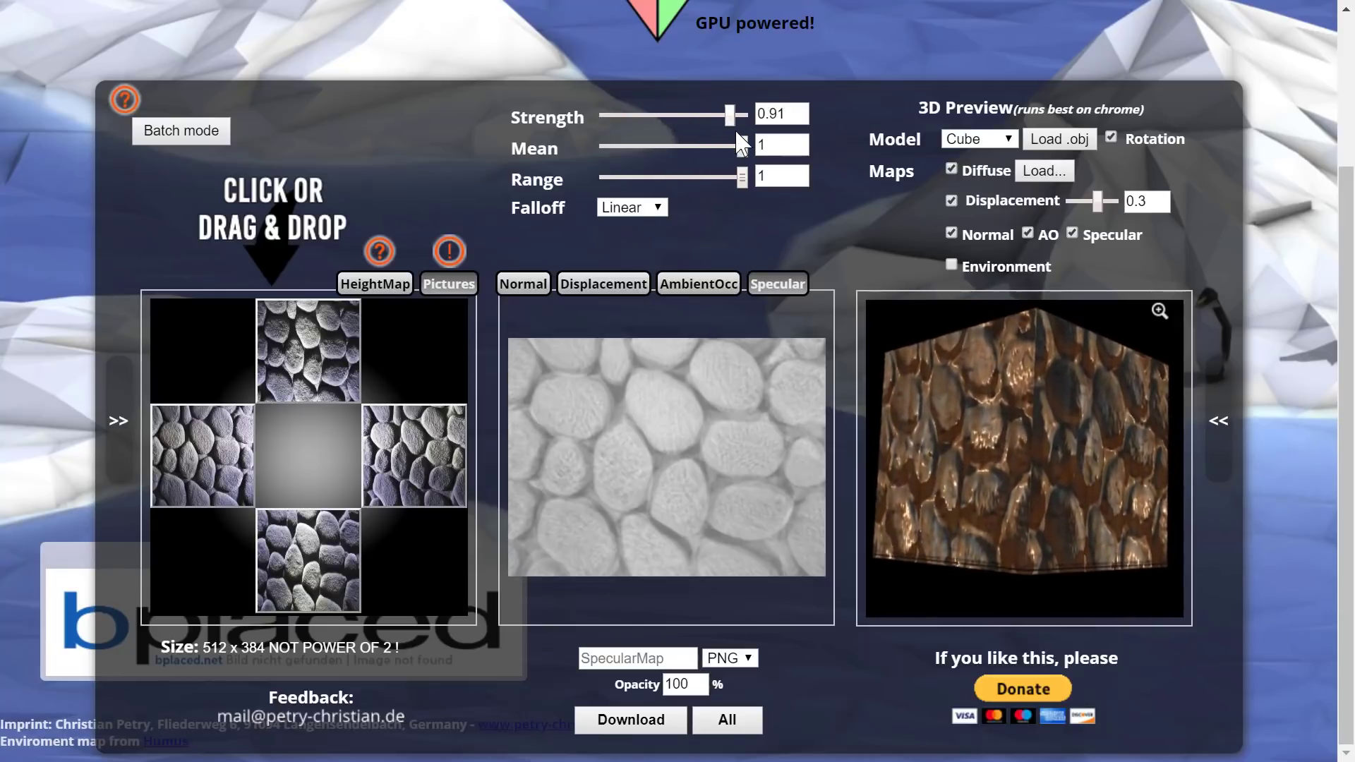
left_click_drag(728, 115, 737, 114)
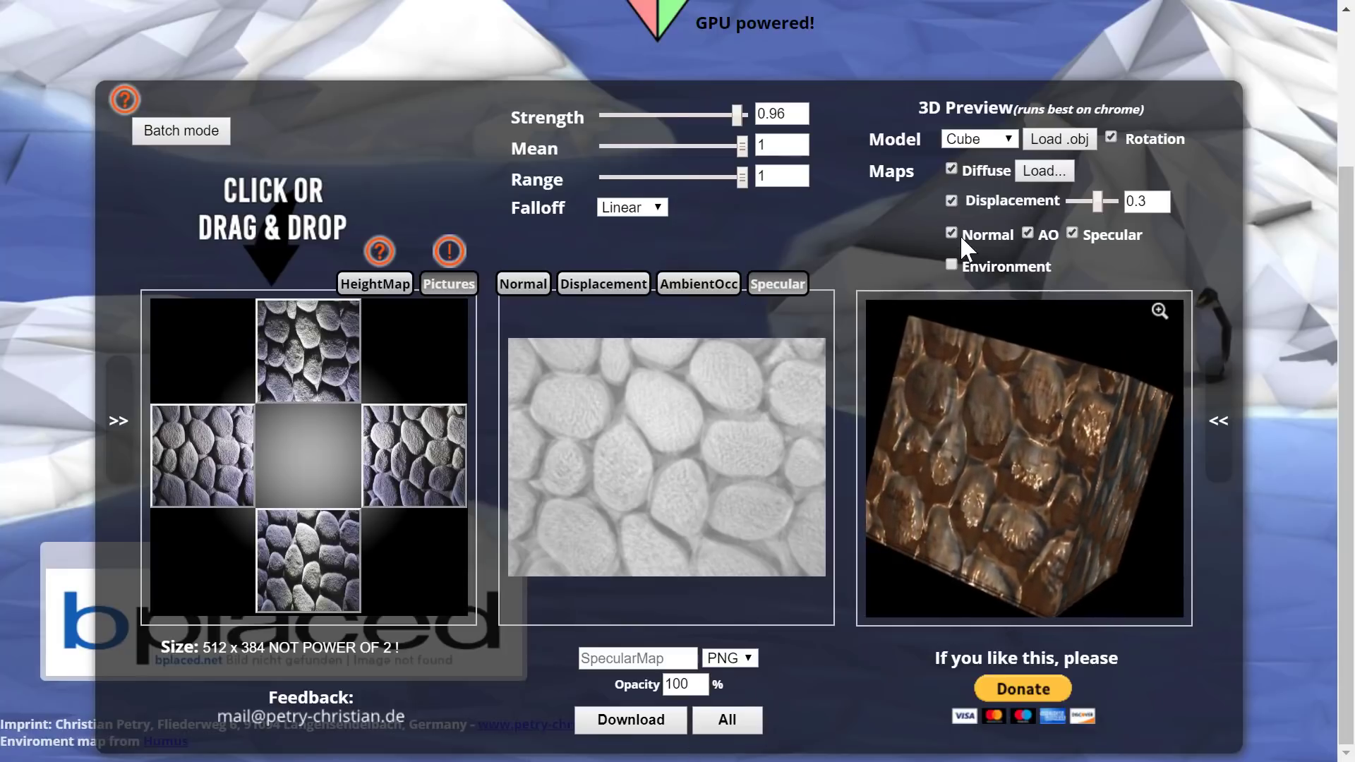
Toggle the Normal map off and on, cancel a diffuse load, and turn Diffuse off.
left_click(951, 234)
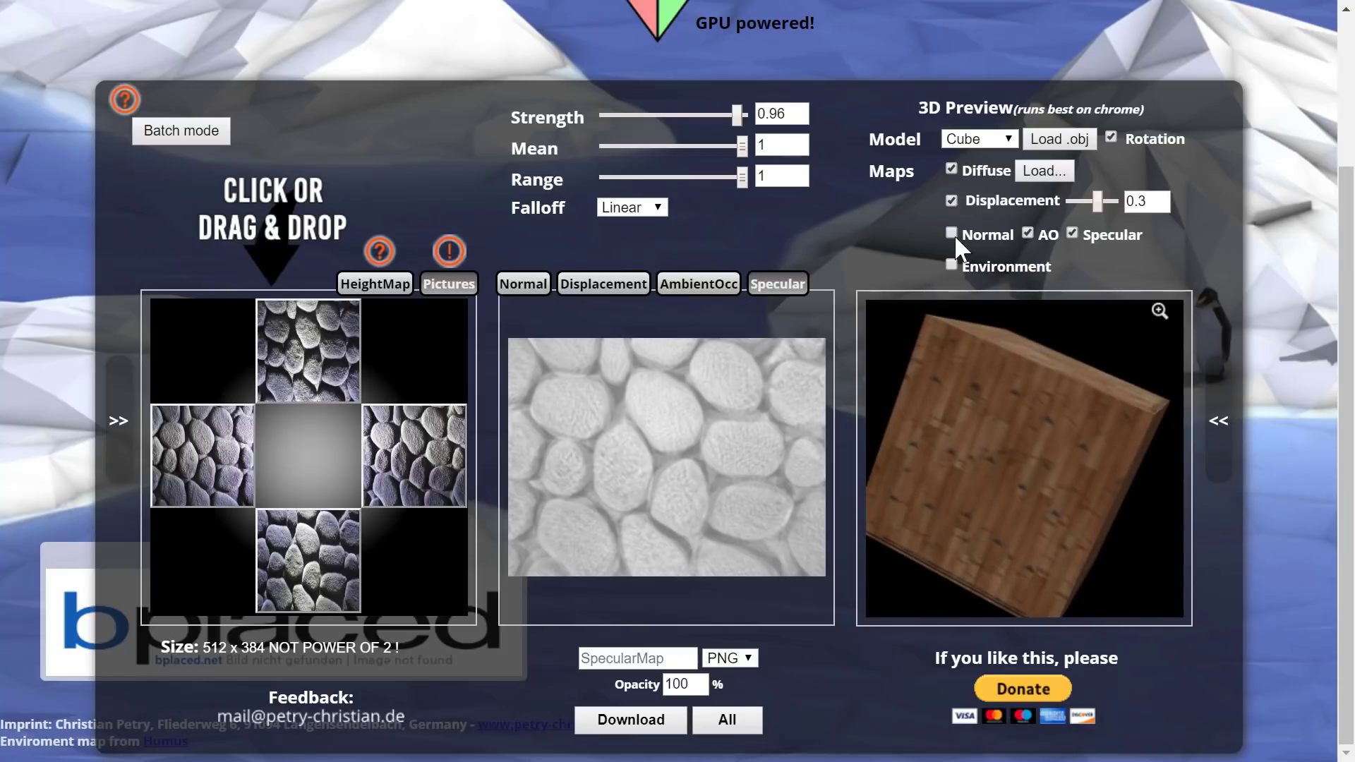
left_click(950, 233)
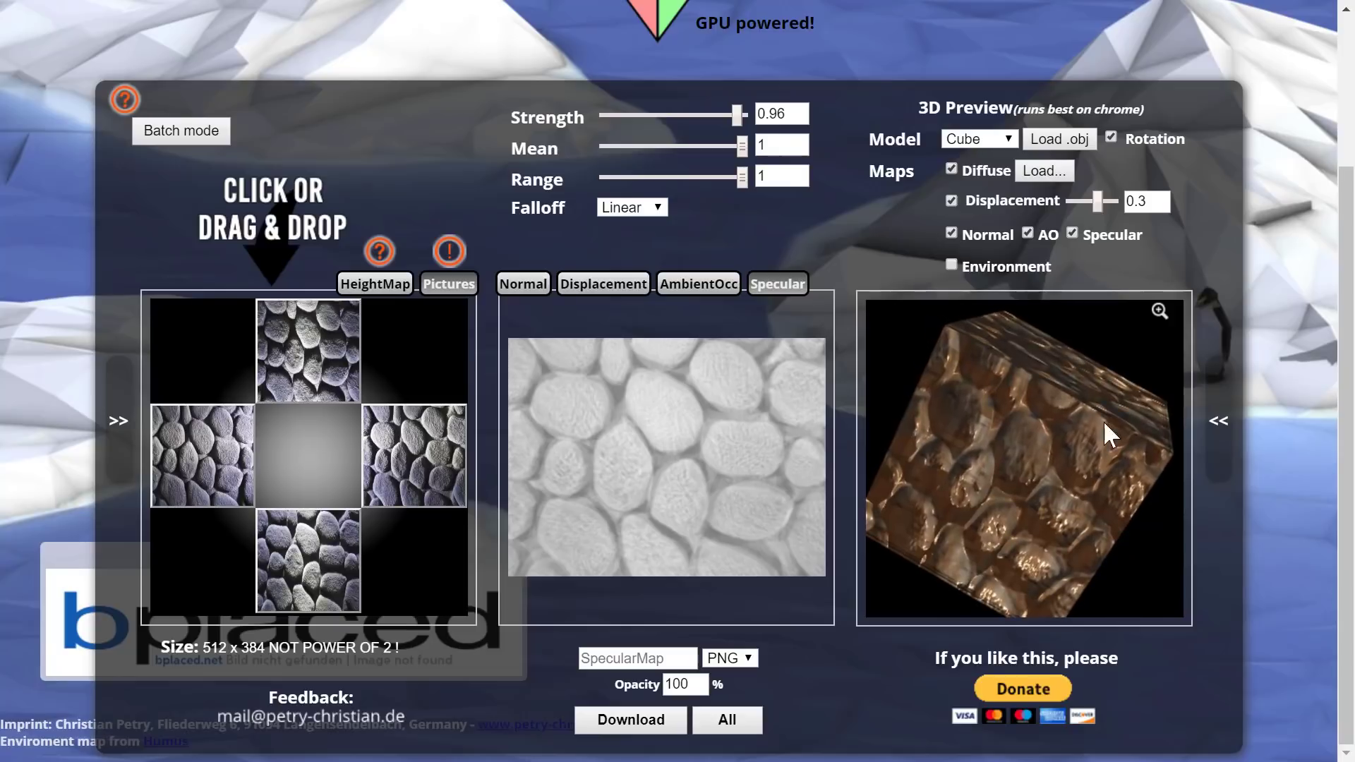
left_click(1044, 171)
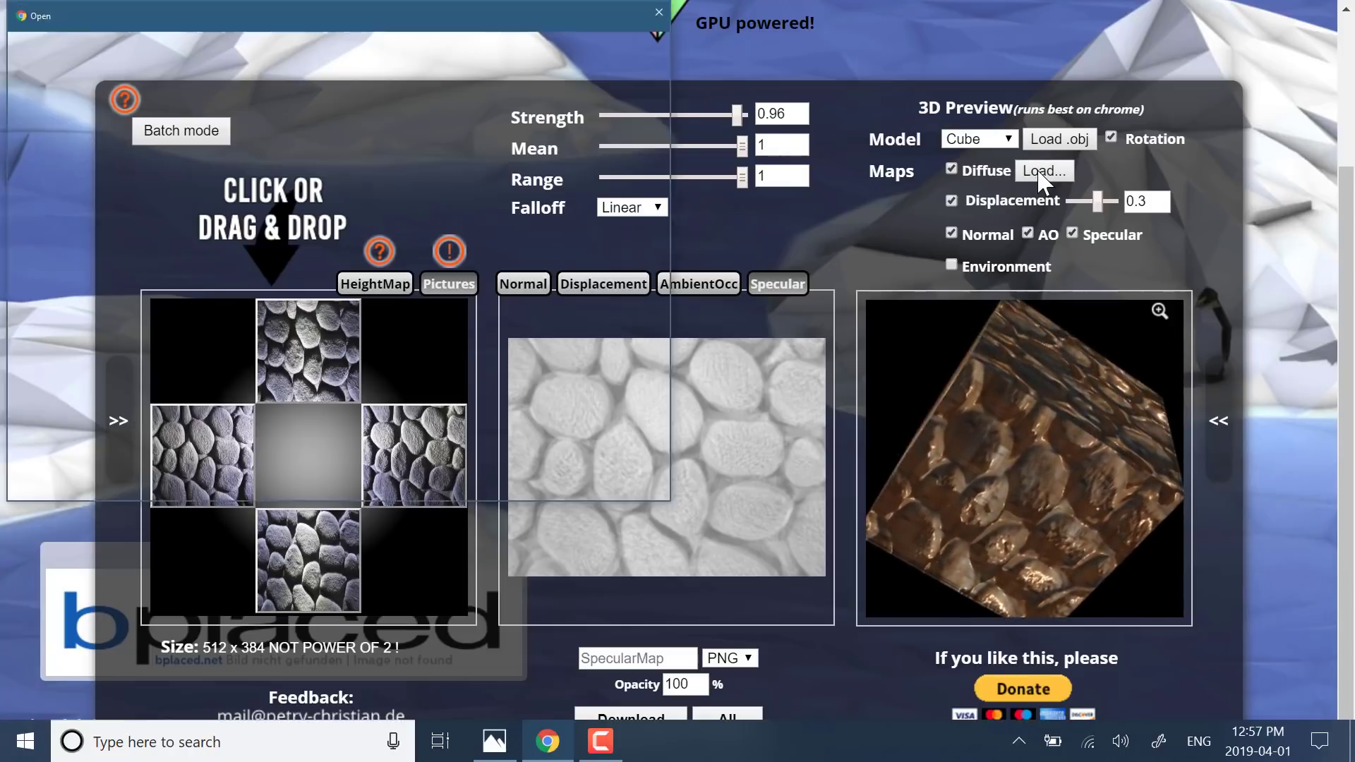
left_click(1044, 171)
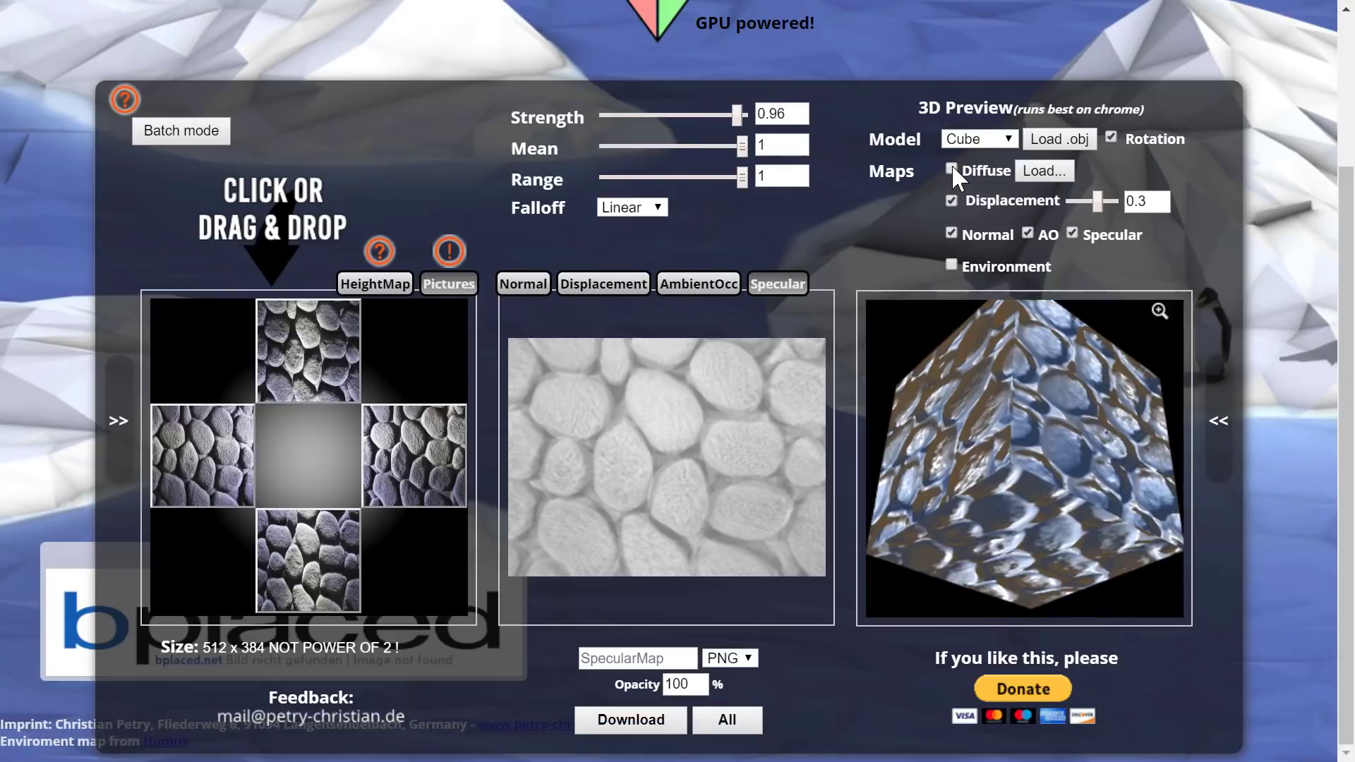
left_click(952, 171)
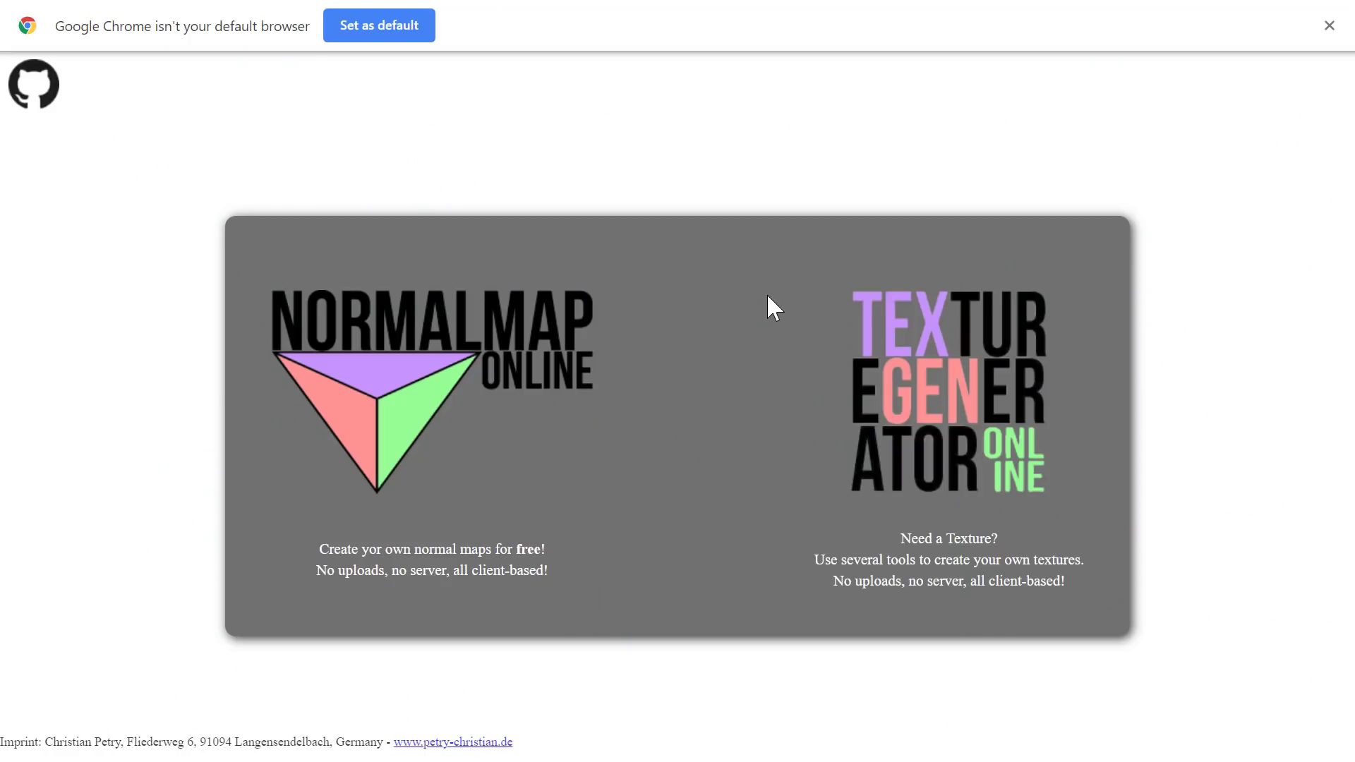
mouse_move(833, 381)
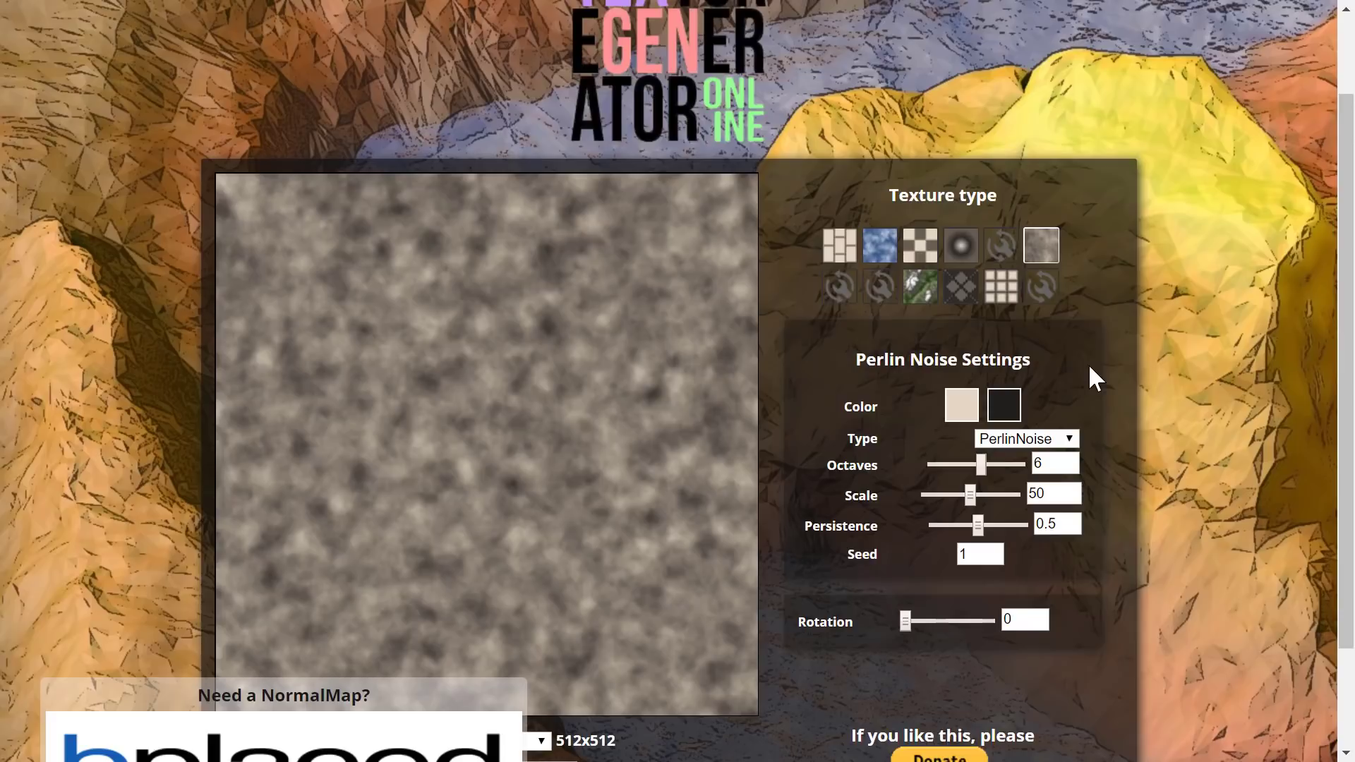
mouse_move(919, 327)
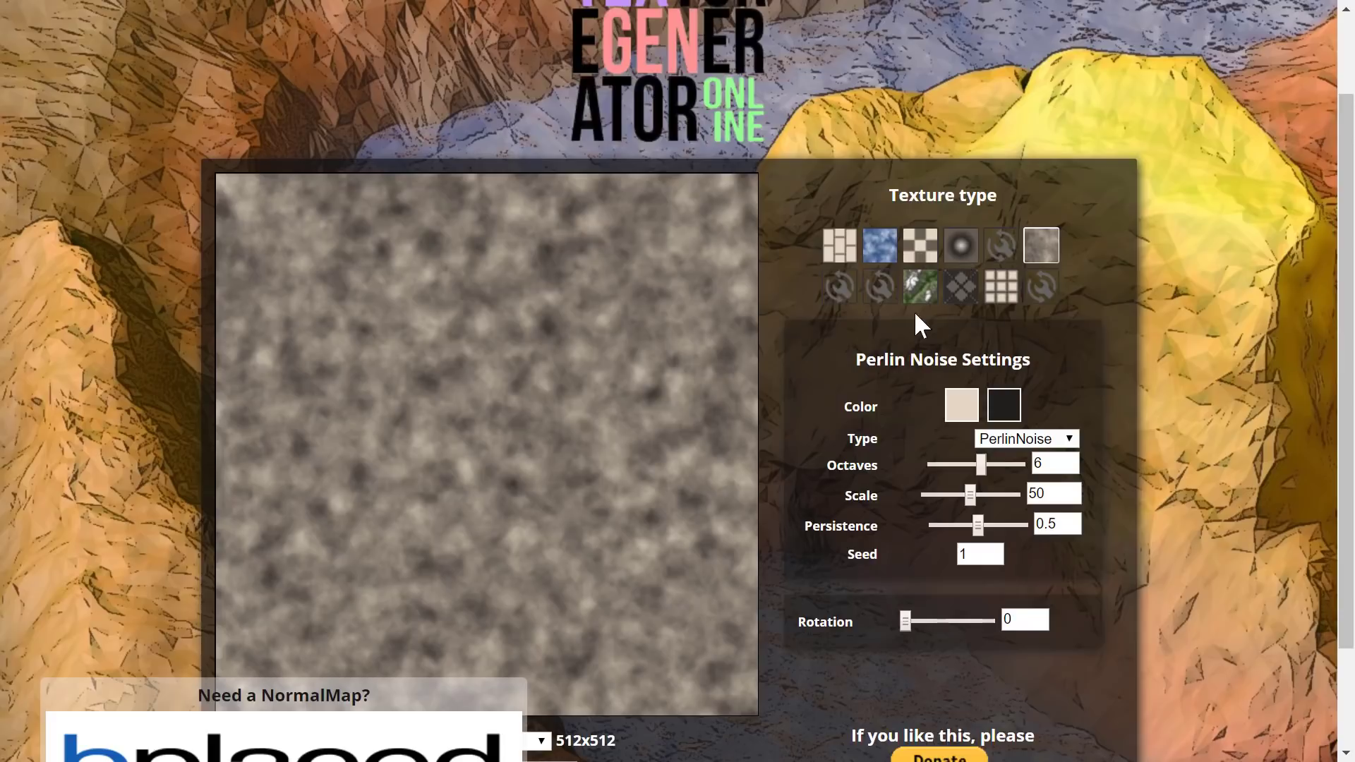
Switch to a brick texture, widen bricks to Size x 12, and rotate to 194 degrees.
left_click(839, 245)
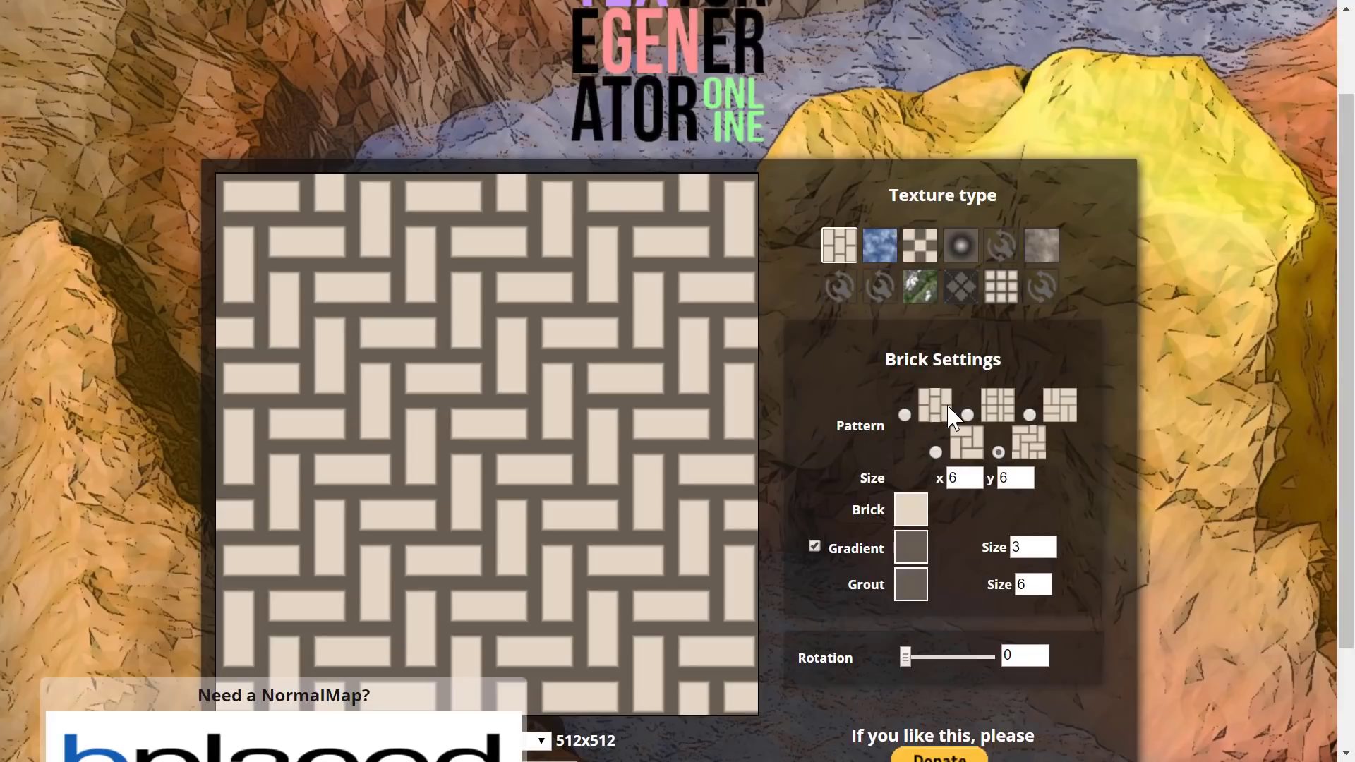
mouse_move(977, 461)
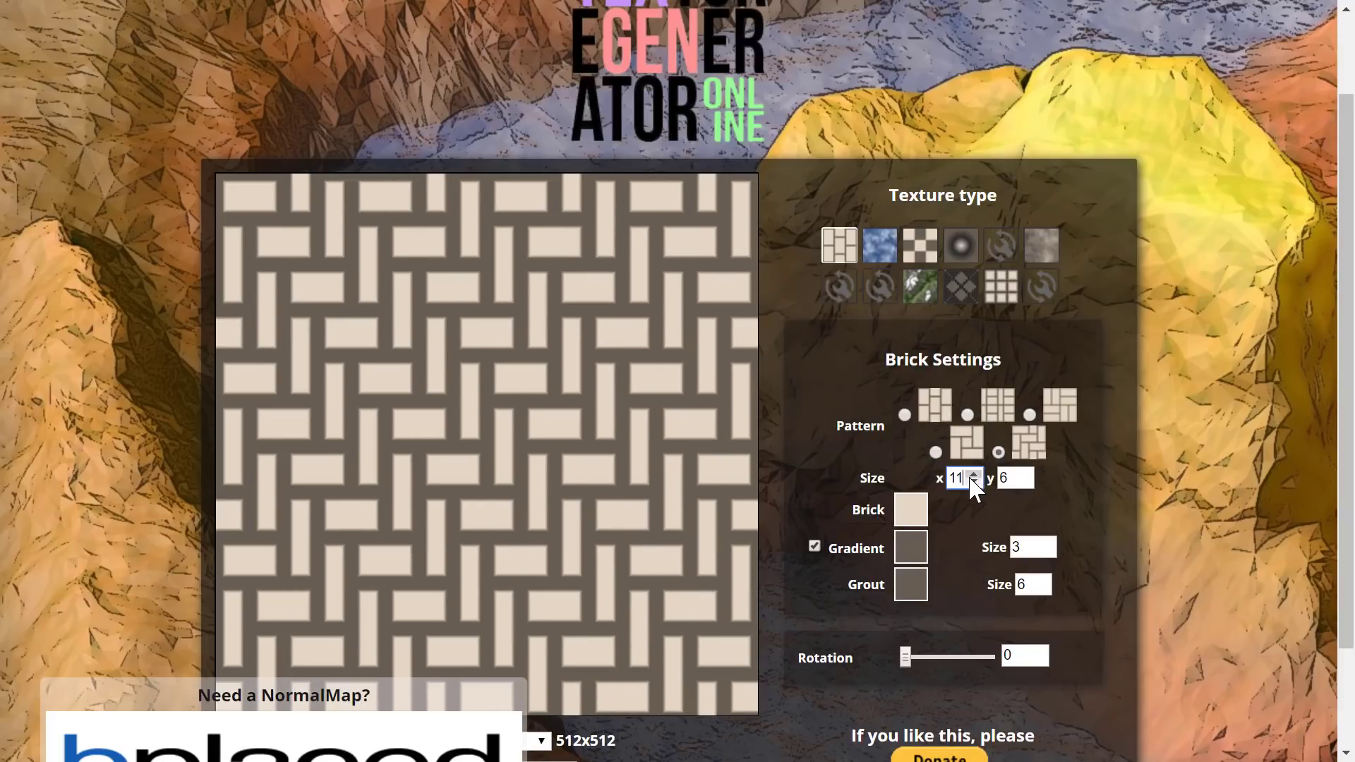
left_click(975, 472)
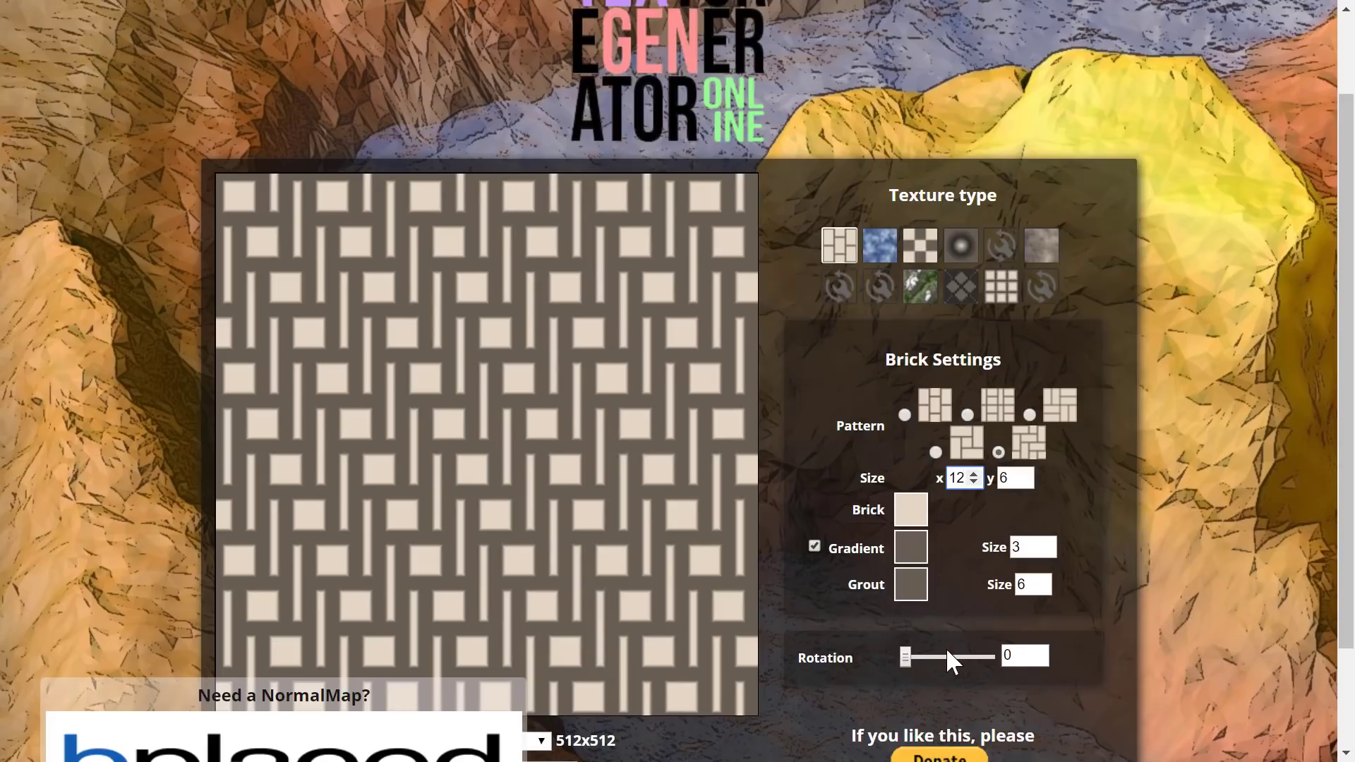
left_click(919, 246)
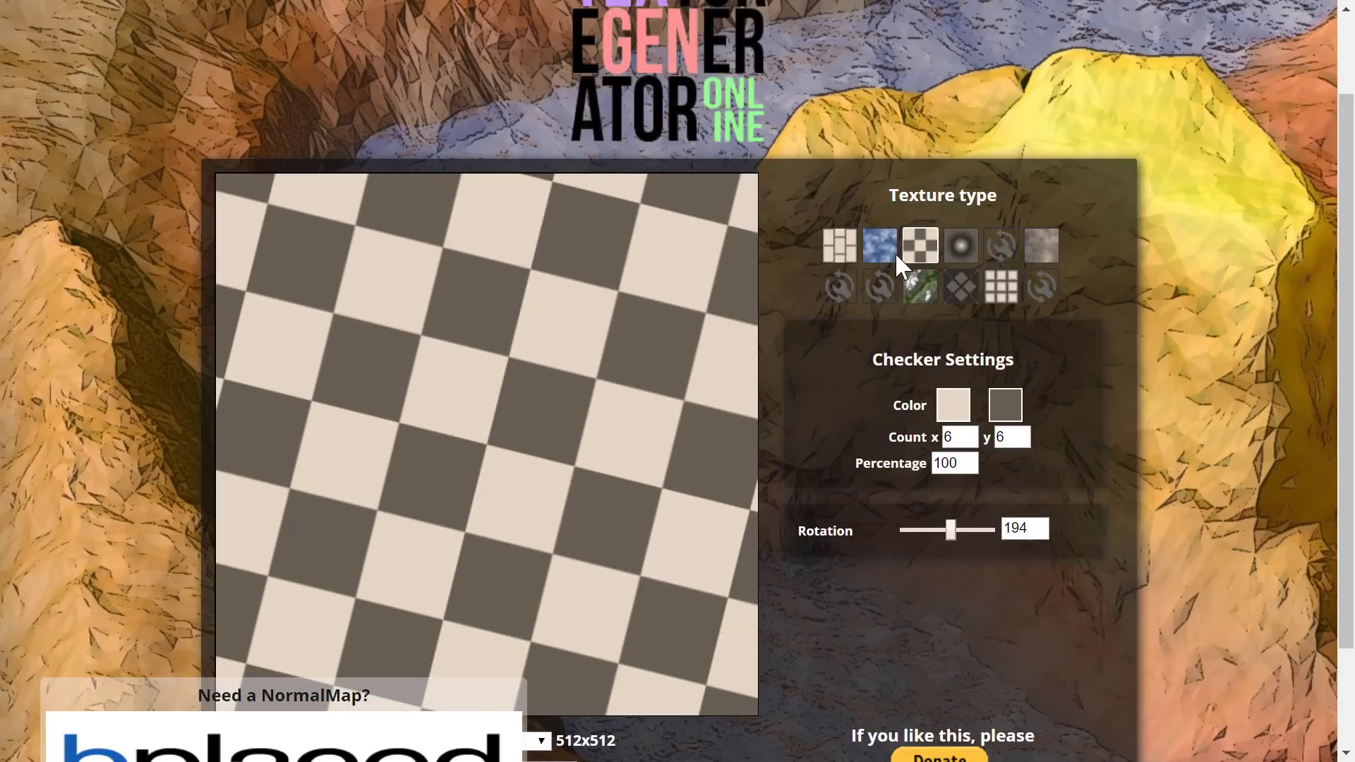
Give the clouds texture a grey colour and seed 5, then switch to a radial gradient.
left_click(879, 246)
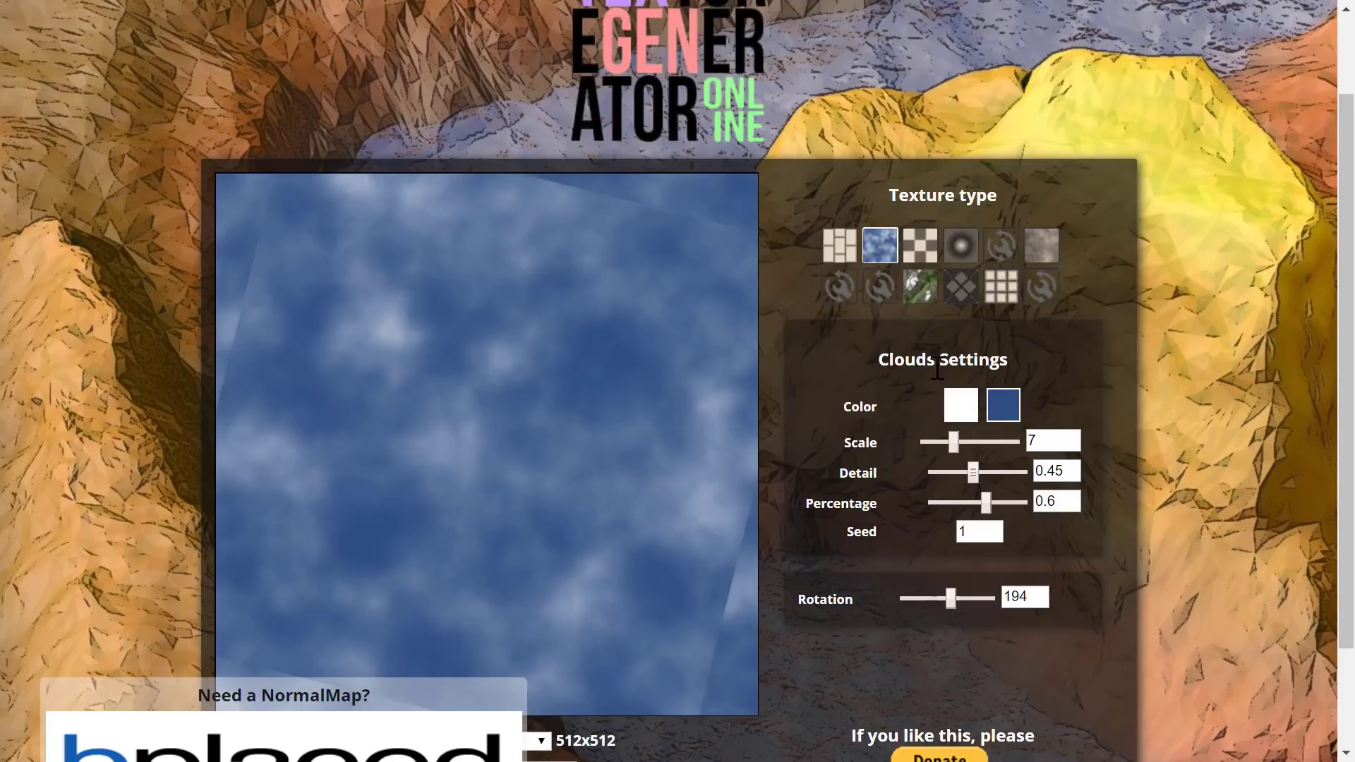
left_click(1002, 405)
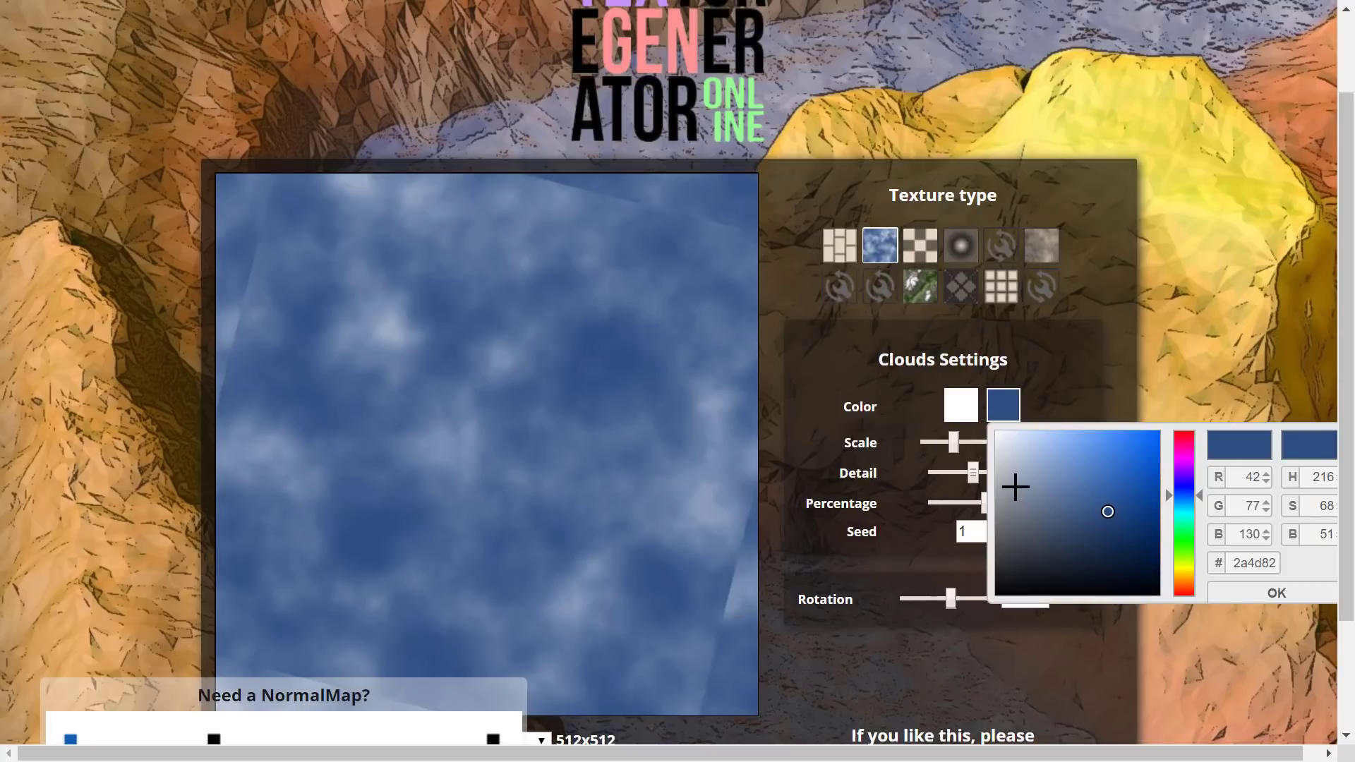
left_click(1015, 484)
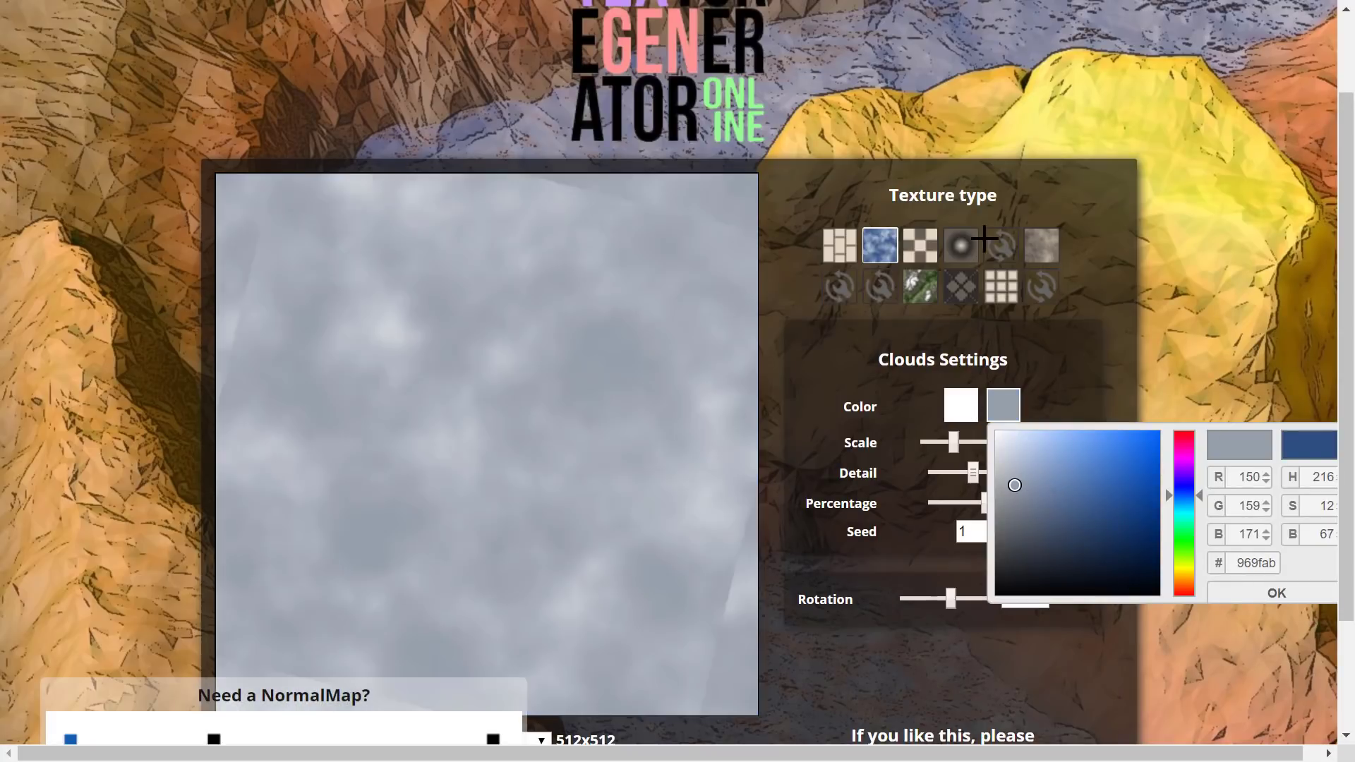
left_click(1275, 593)
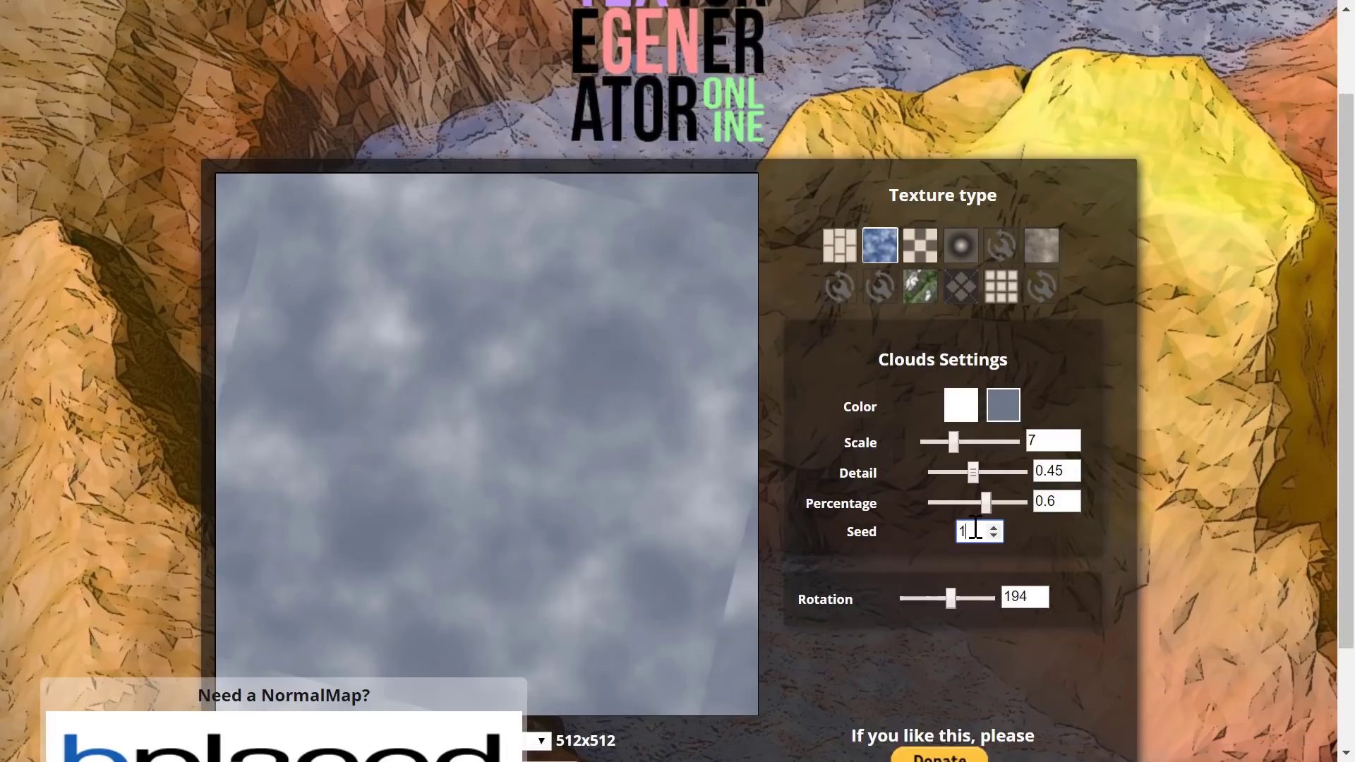
left_click(994, 526)
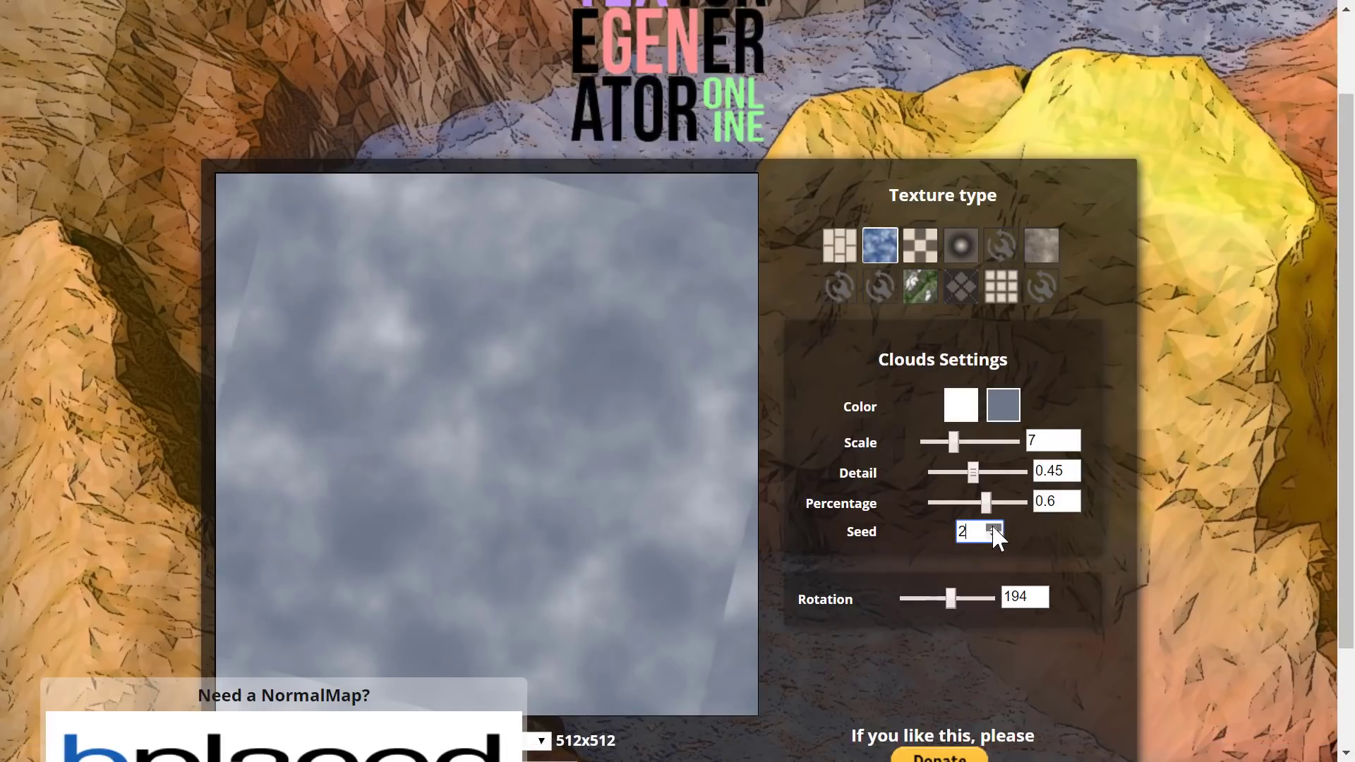
left_click(994, 527)
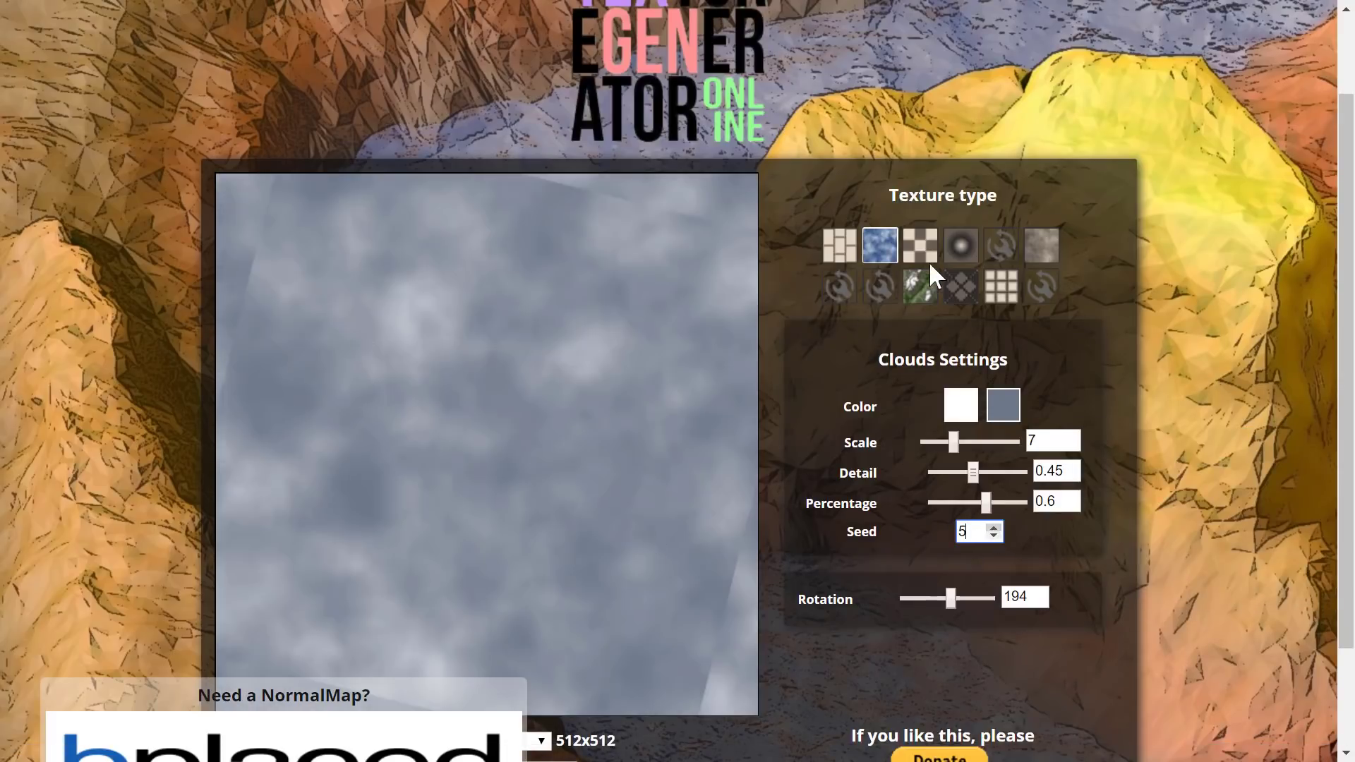
left_click(960, 245)
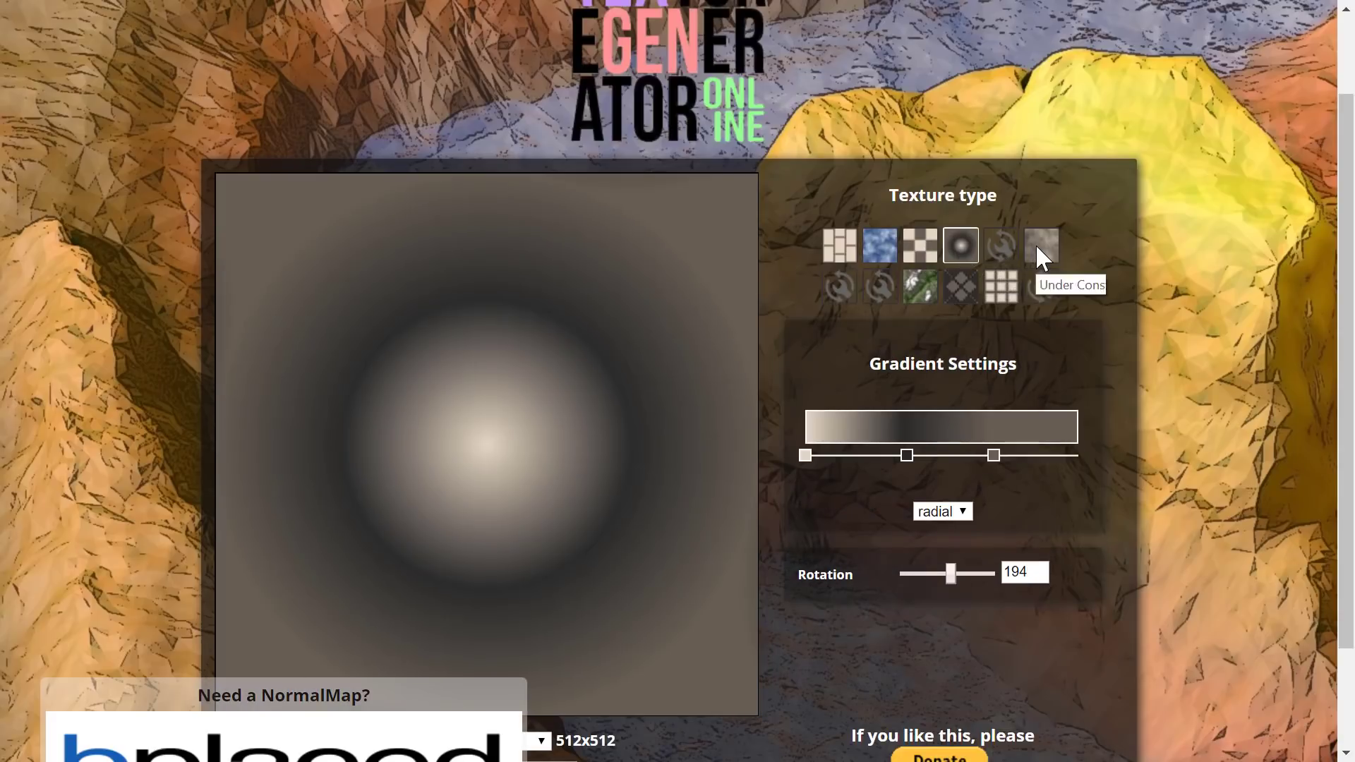
Preview Perlin noise and terrain textures, then settle on a soft-edged 2×2 tiles texture.
left_click(1041, 244)
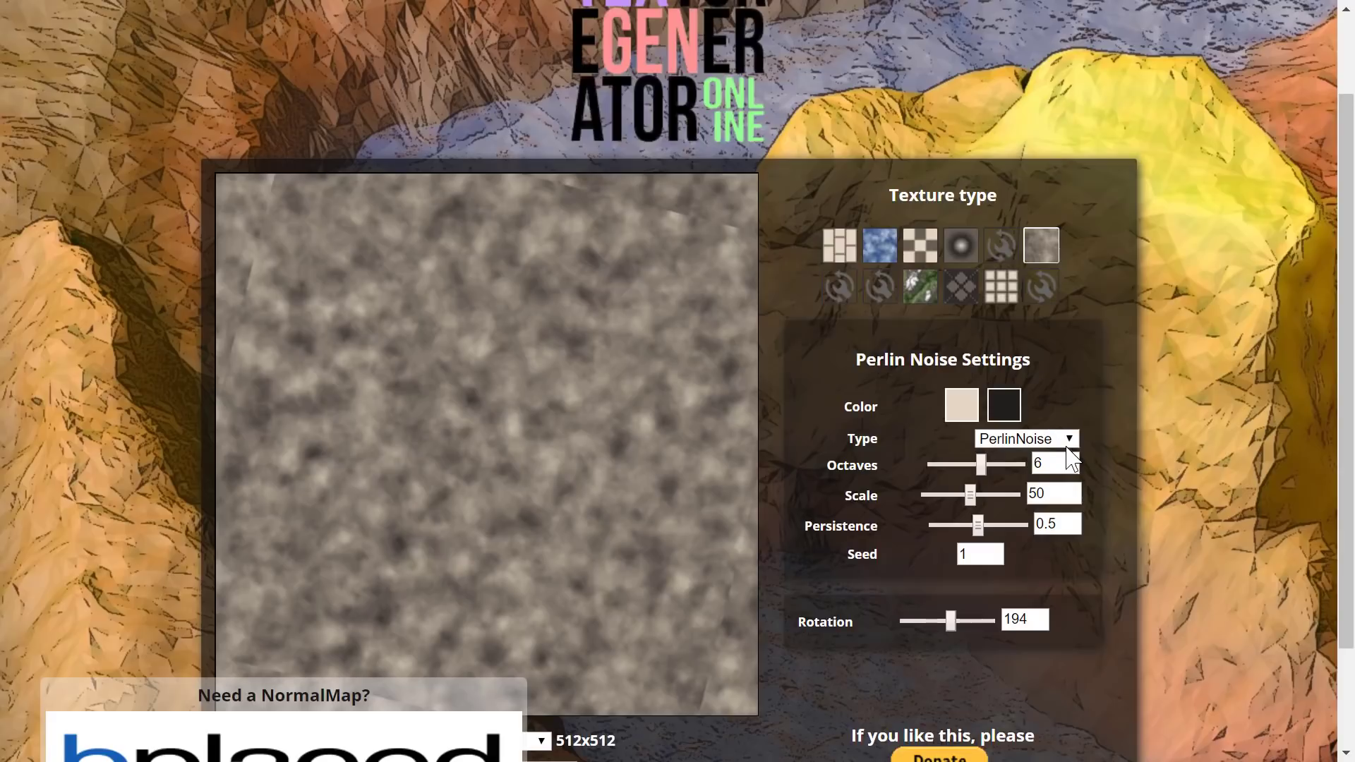
left_click(1026, 438)
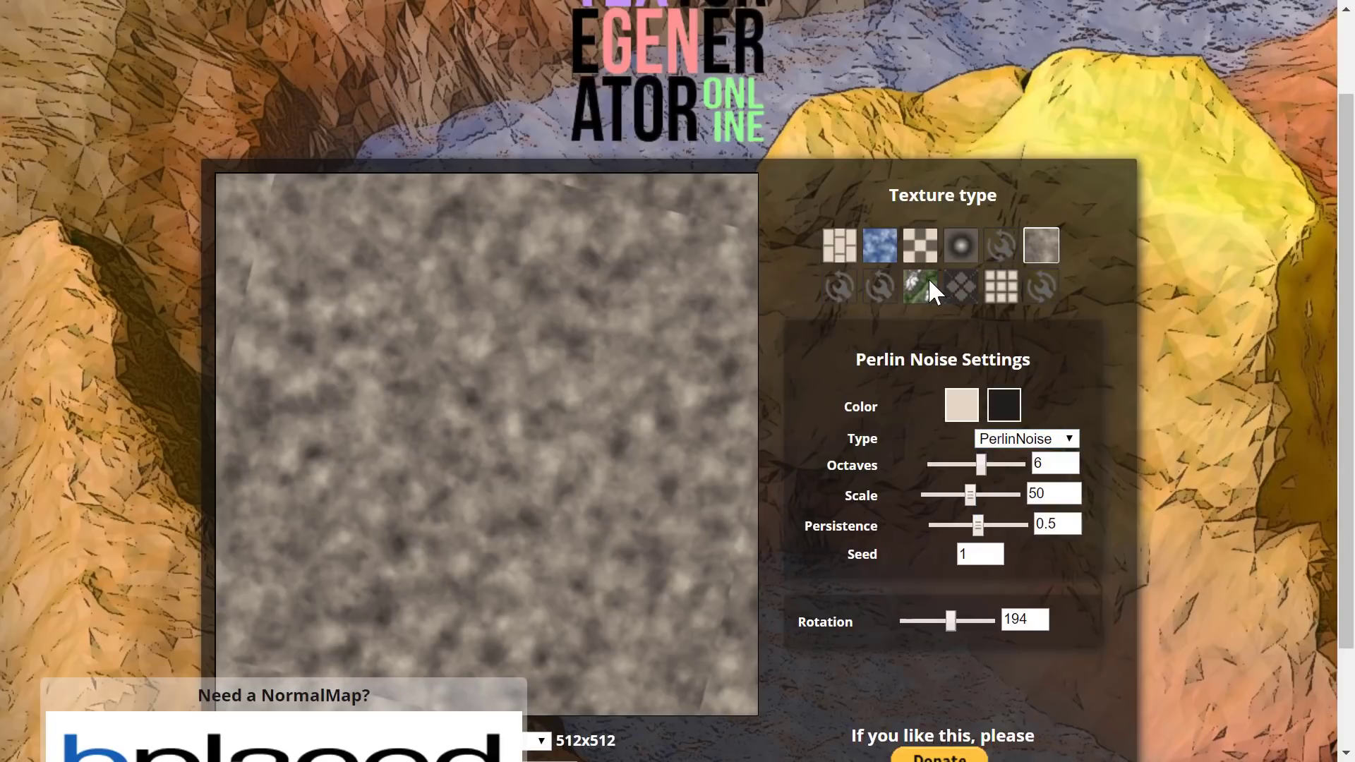
left_click(919, 287)
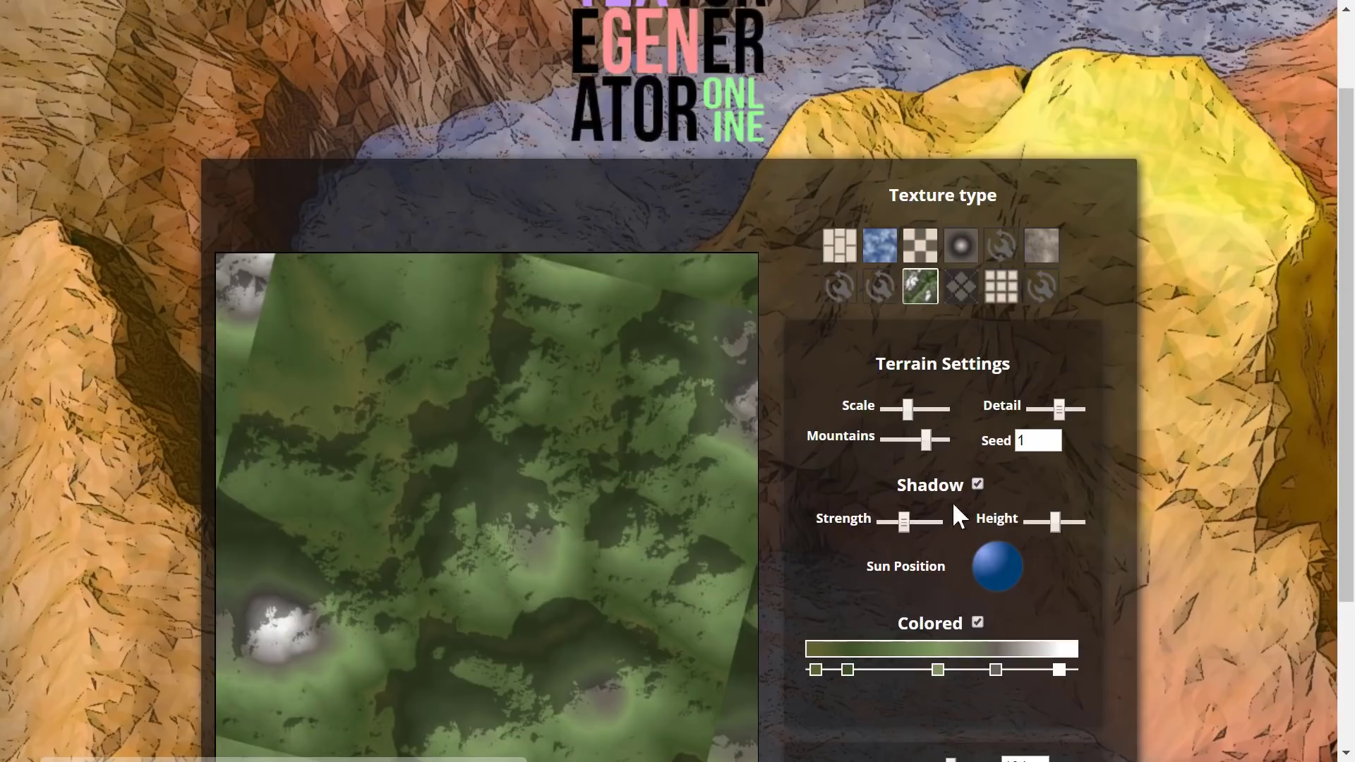
left_click(1000, 287)
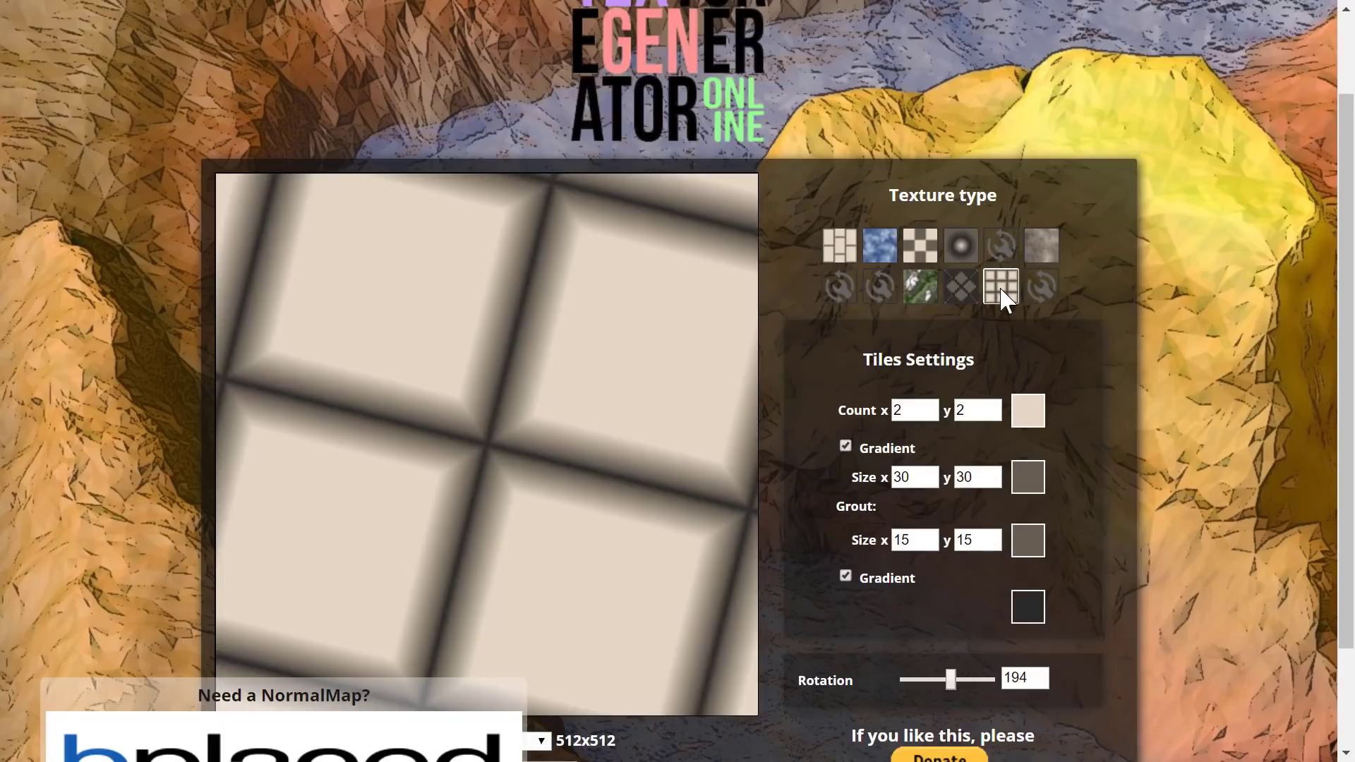
Generate a doubled chevron textile weave with tightness lowered to 0.33.
left_click(960, 286)
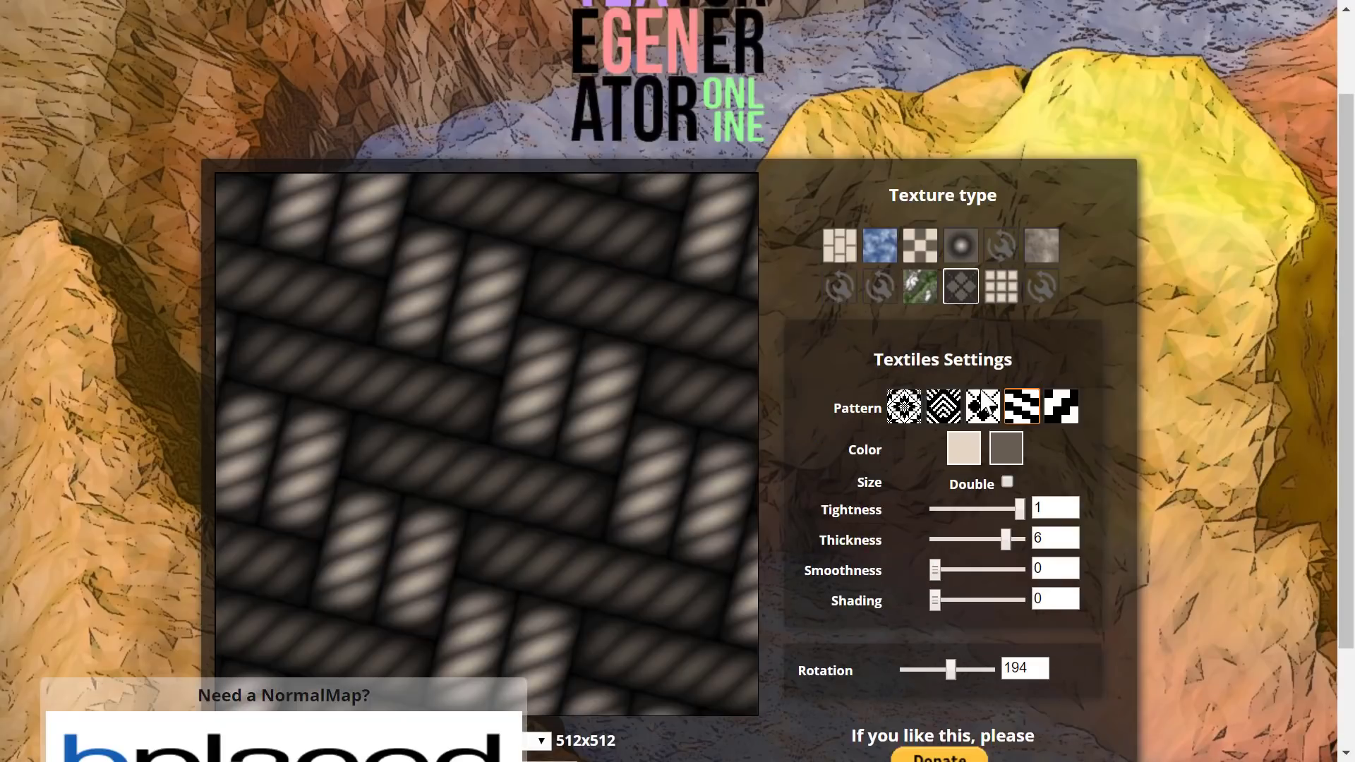
left_click(942, 407)
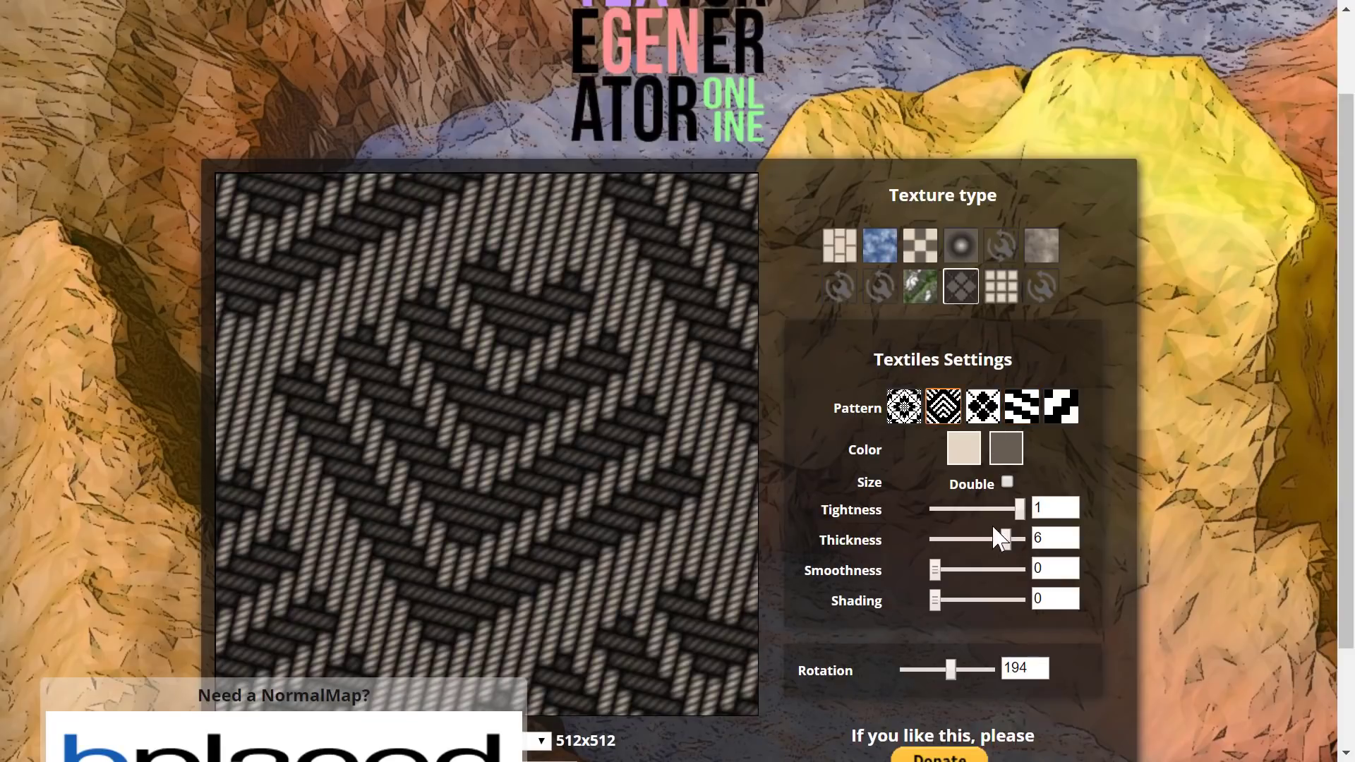
left_click(1006, 482)
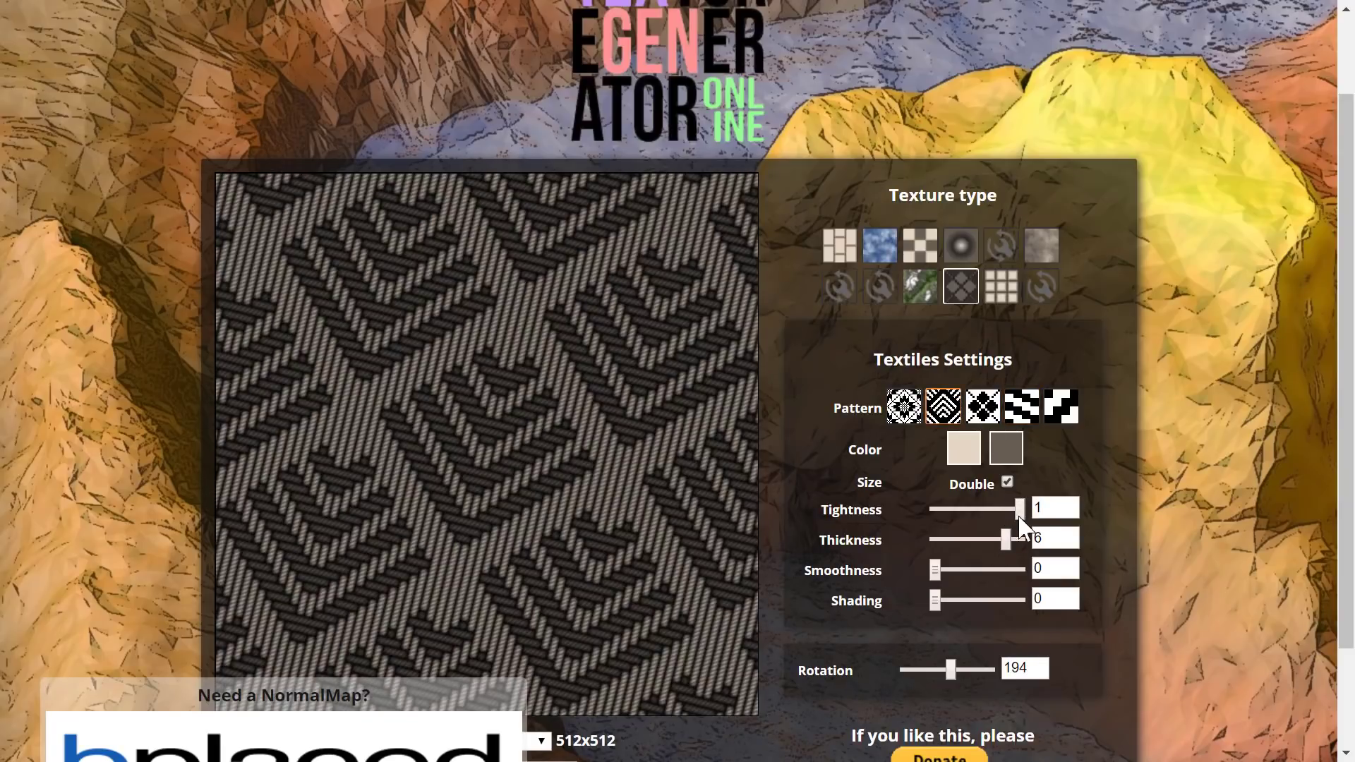
left_click_drag(1020, 509, 999, 509)
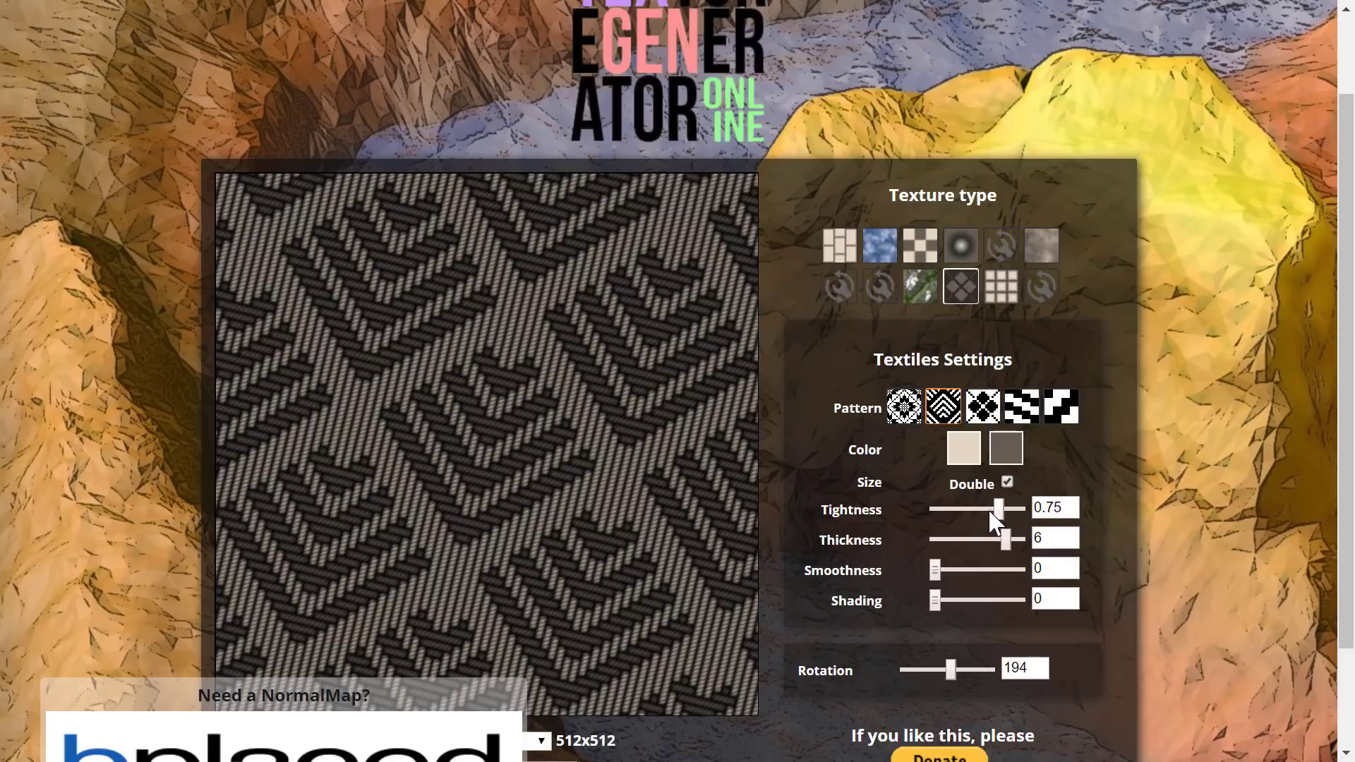
left_click_drag(1000, 510, 963, 509)
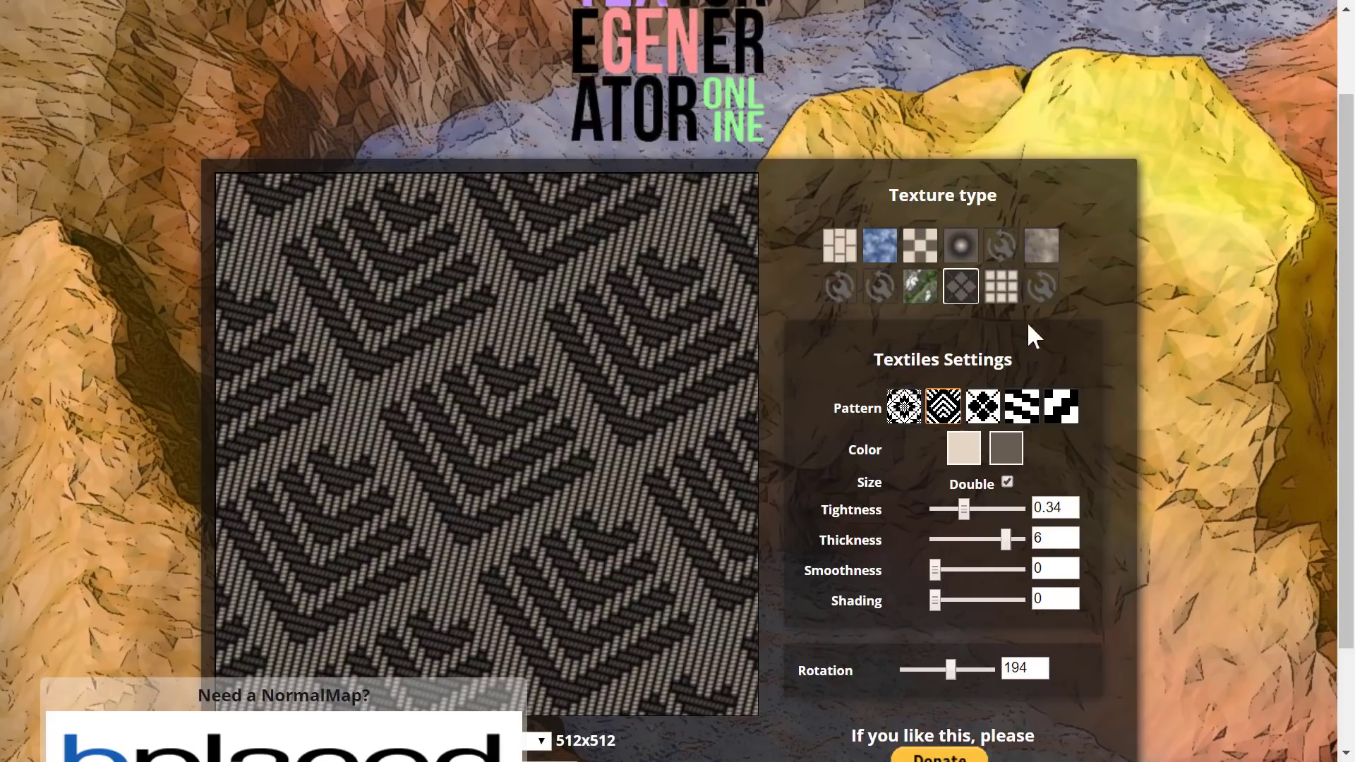
mouse_move(1291, 322)
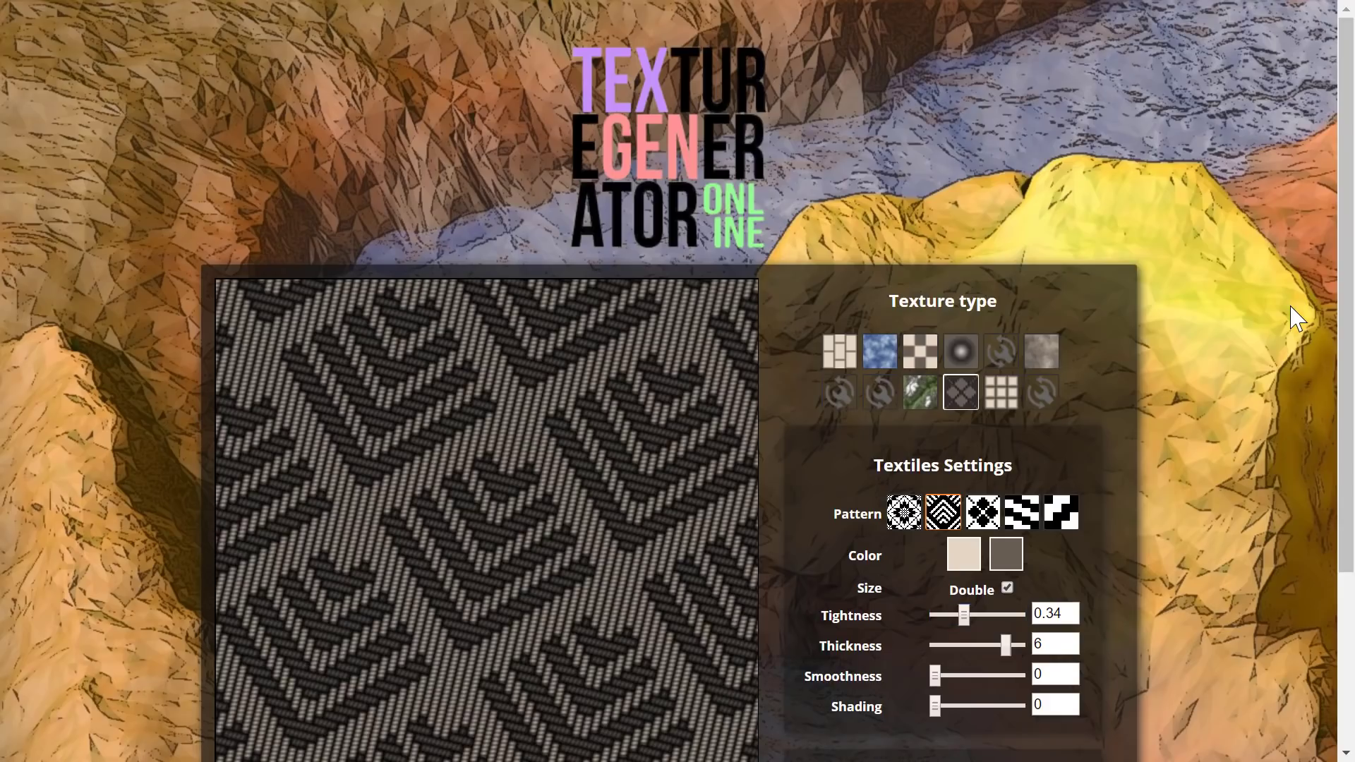
left_click_drag(965, 613, 954, 613)
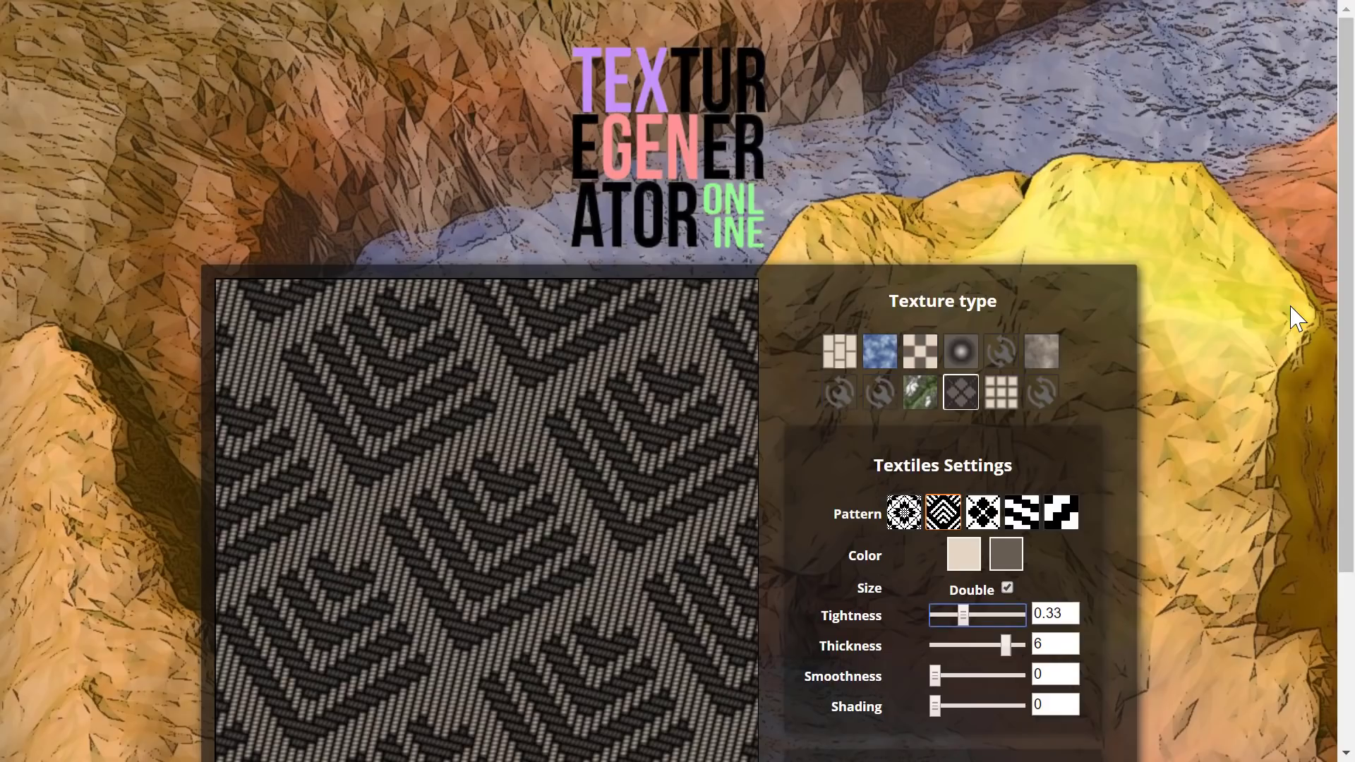